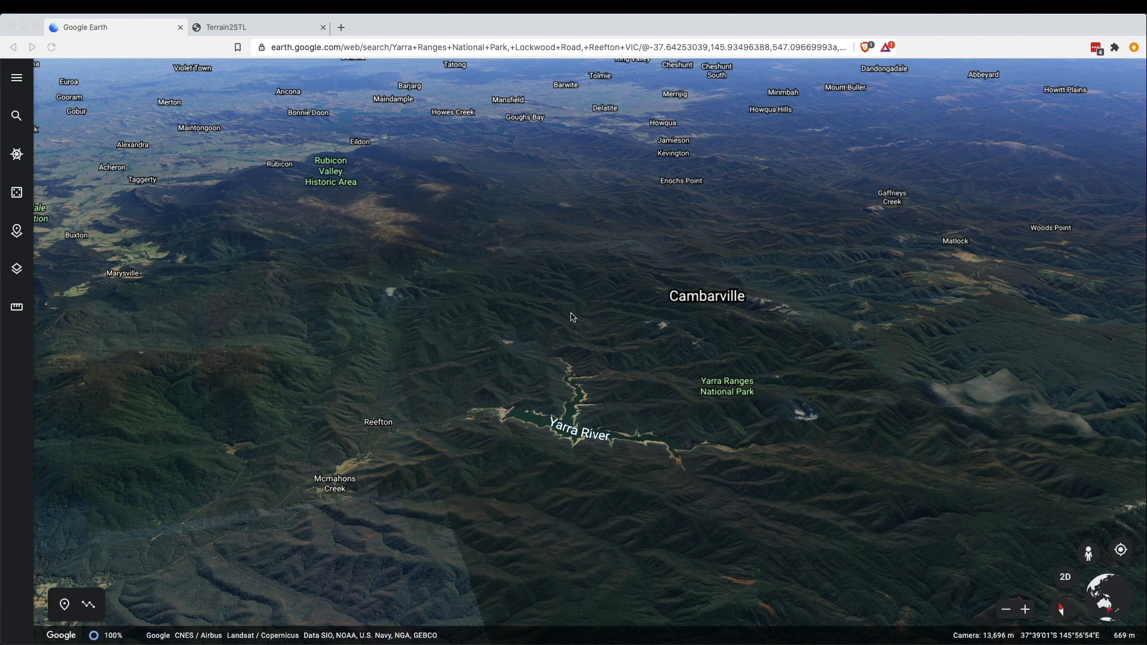
pyautogui.moveTo(584, 420)
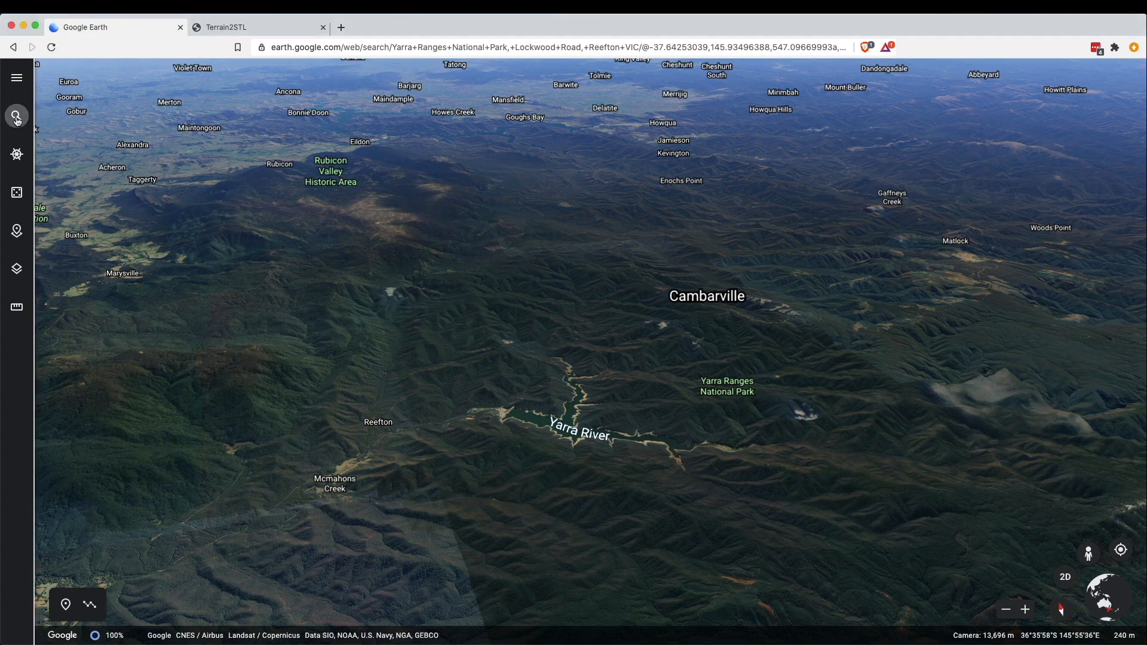
# Step: Zoom Google Earth in on the Upper Yarra Reservoir, then go to the Terrain2STL page
pyautogui.click(16, 116)
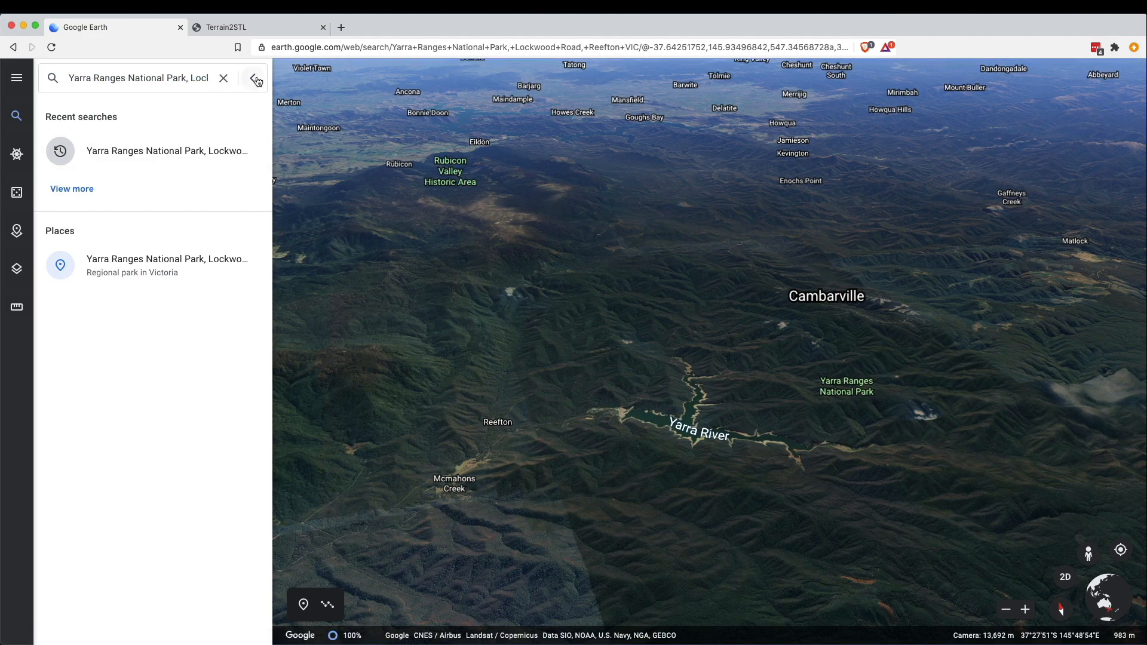
pyautogui.click(255, 78)
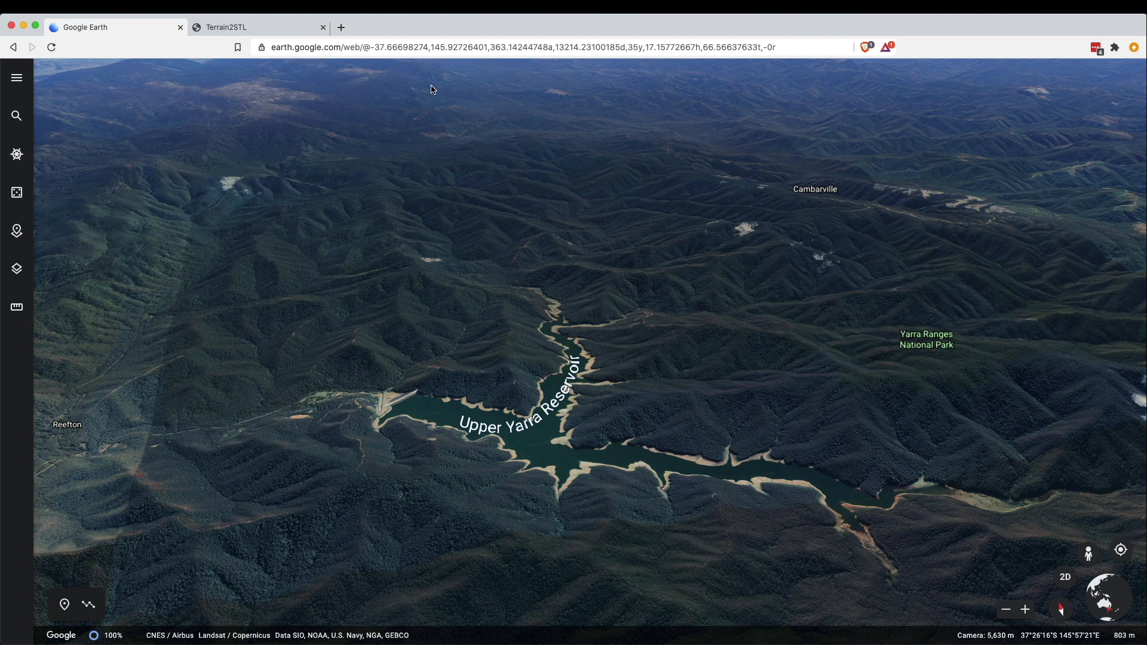
pyautogui.moveTo(646, 348)
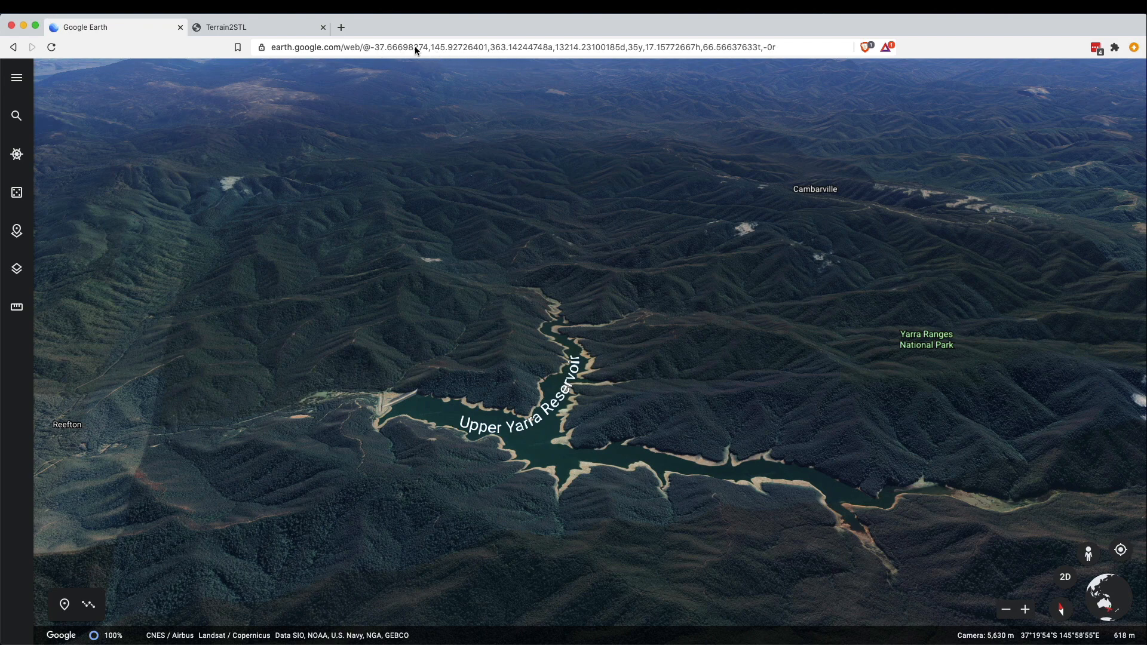
pyautogui.click(258, 27)
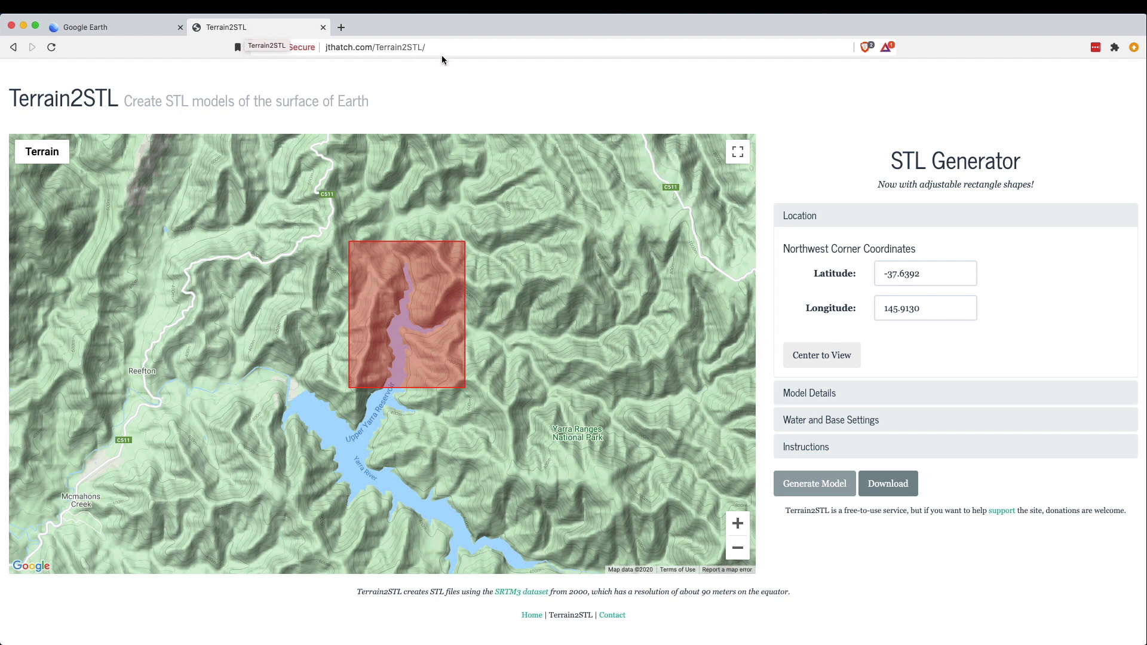
pyautogui.moveTo(518, 87)
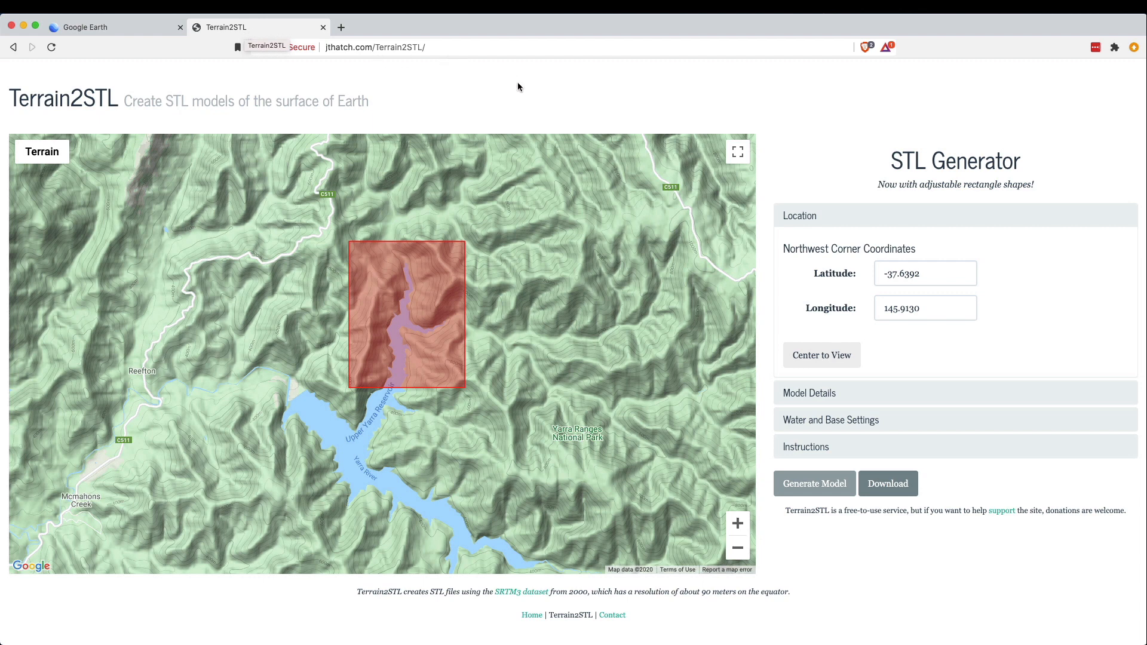
pyautogui.moveTo(877, 175)
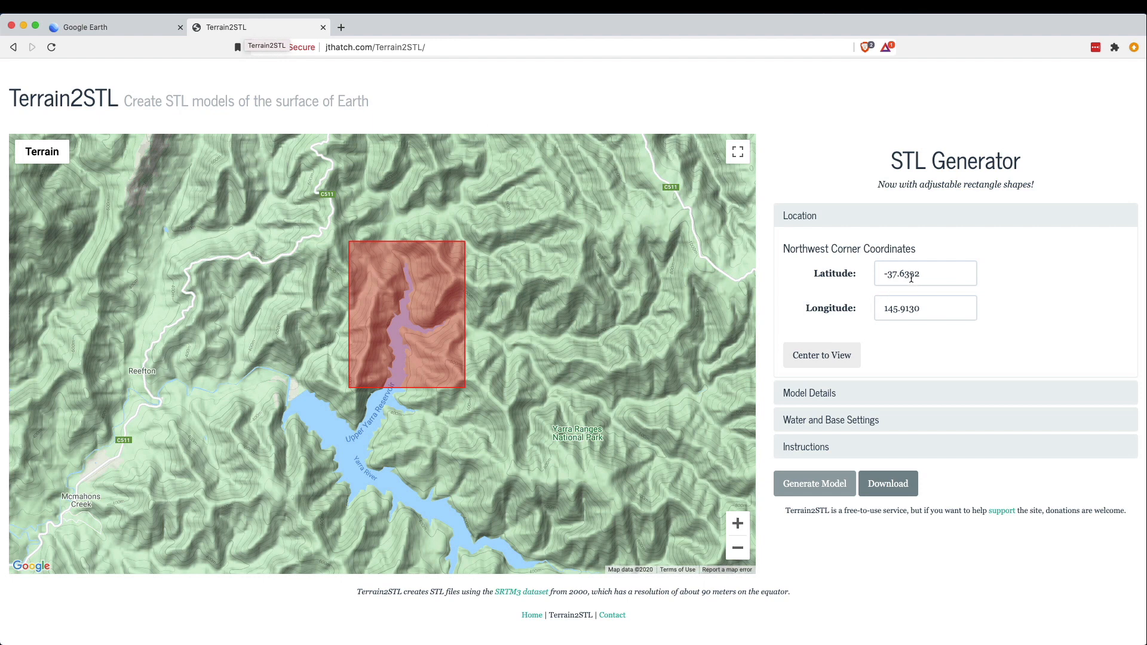
# Step: Check the northwest corner latitude and longitude, then generate the terrain model
pyautogui.click(925, 273)
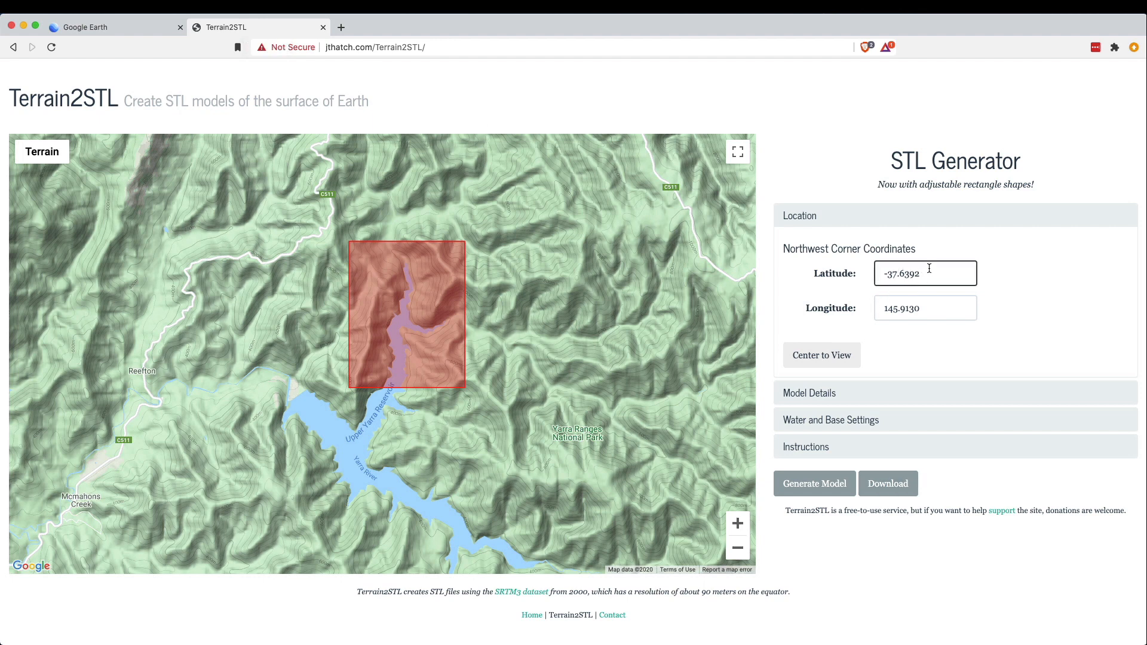
pyautogui.click(925, 307)
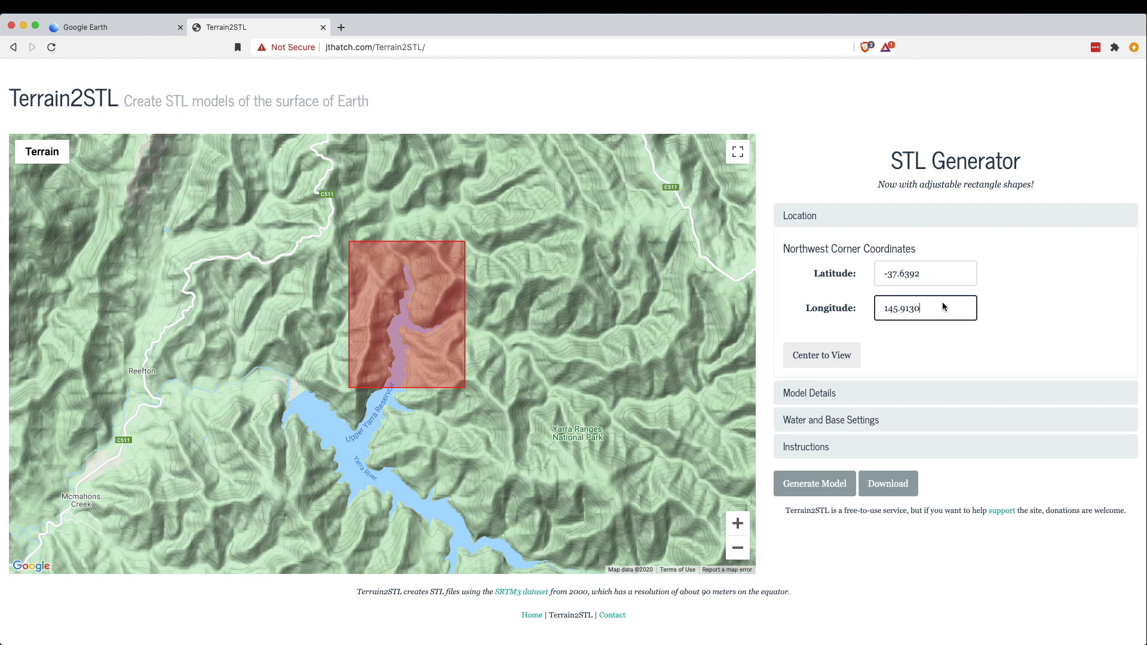
pyautogui.moveTo(842, 415)
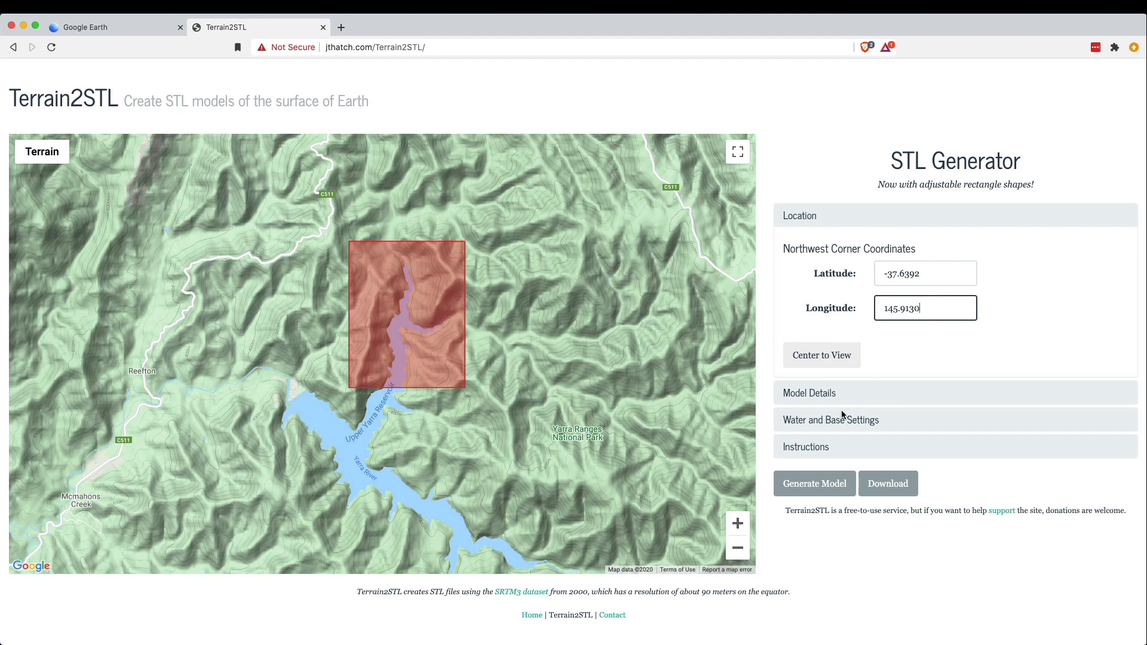
pyautogui.moveTo(390, 258)
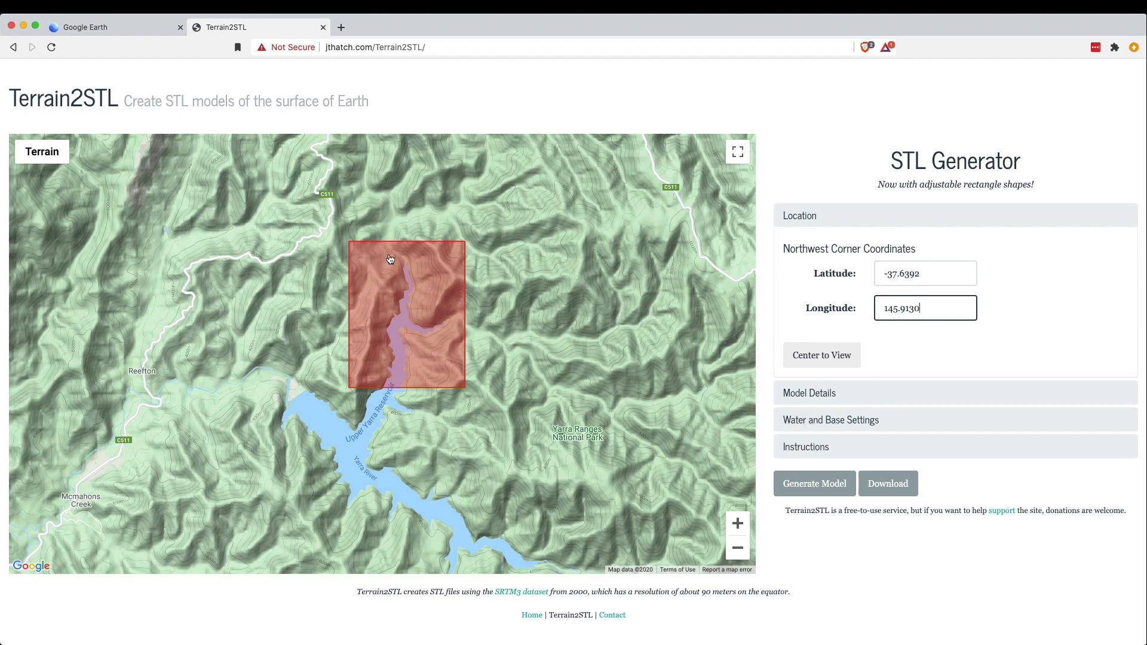
pyautogui.moveTo(359, 247)
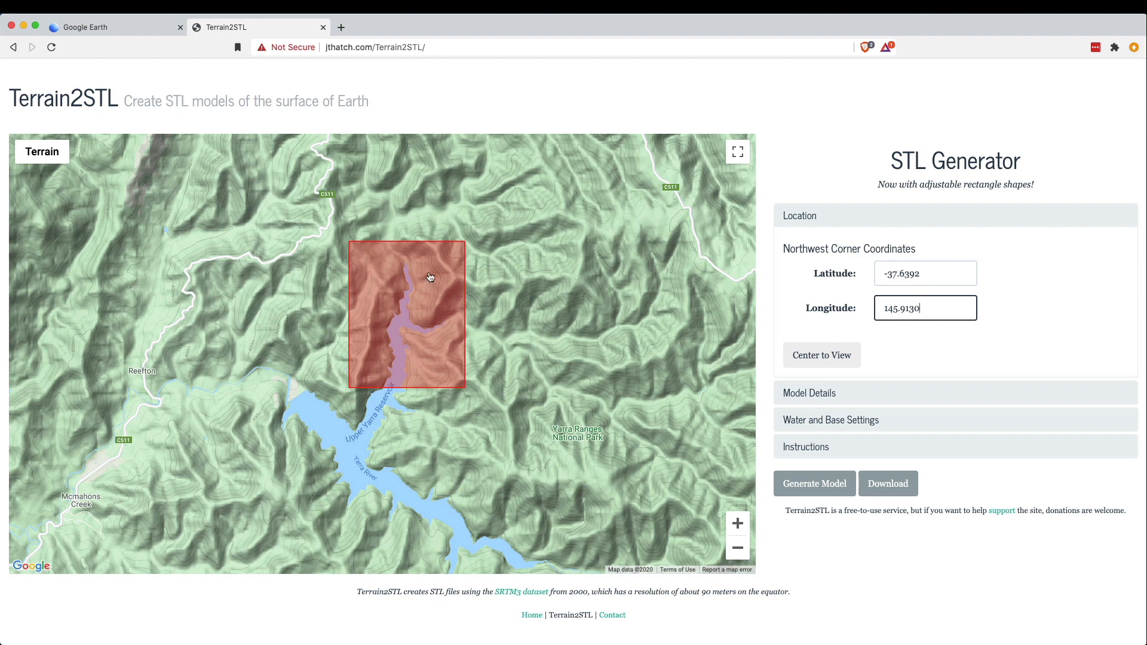
pyautogui.moveTo(436, 338)
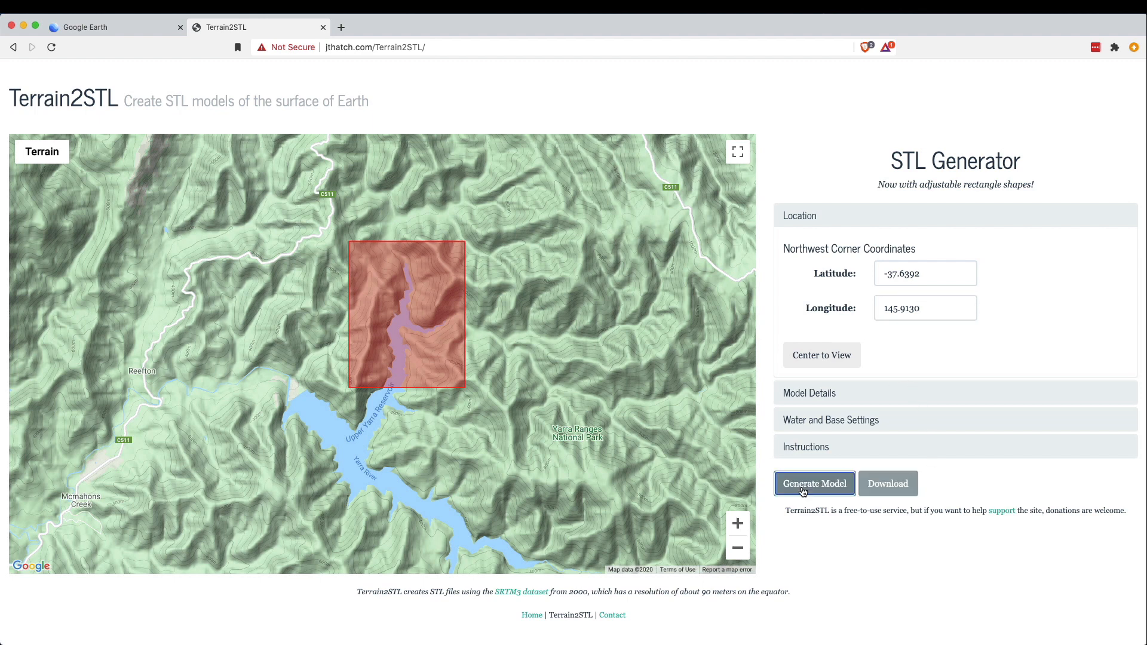
pyautogui.click(814, 483)
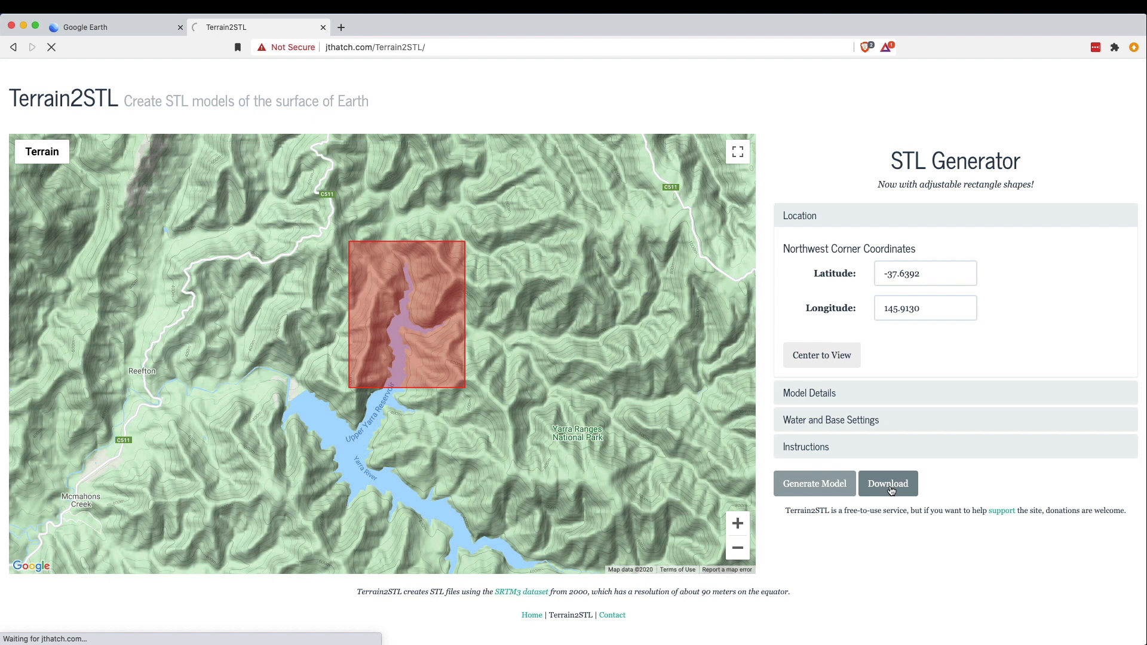
# Step: Download terrain-3207.zip into the WIP folder and open the archive
pyautogui.click(887, 483)
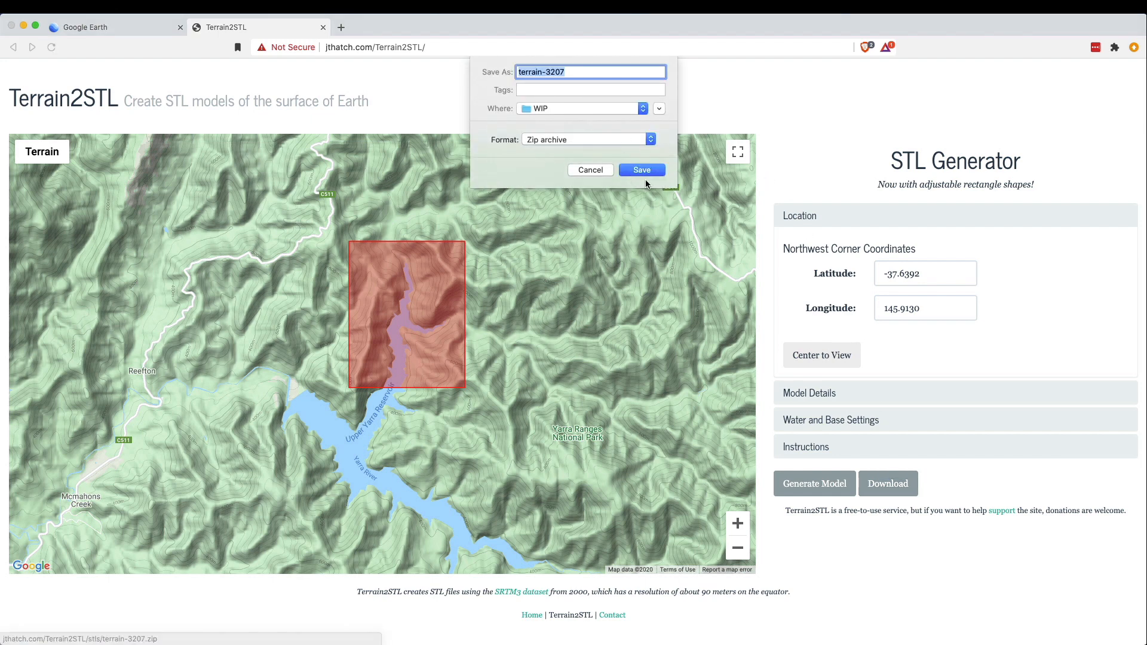
pyautogui.click(641, 170)
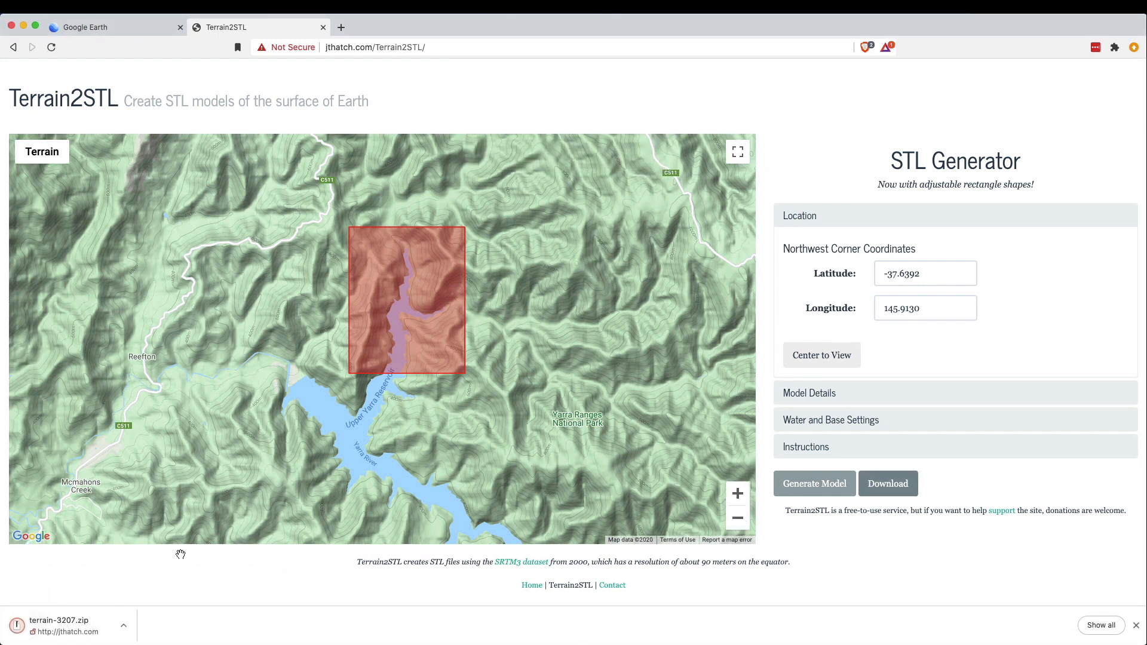
pyautogui.click(69, 625)
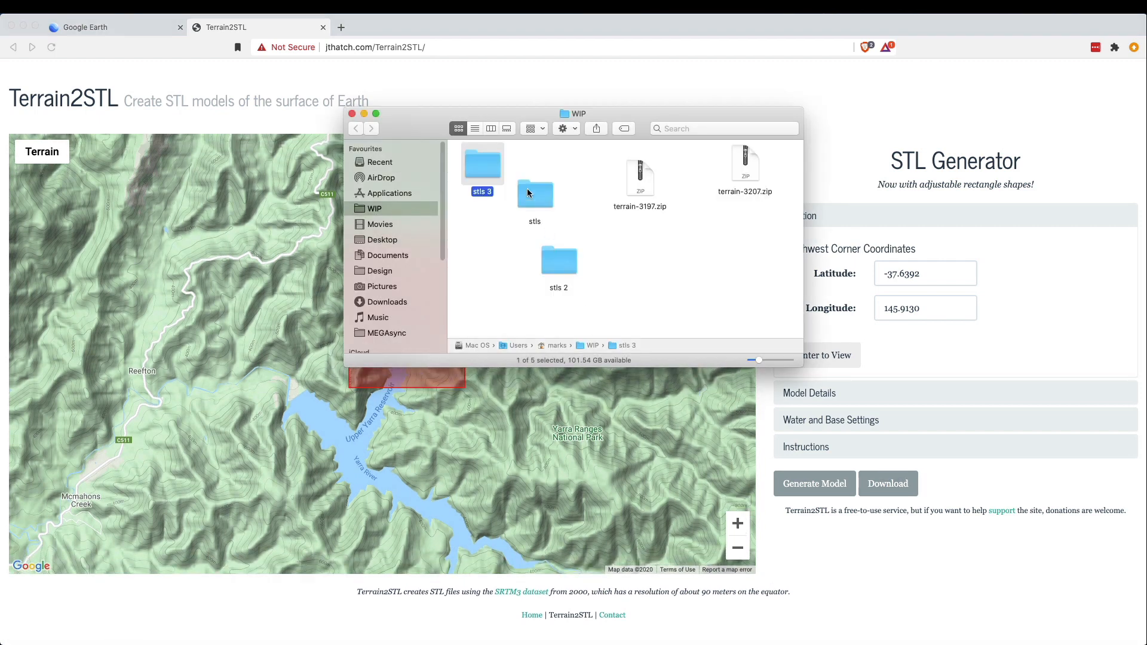
pyautogui.moveTo(352, 114)
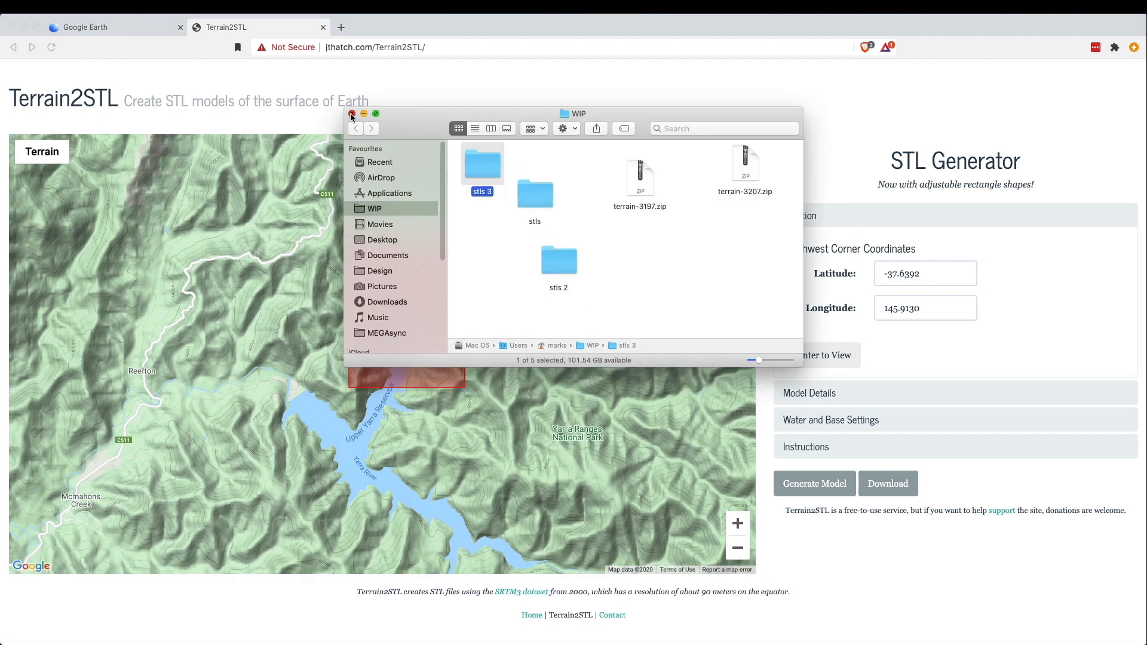
# Step: Close the Finder window showing WIP and the new stls 3 folder
pyautogui.click(352, 113)
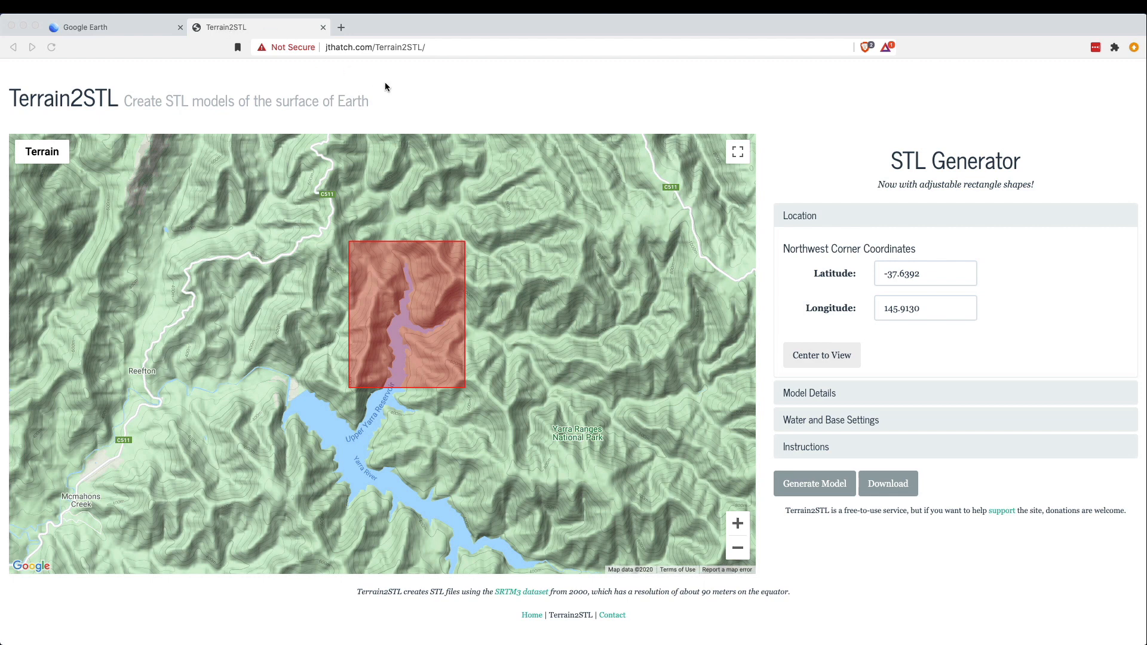
pyautogui.moveTo(554, 262)
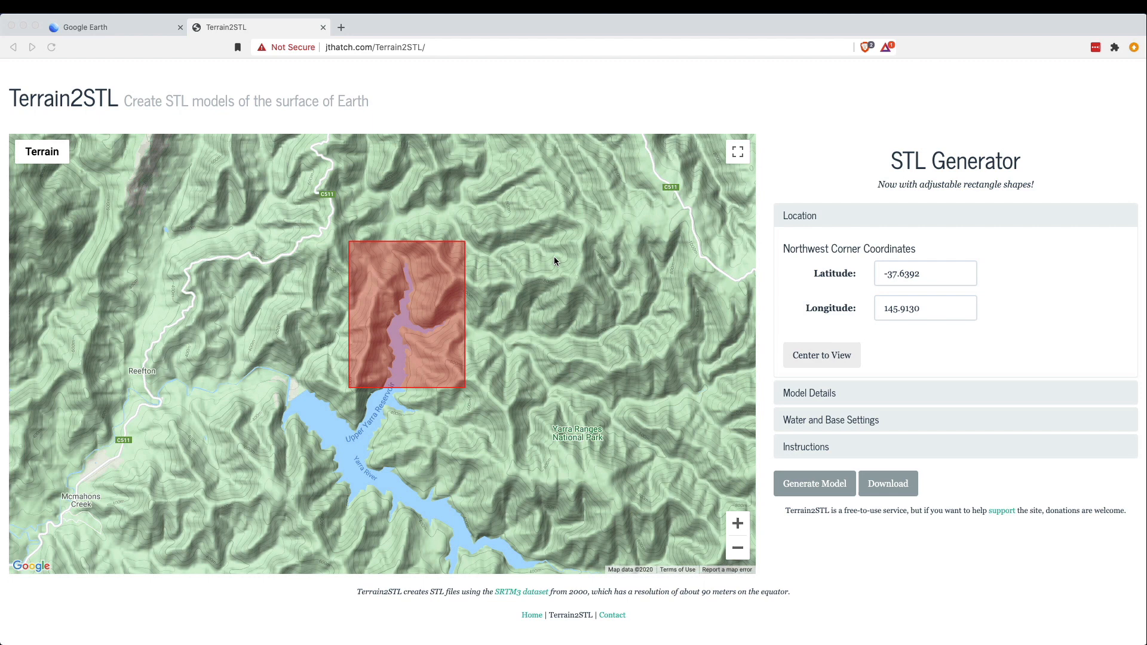
pyautogui.moveTo(570, 262)
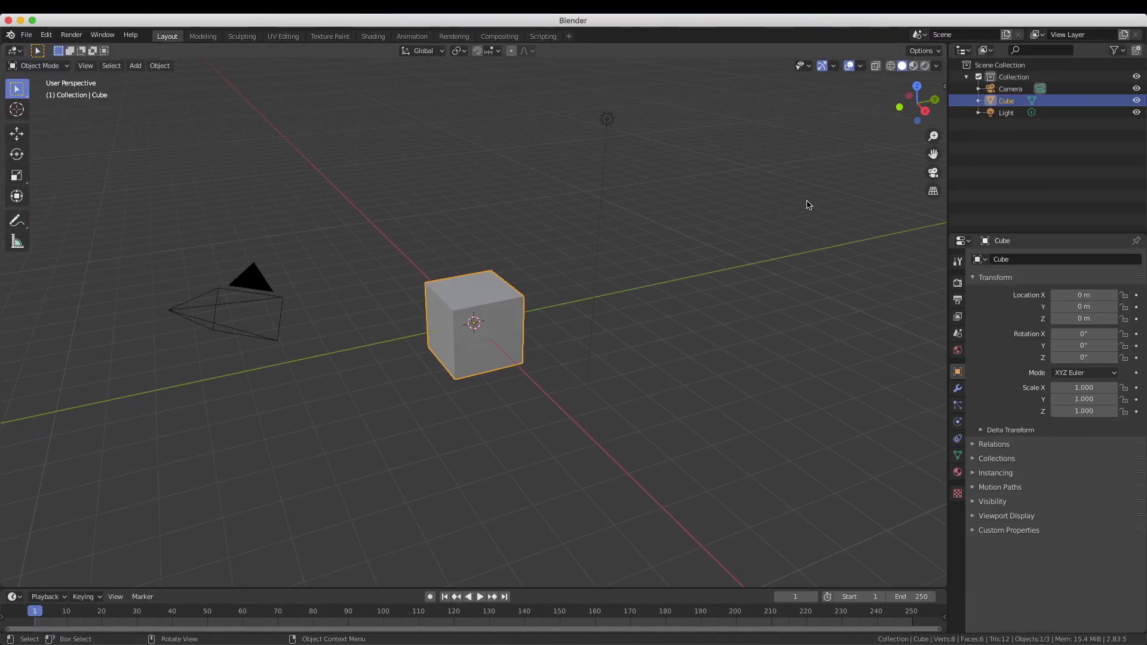
pyautogui.moveTo(247, 312)
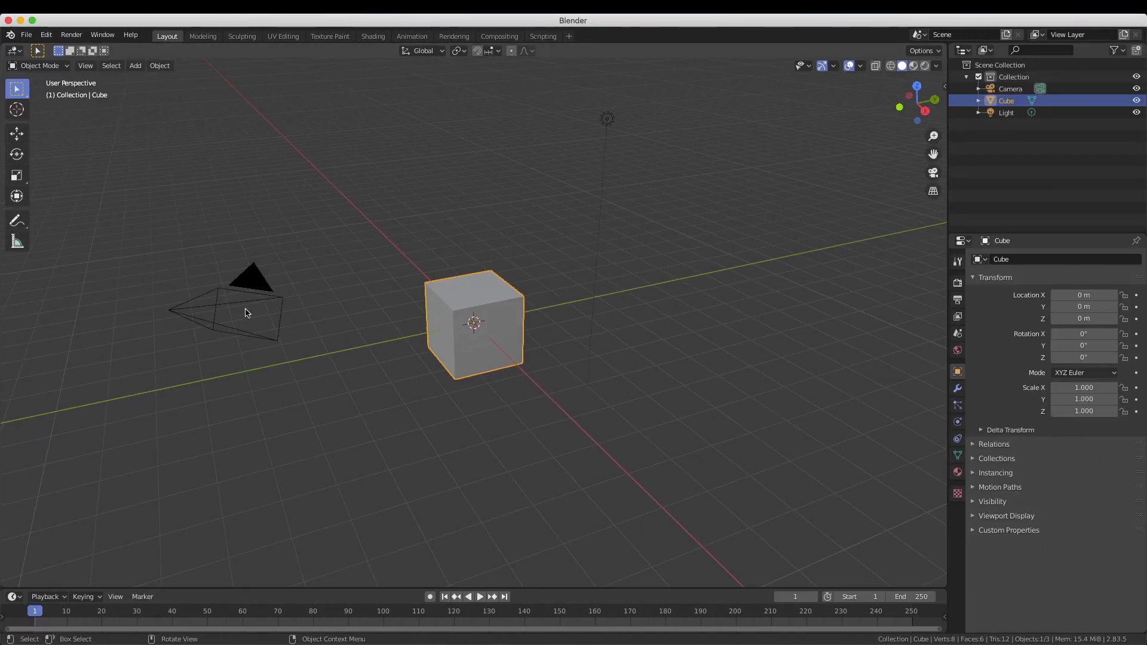
# Step: Delete Blender's default camera, cube and light from the scene
pyautogui.click(252, 307)
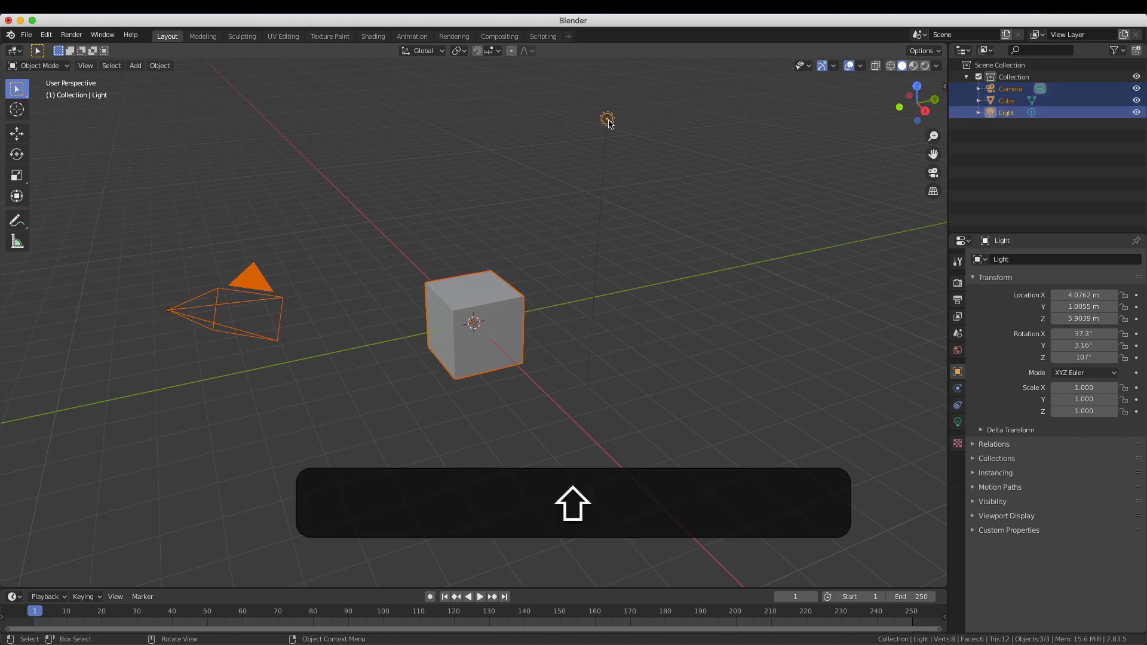
pyautogui.press('x')
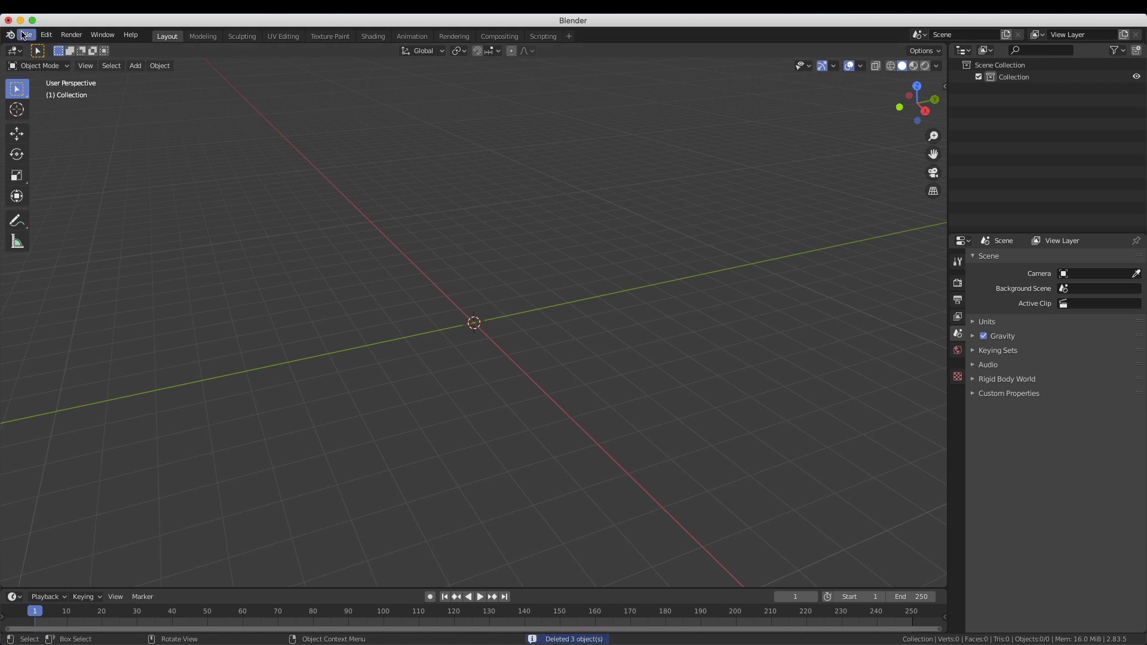
pyautogui.click(25, 34)
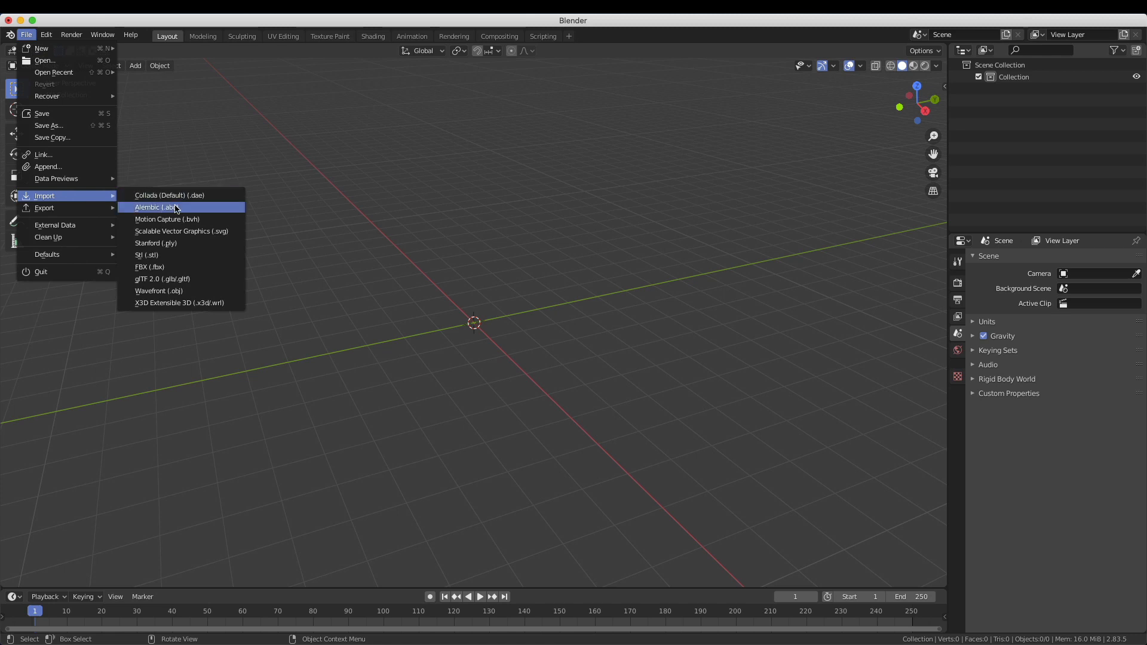
pyautogui.moveTo(147, 255)
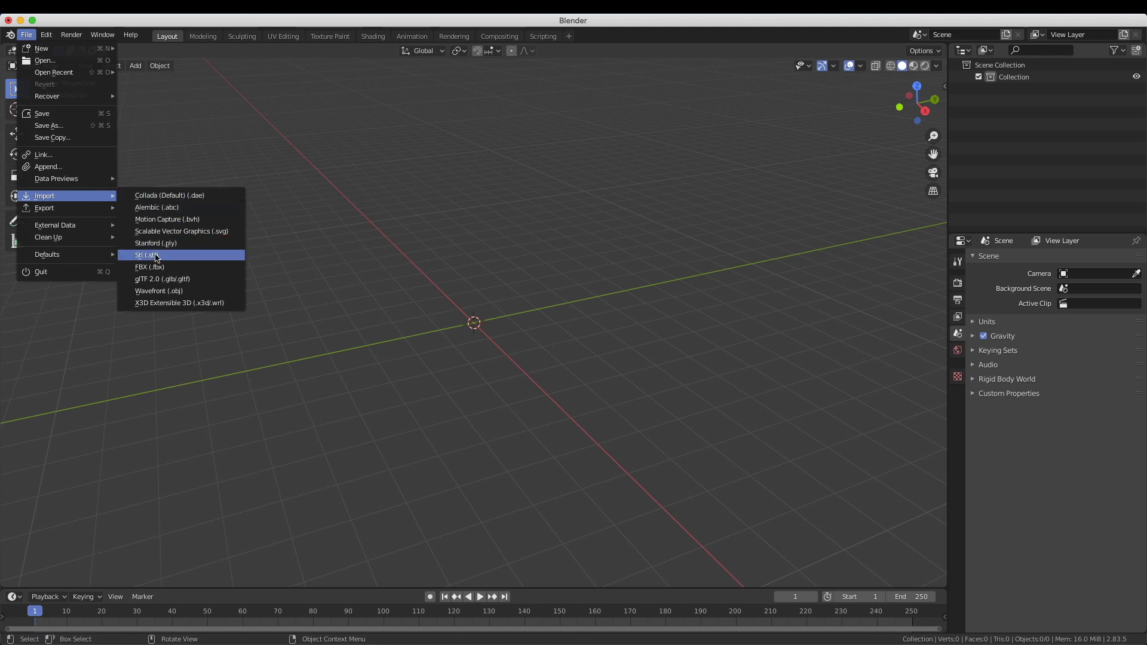
pyautogui.moveTo(146, 255)
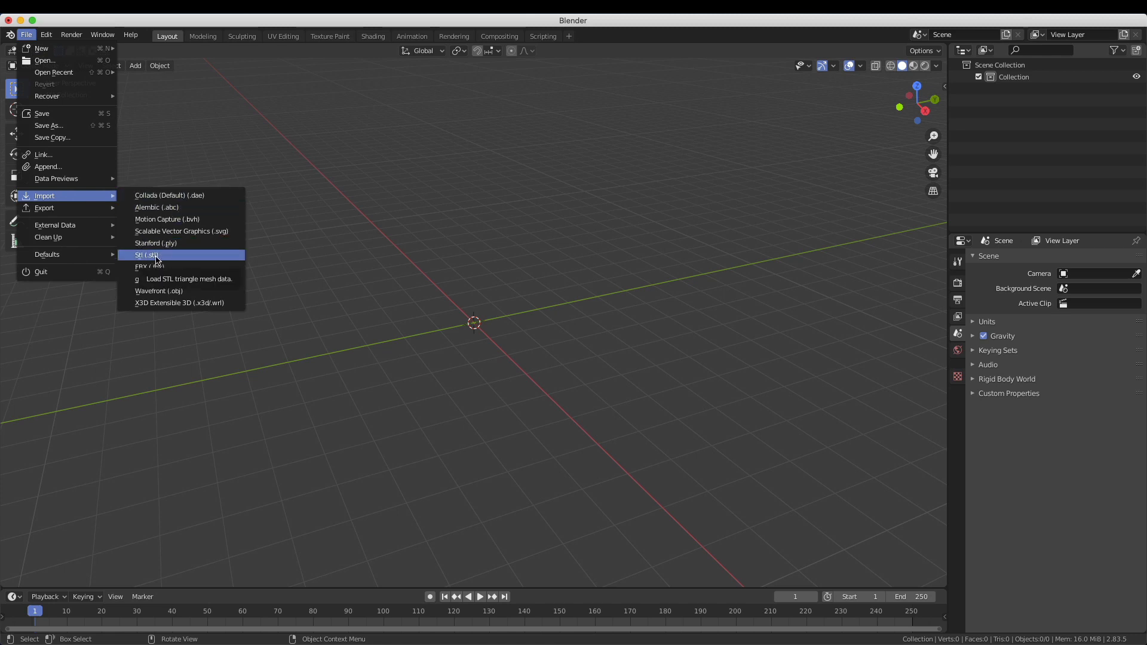
# Step: Import rawmodel-3207.stl from the WIP folder and frame the whole terrain
pyautogui.click(146, 255)
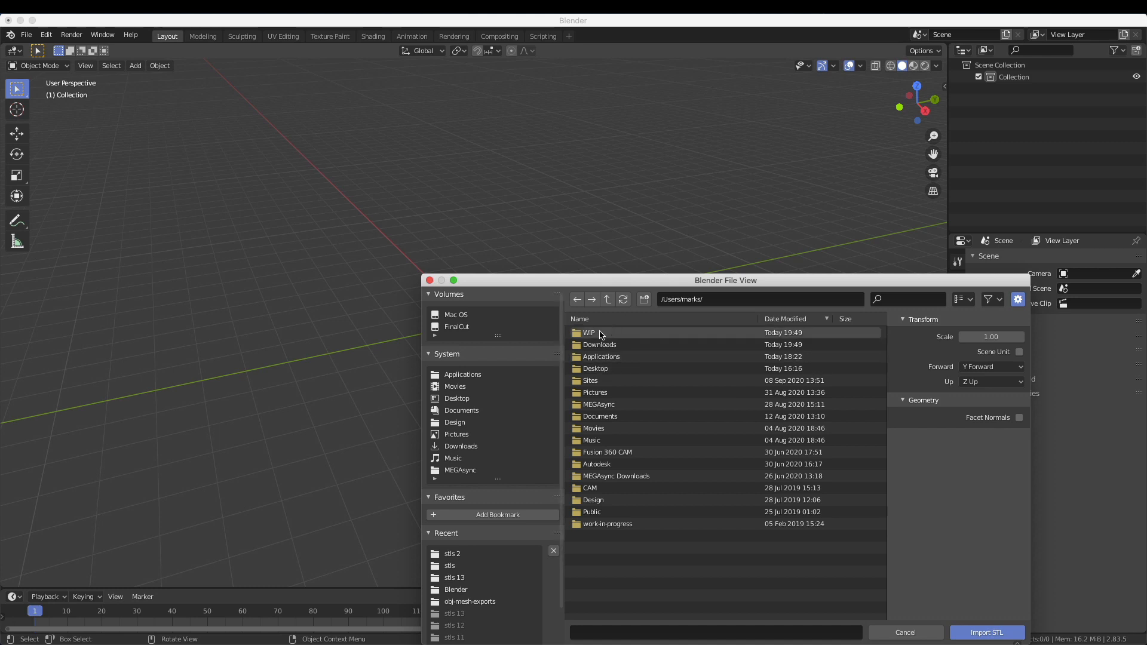
pyautogui.doubleClick(588, 333)
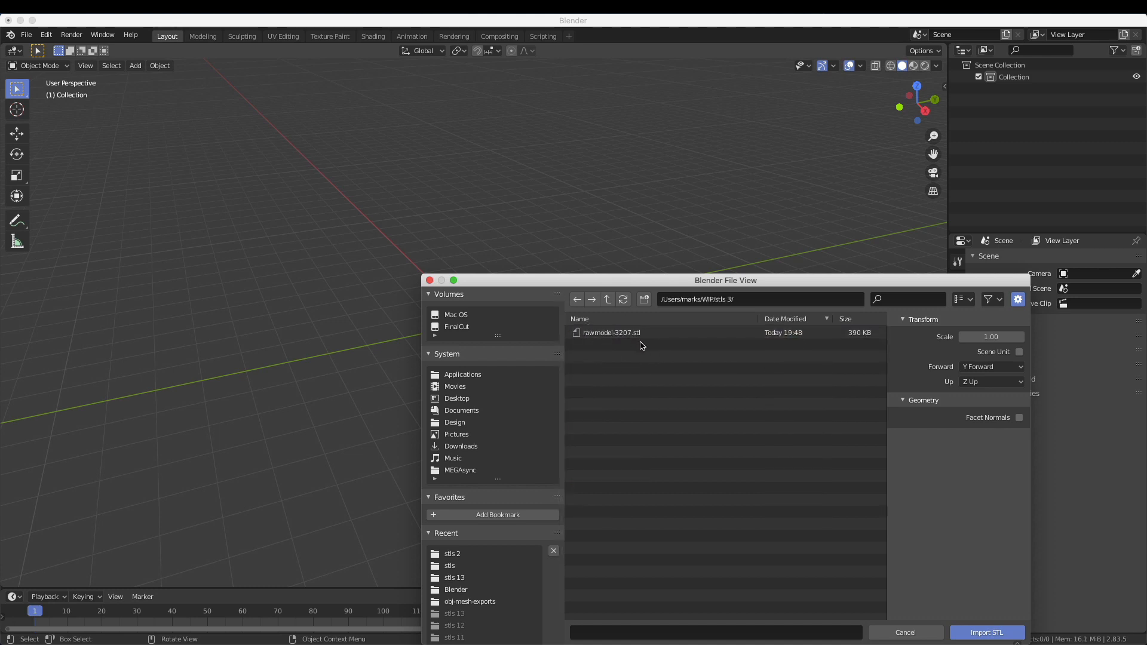
pyautogui.click(986, 632)
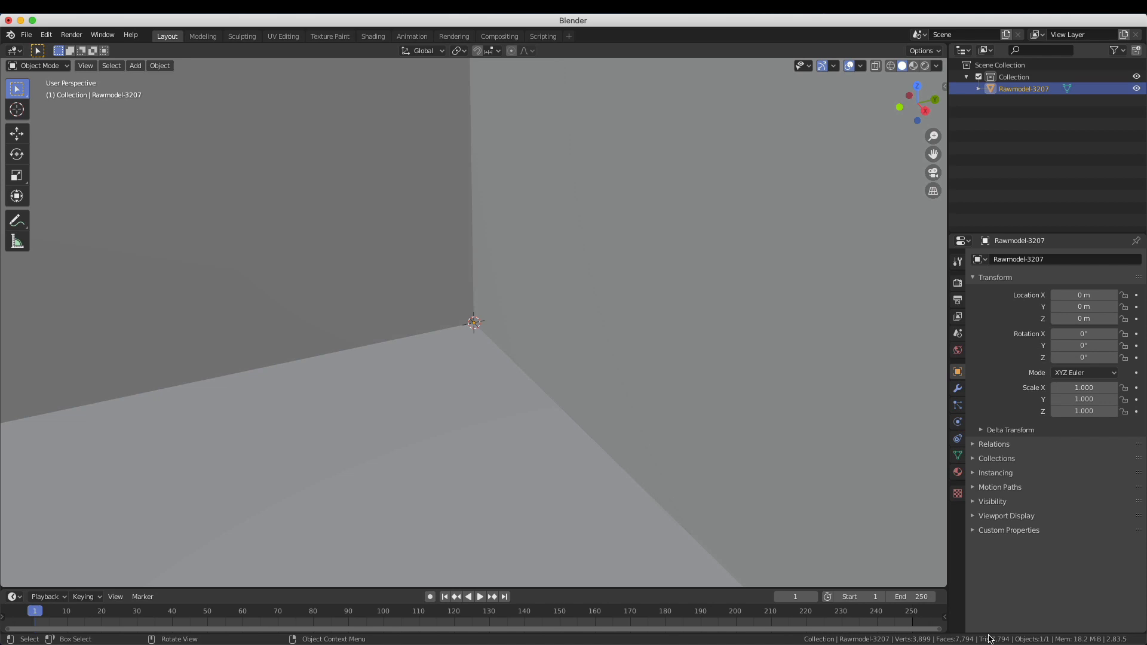
pyautogui.moveTo(509, 315)
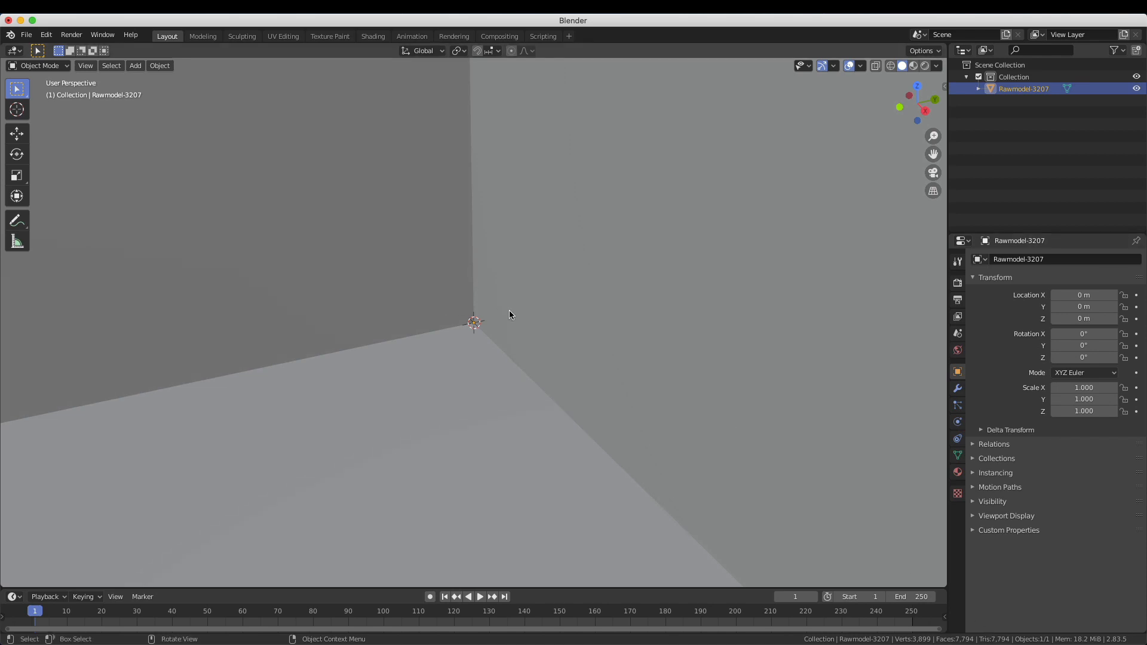
pyautogui.press('n')
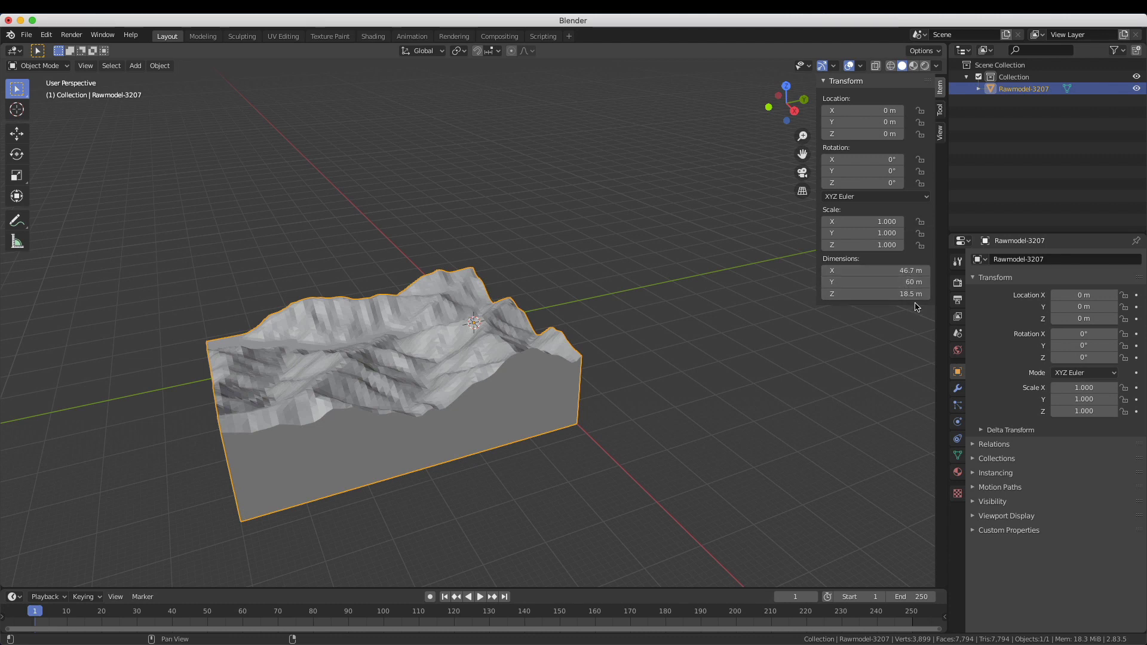
pyautogui.moveTo(933, 274)
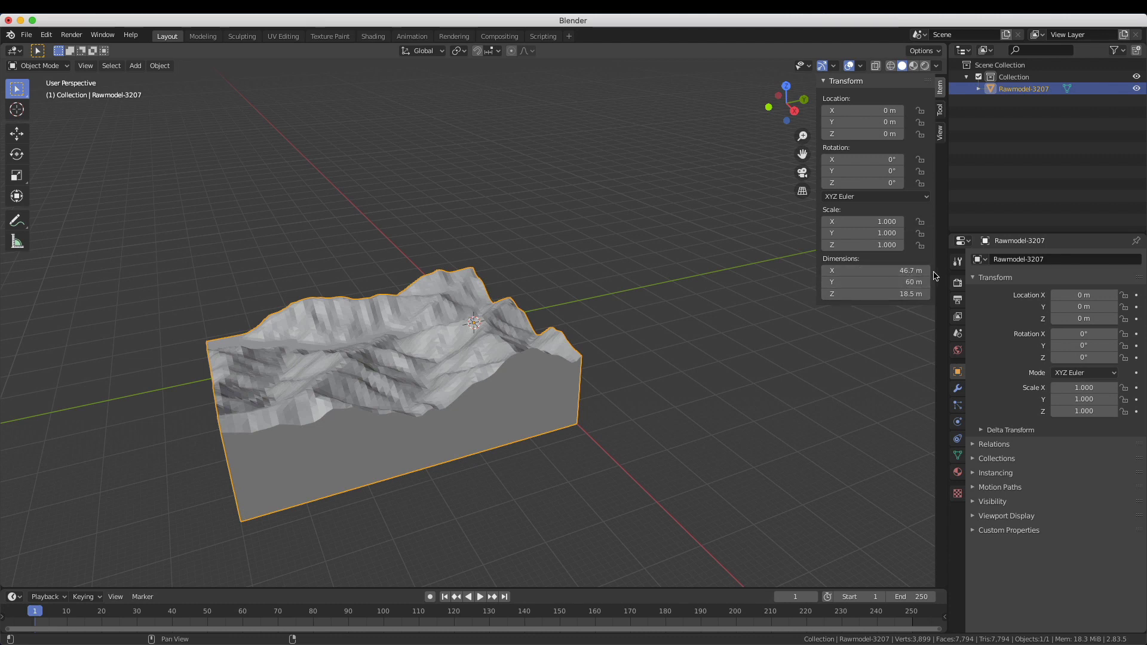
pyautogui.moveTo(902, 329)
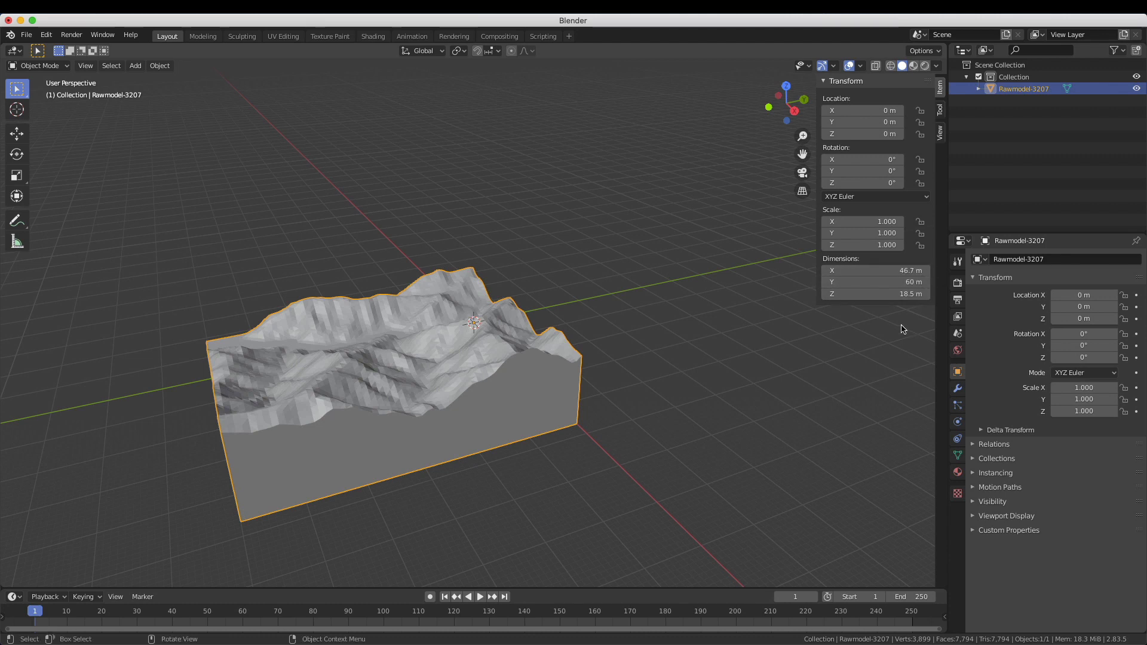
pyautogui.moveTo(543, 449)
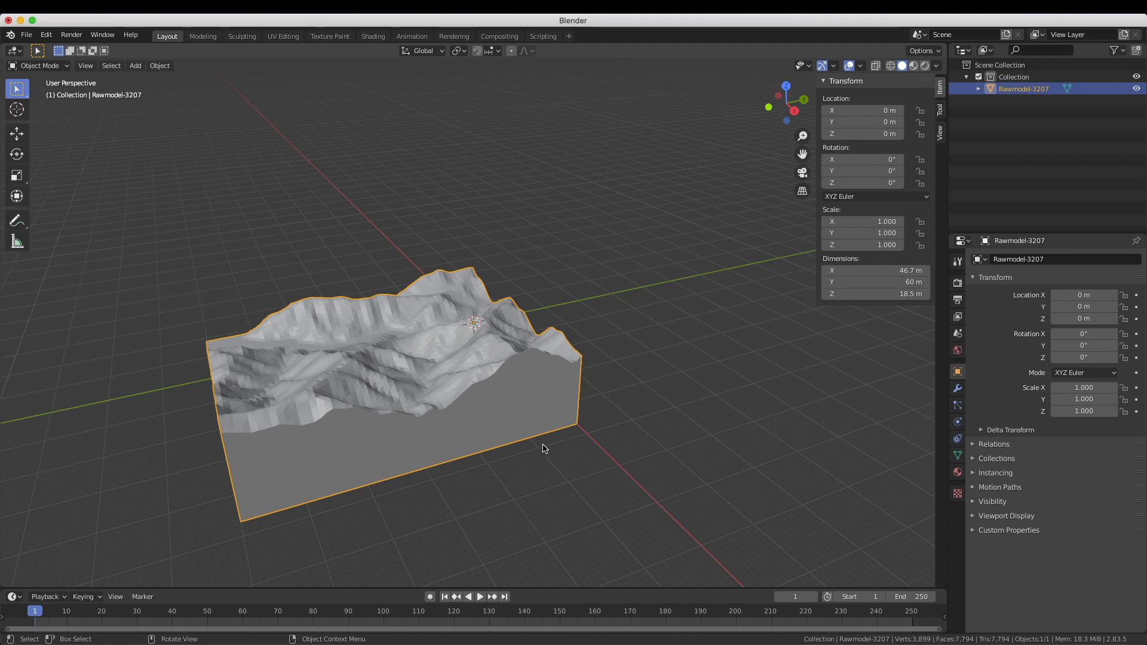
pyautogui.moveTo(606, 436)
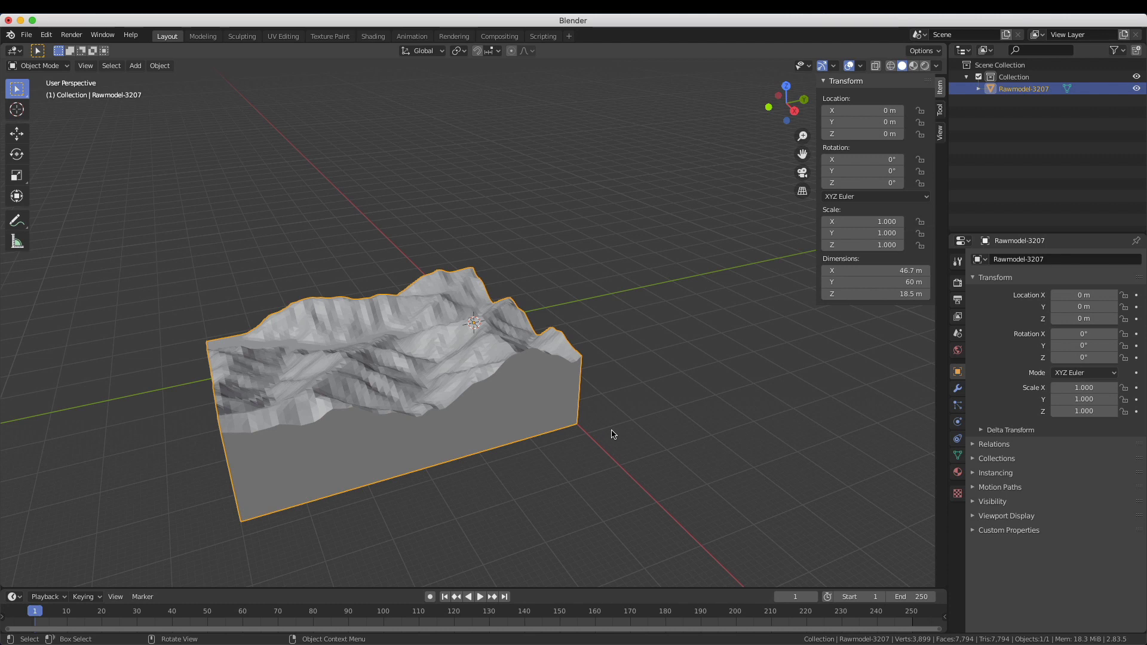
pyautogui.moveTo(620, 417)
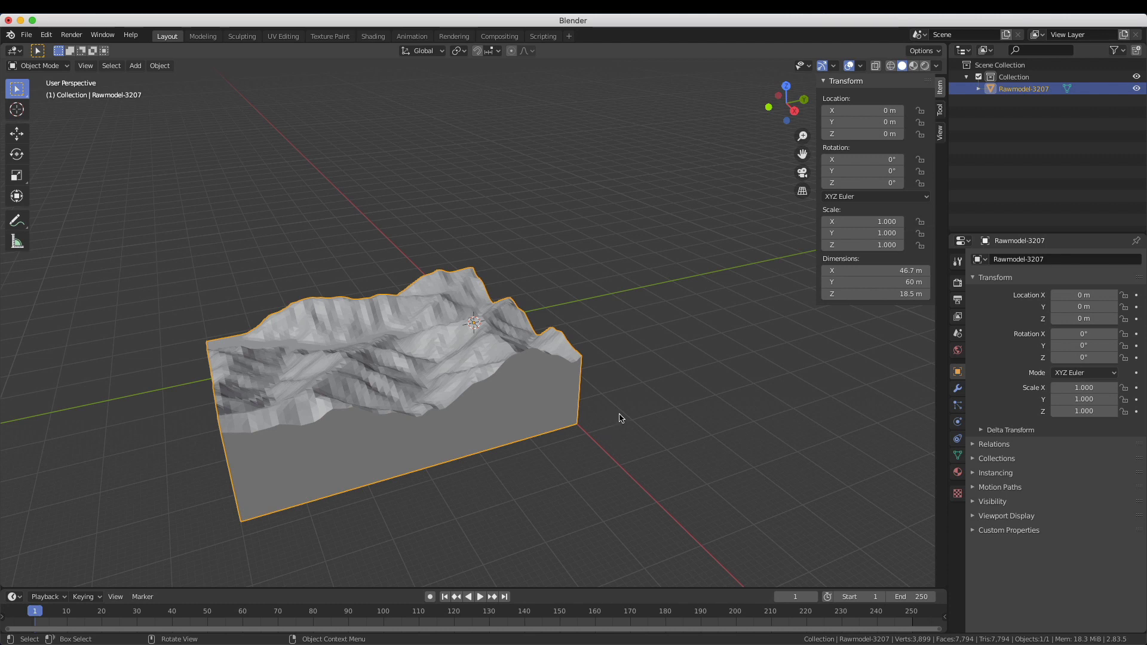
pyautogui.moveTo(688, 374)
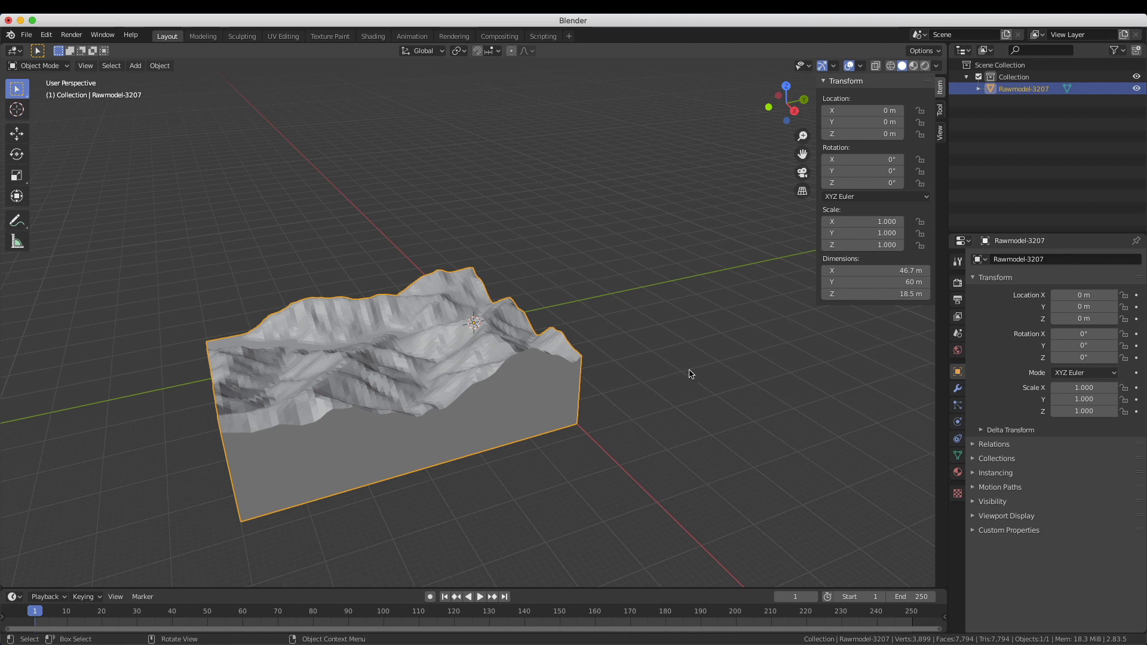
pyautogui.moveTo(732, 406)
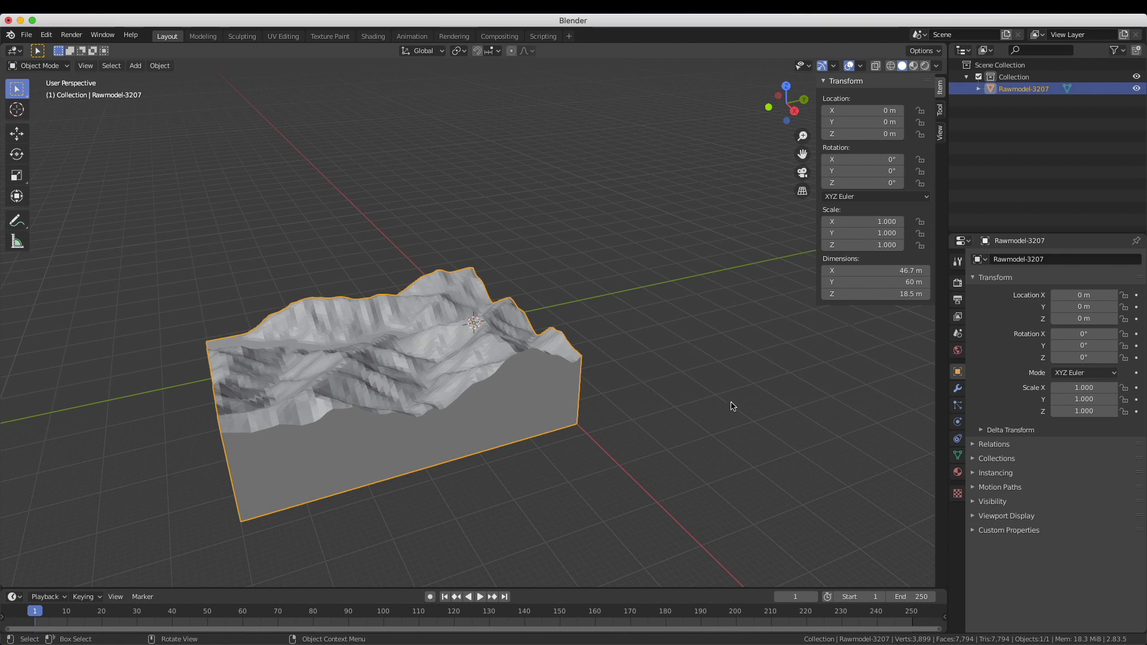
pyautogui.moveTo(638, 278)
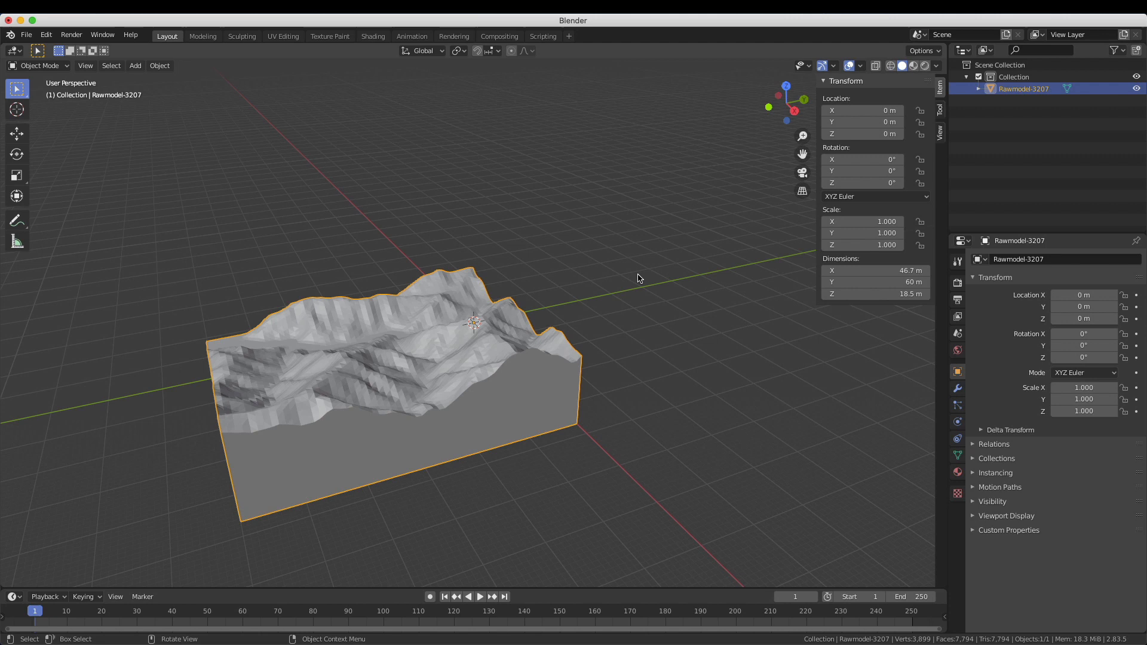
pyautogui.moveTo(444, 336)
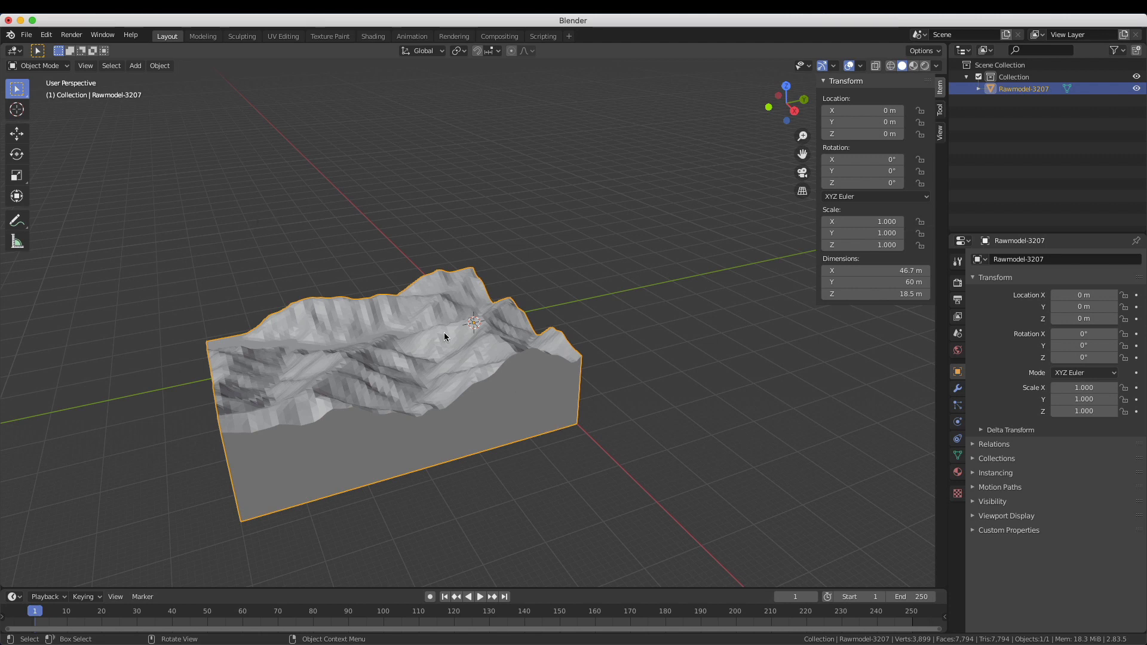
# Step: Scale the terrain block by 0.002 to about 0.093 × 0.12 × 0.037 m
pyautogui.press('s')
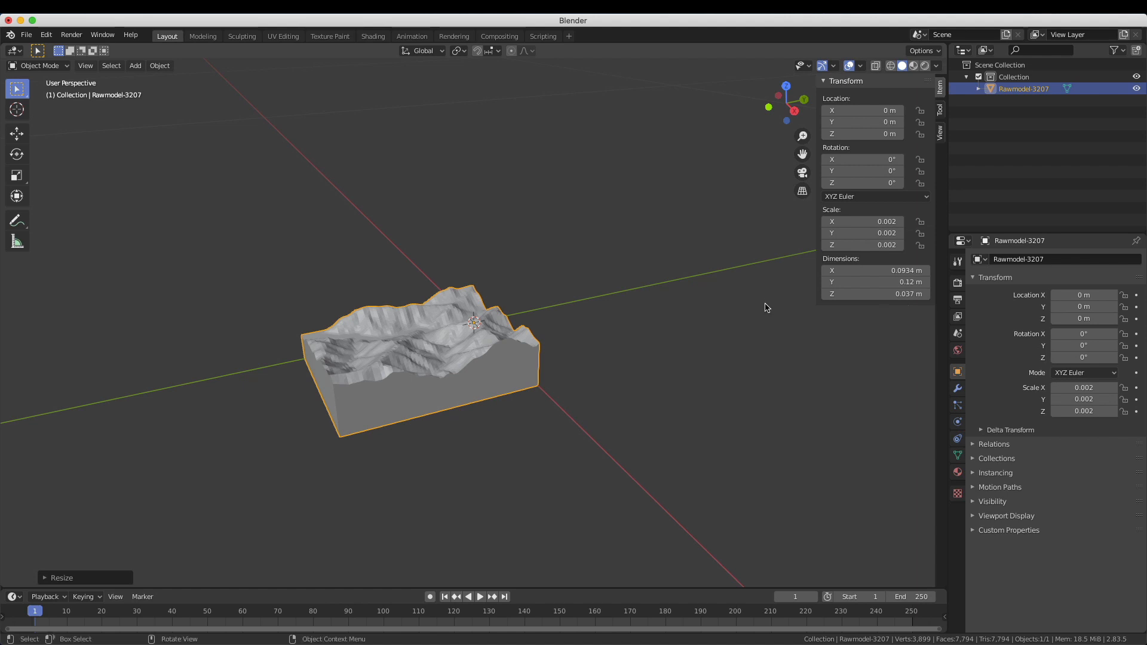
pyautogui.moveTo(187, 249)
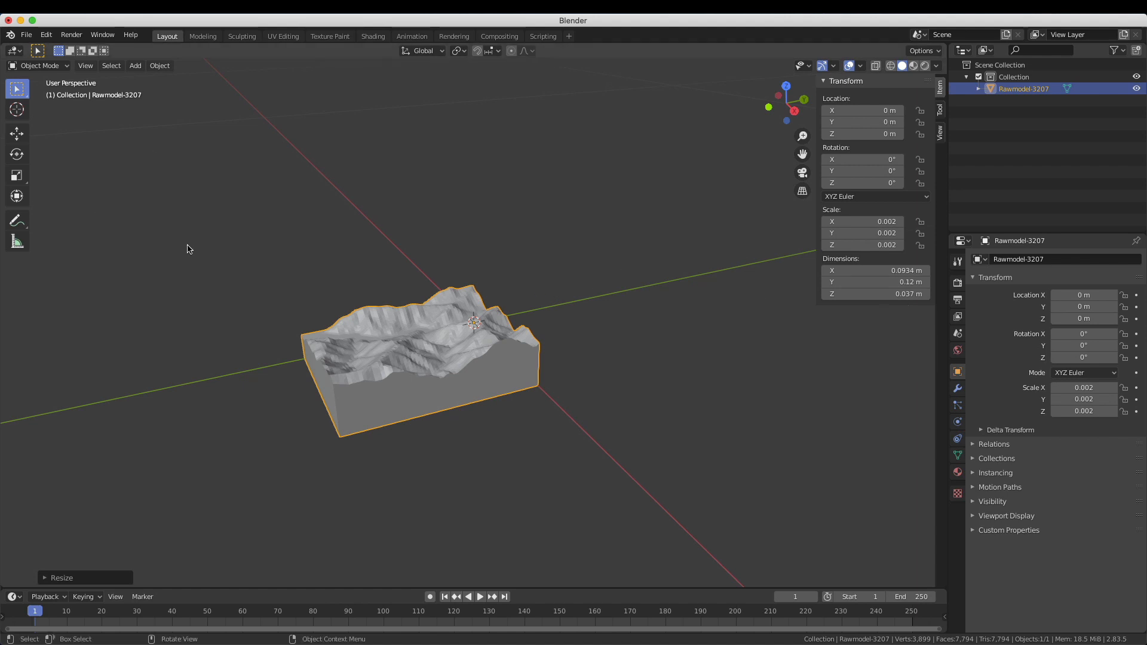
pyautogui.moveTo(61, 142)
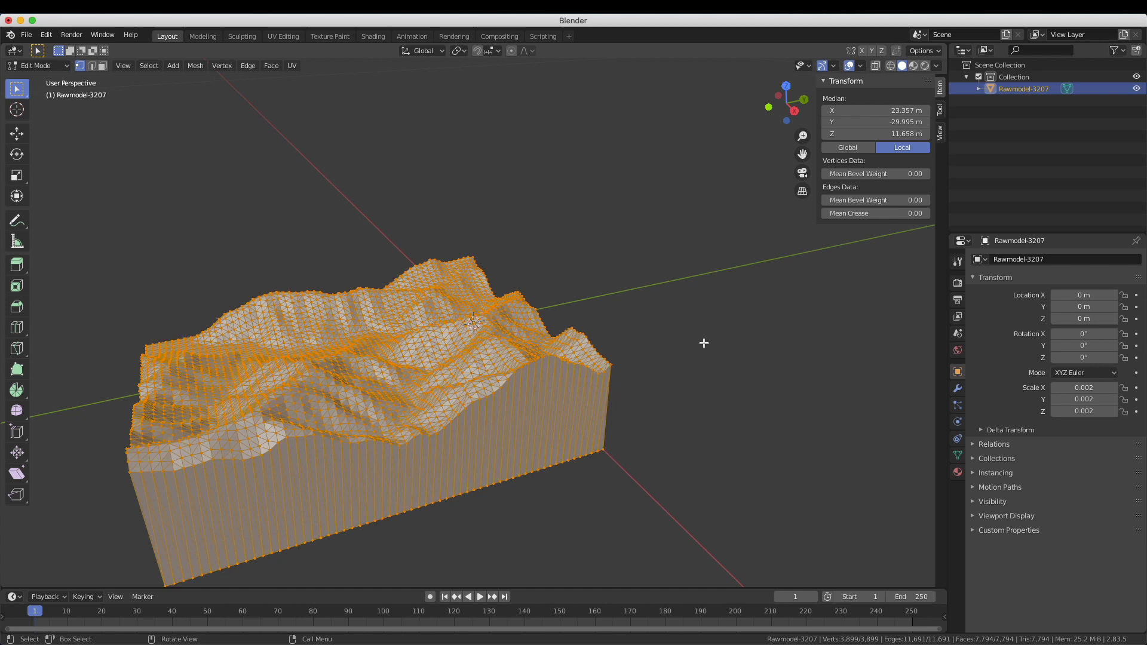
pyautogui.moveTo(693, 352)
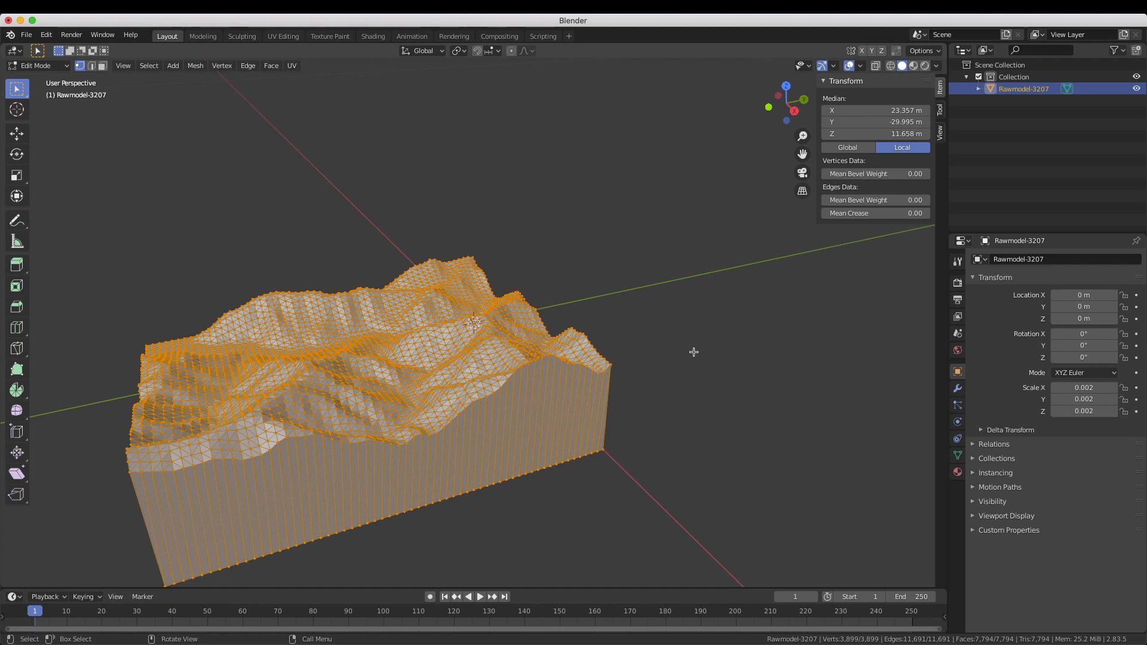
pyautogui.moveTo(671, 342)
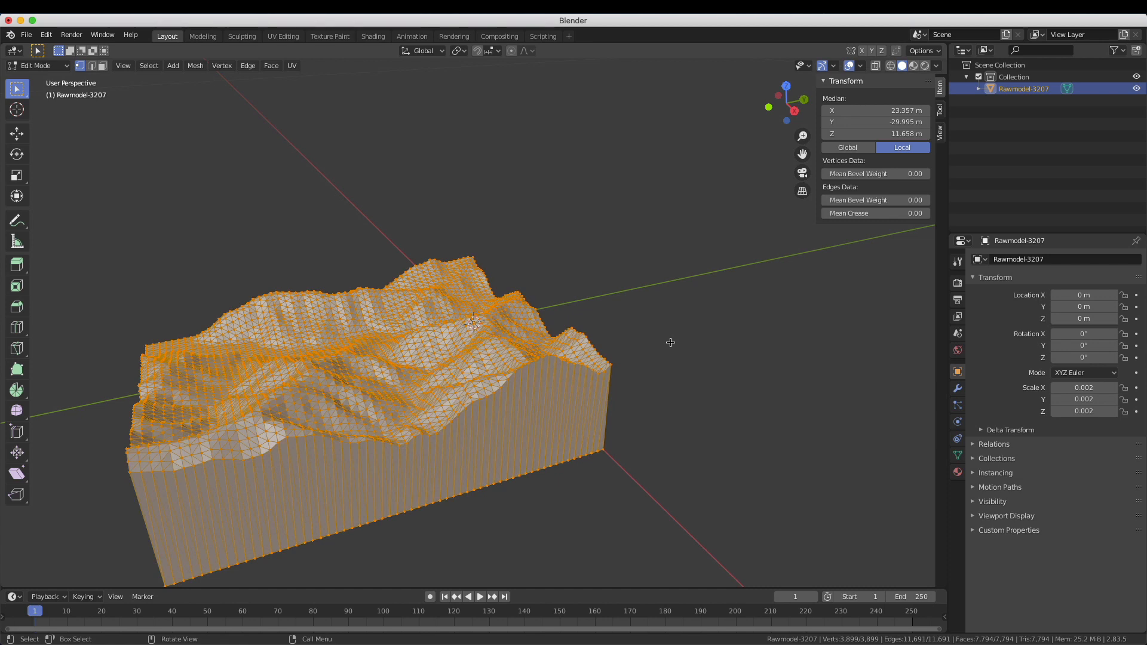
pyautogui.moveTo(631, 196)
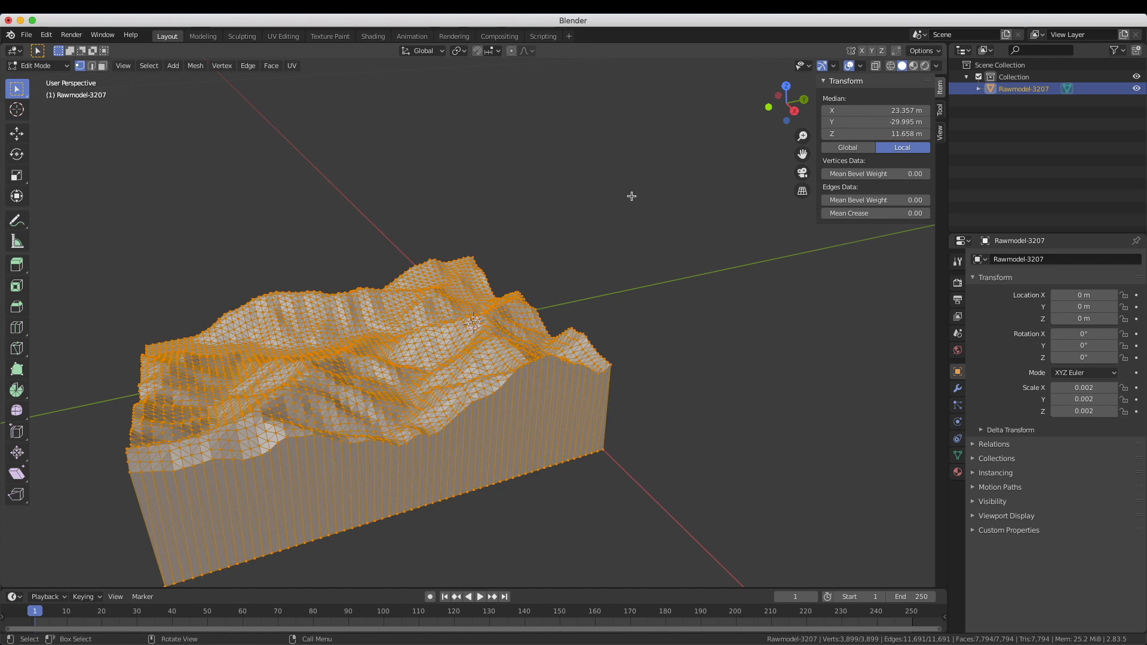
pyautogui.moveTo(414, 361)
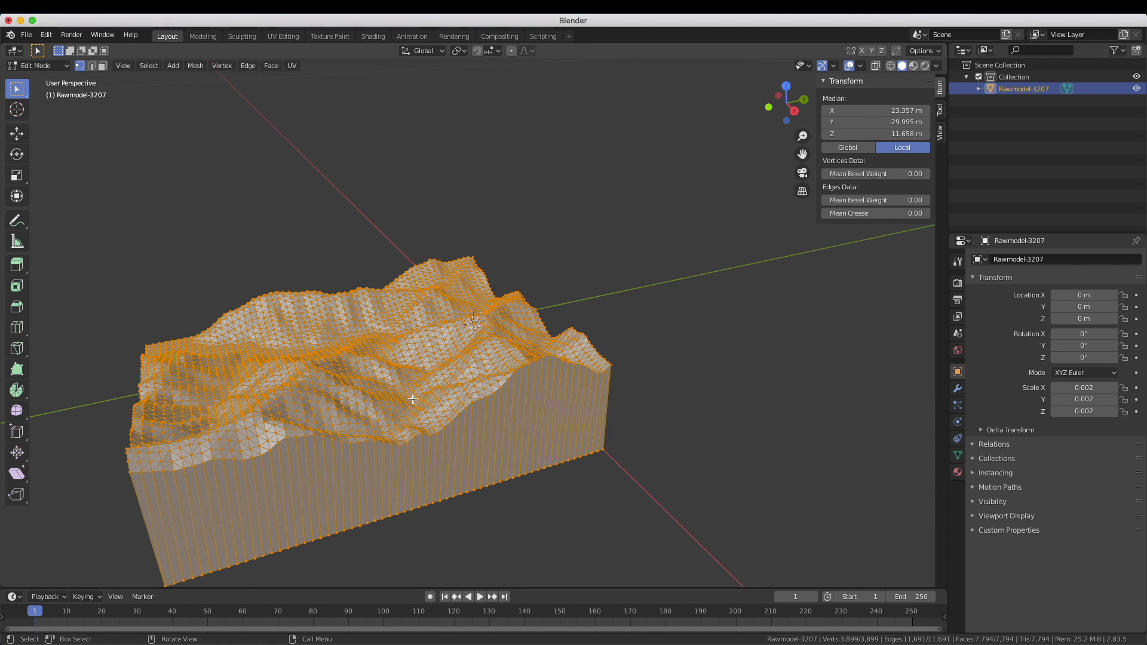
pyautogui.moveTo(657, 330)
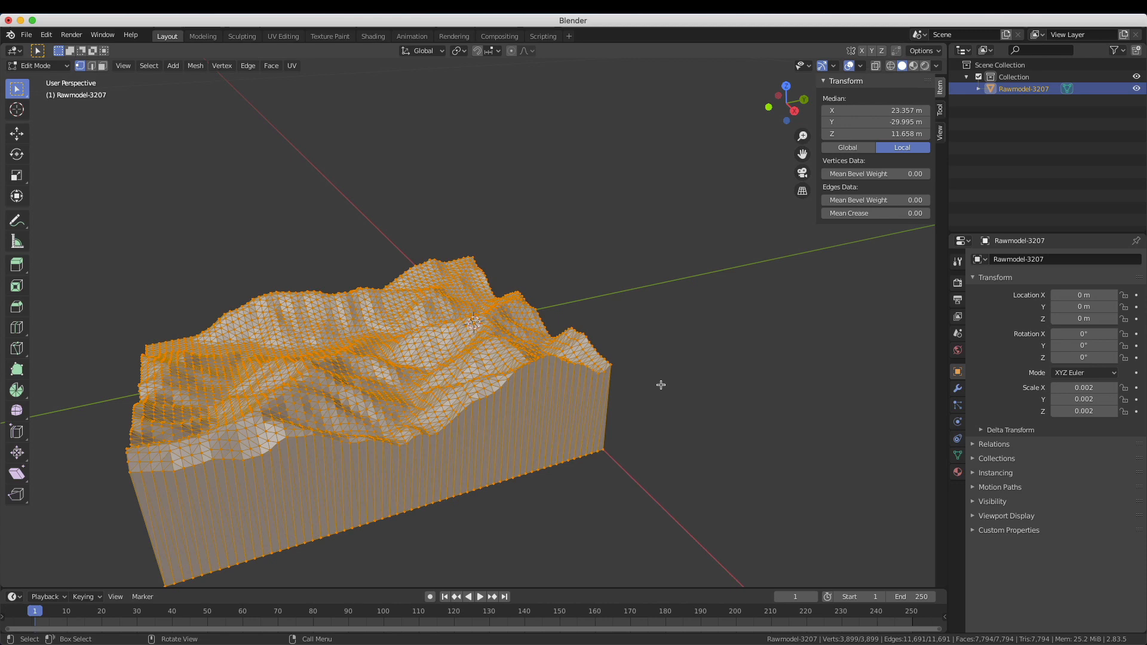
pyautogui.moveTo(664, 388)
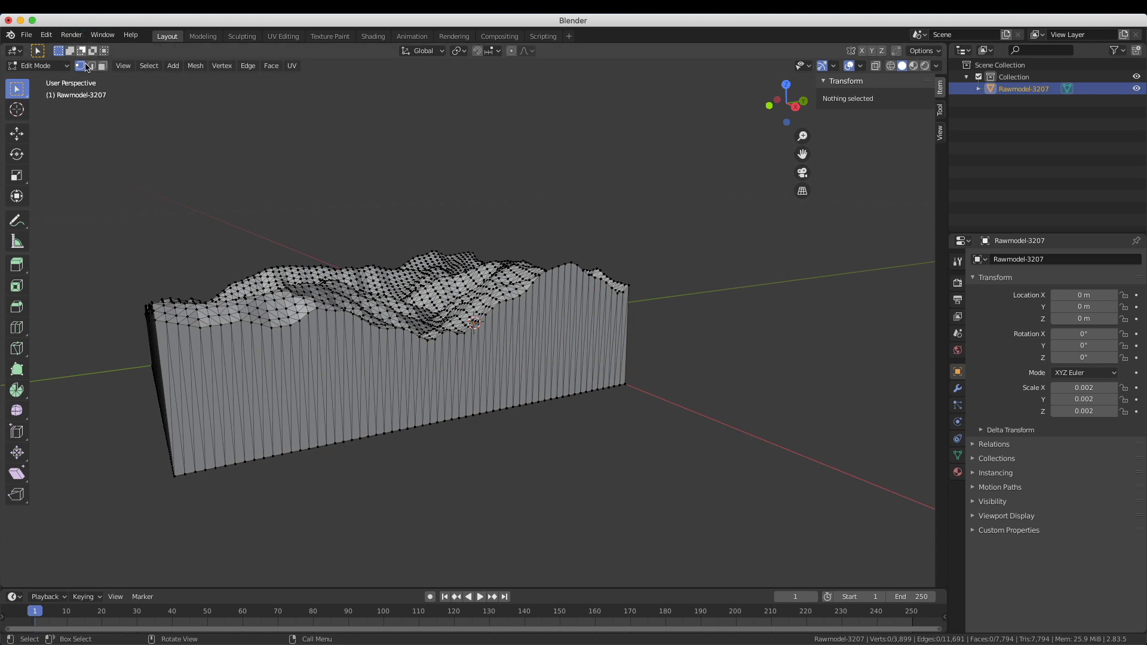
# Step: In face select mode, delete the block's side wall and bottom faces
pyautogui.click(101, 66)
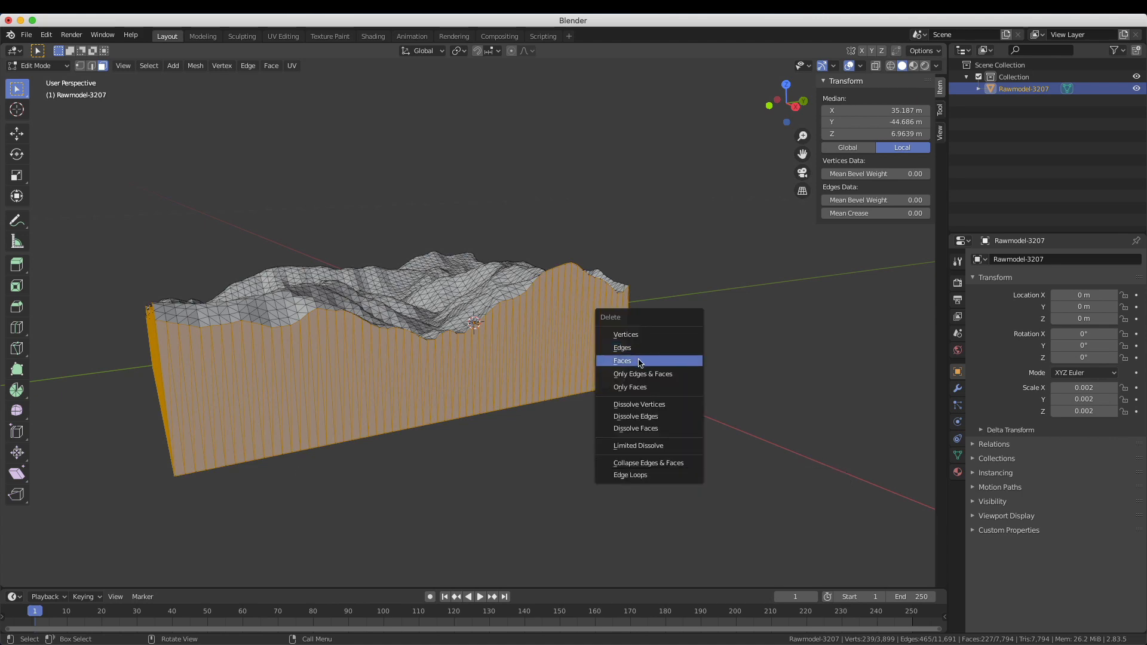
pyautogui.click(622, 360)
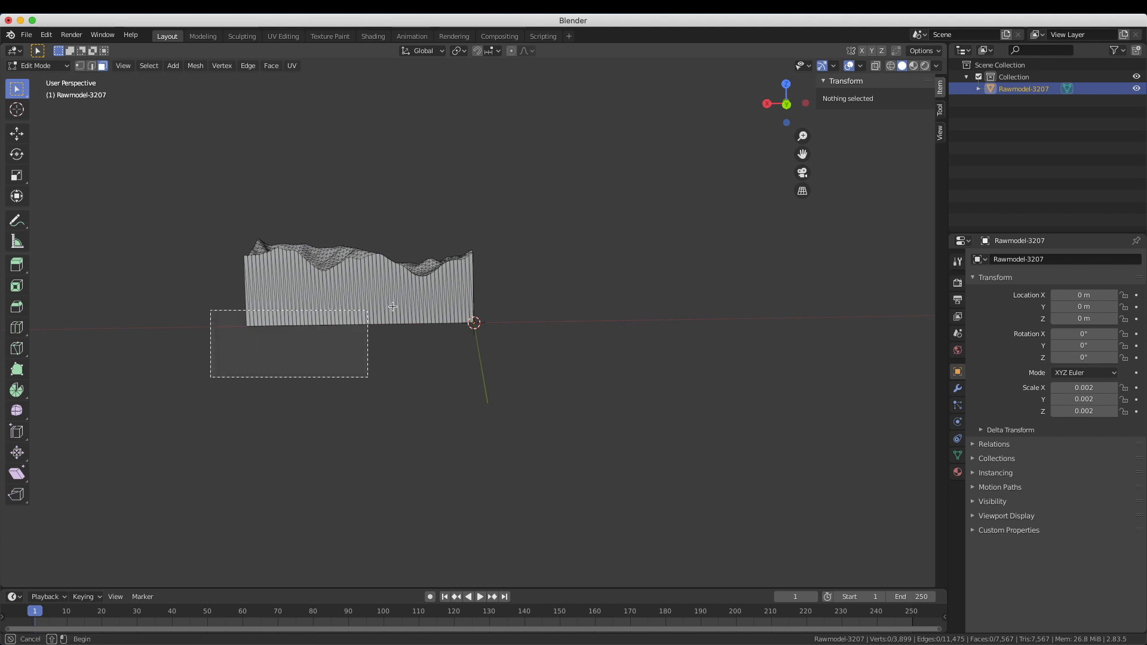
pyautogui.press('x')
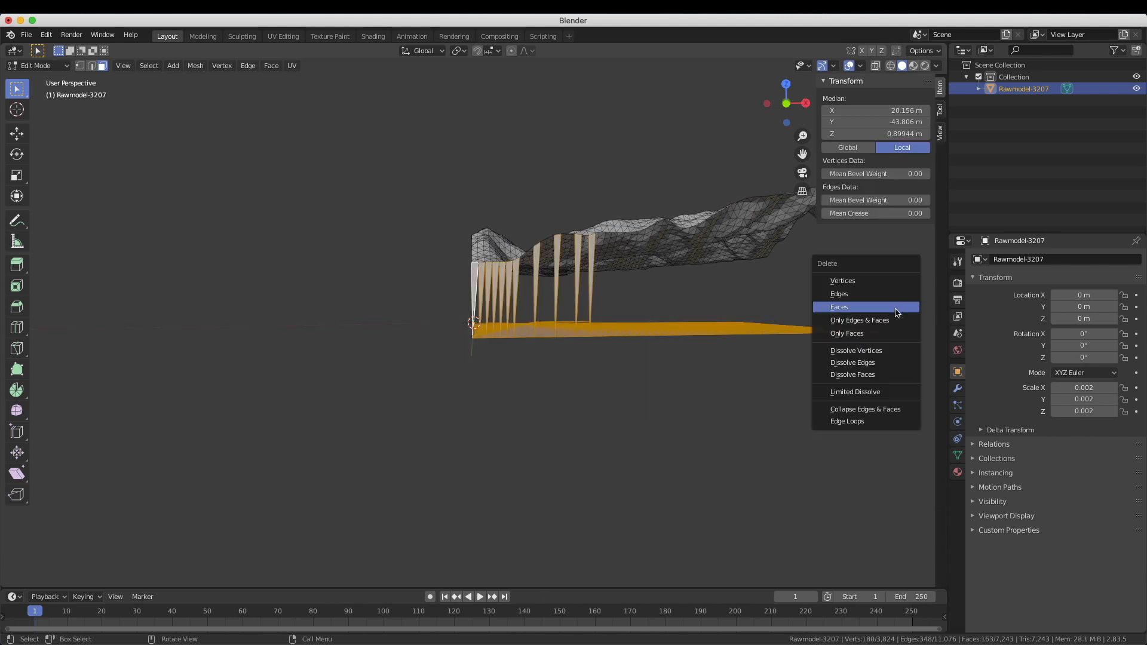
pyautogui.click(839, 307)
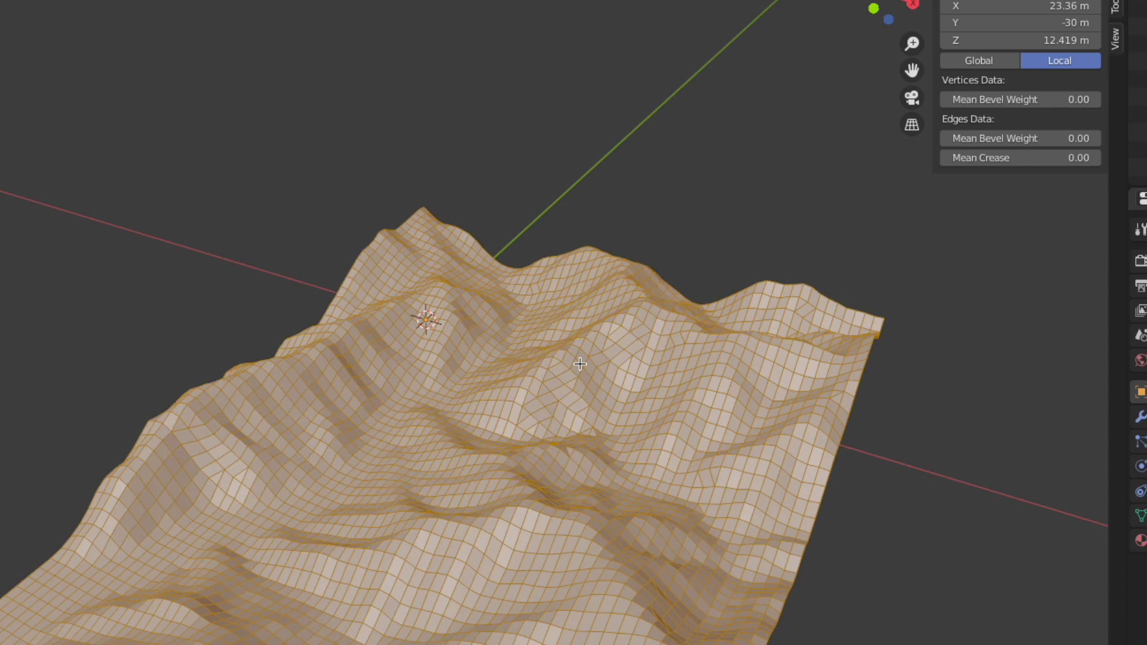
pyautogui.moveTo(616, 415)
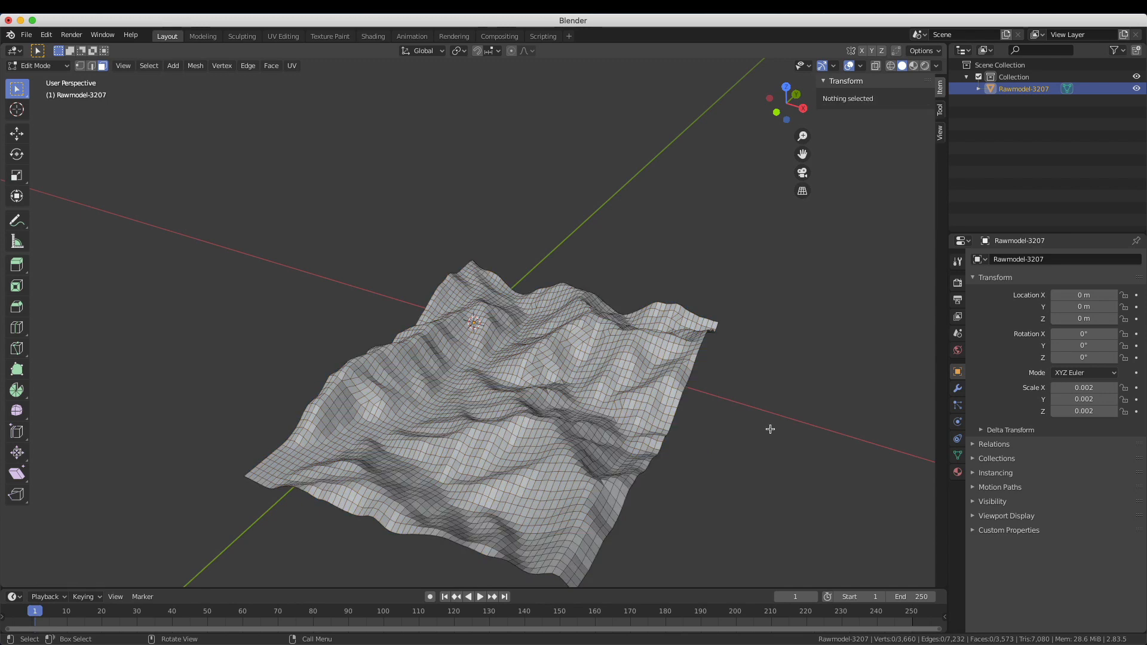
pyautogui.moveTo(182, 79)
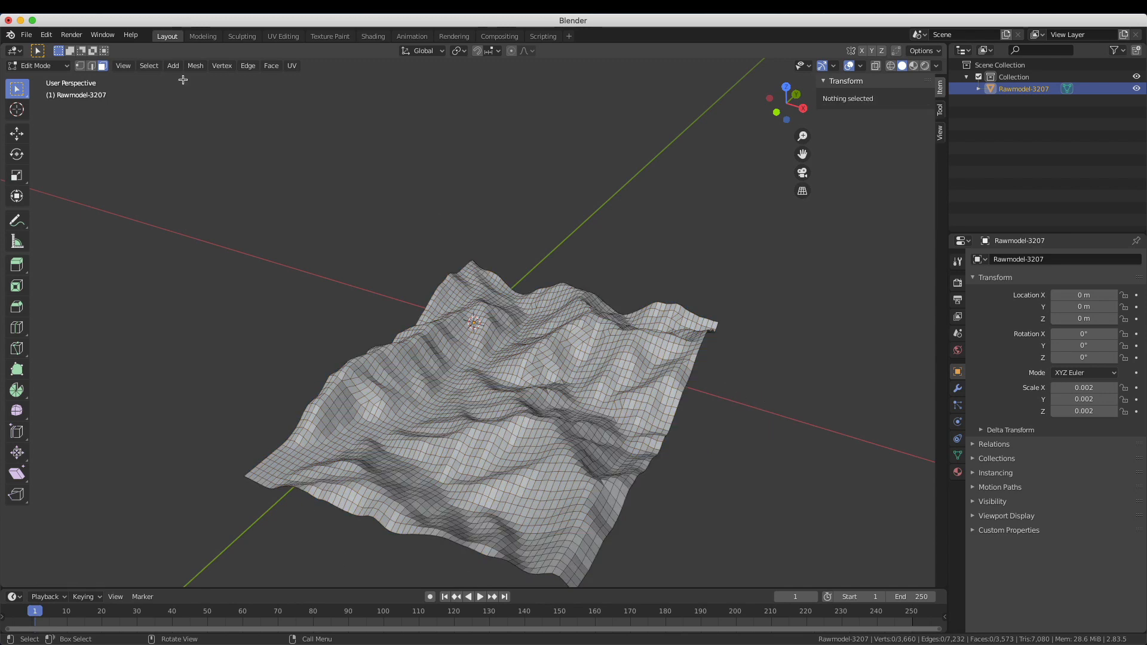
pyautogui.moveTo(345, 222)
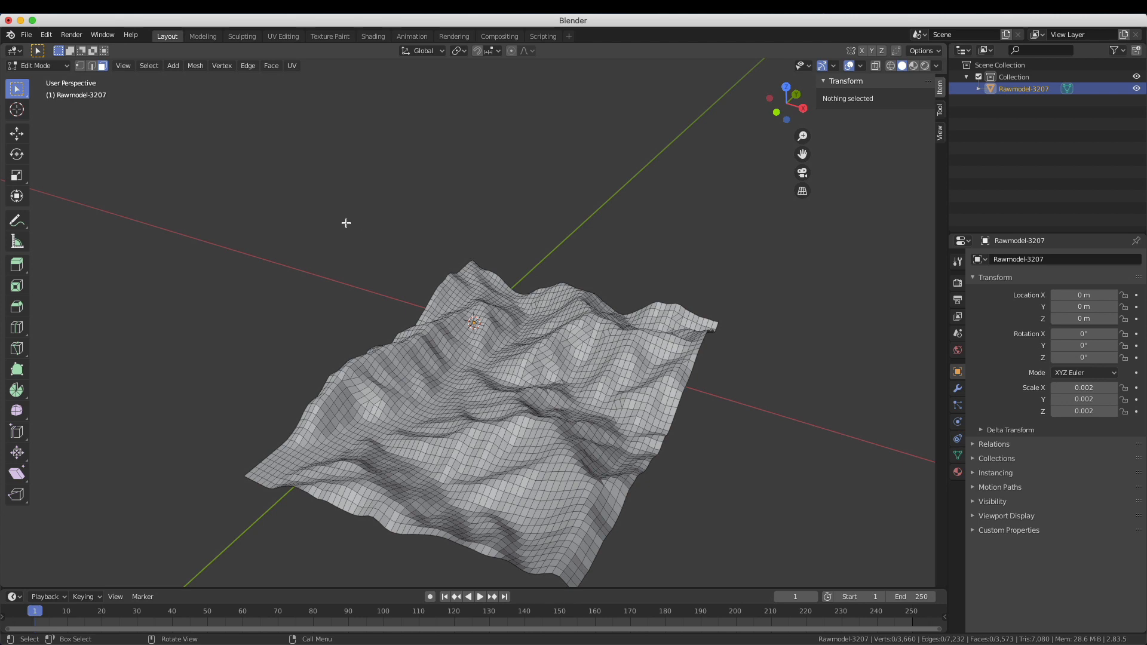
# Step: Export the selected terrain as topo.obj into stls 3, without modifiers or materials
pyautogui.click(26, 34)
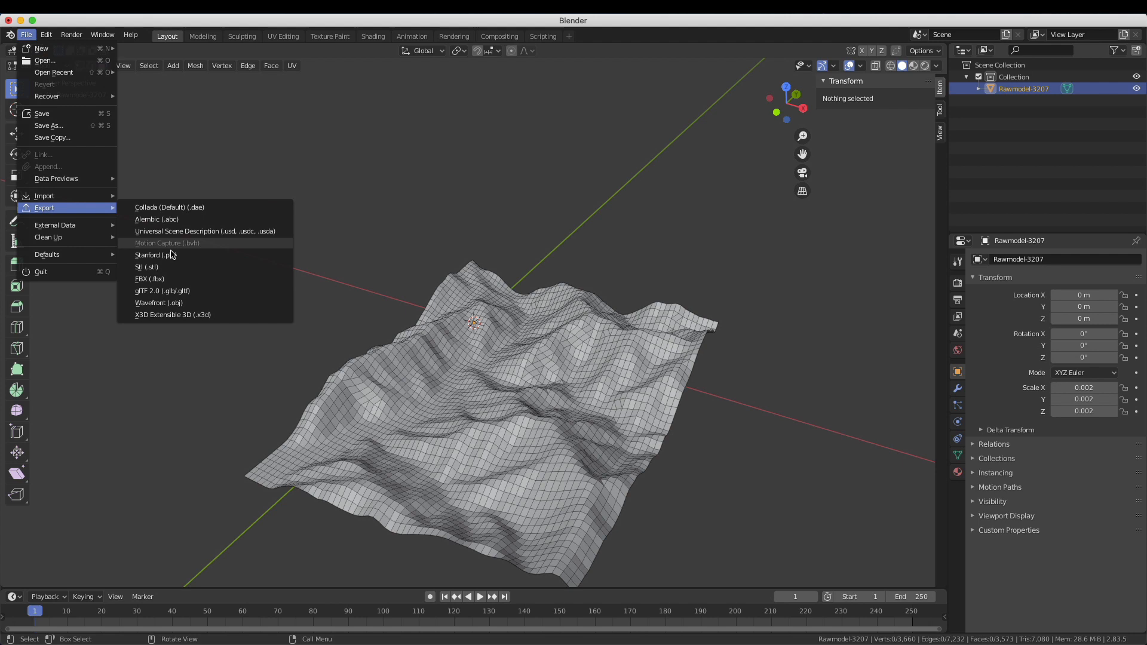
pyautogui.moveTo(158, 303)
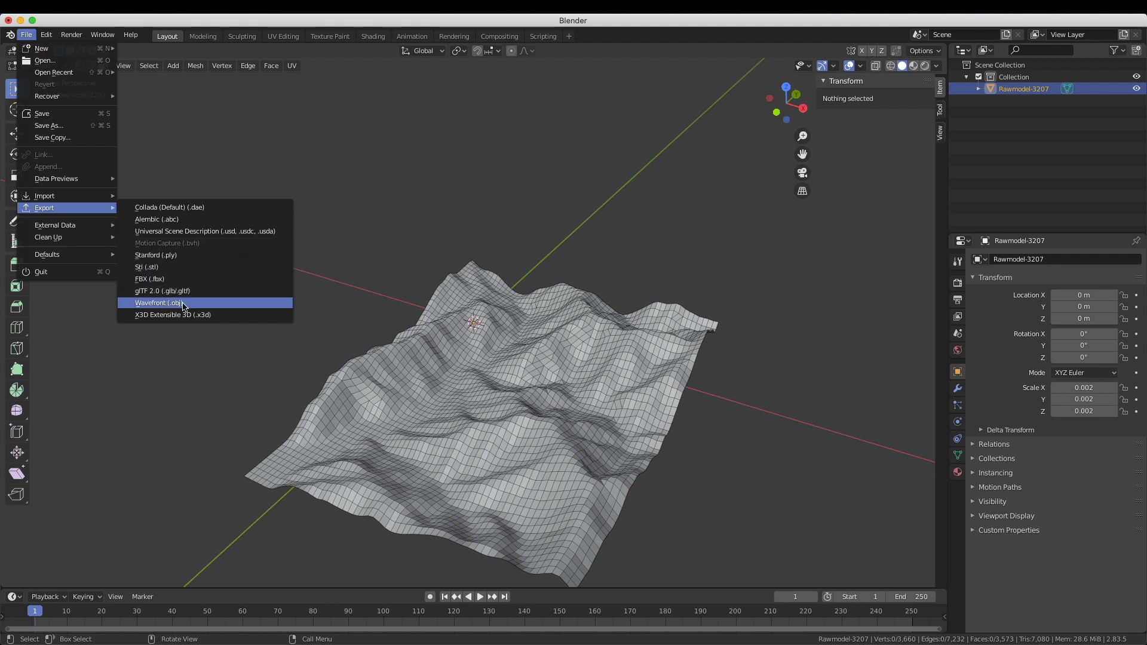
pyautogui.click(156, 303)
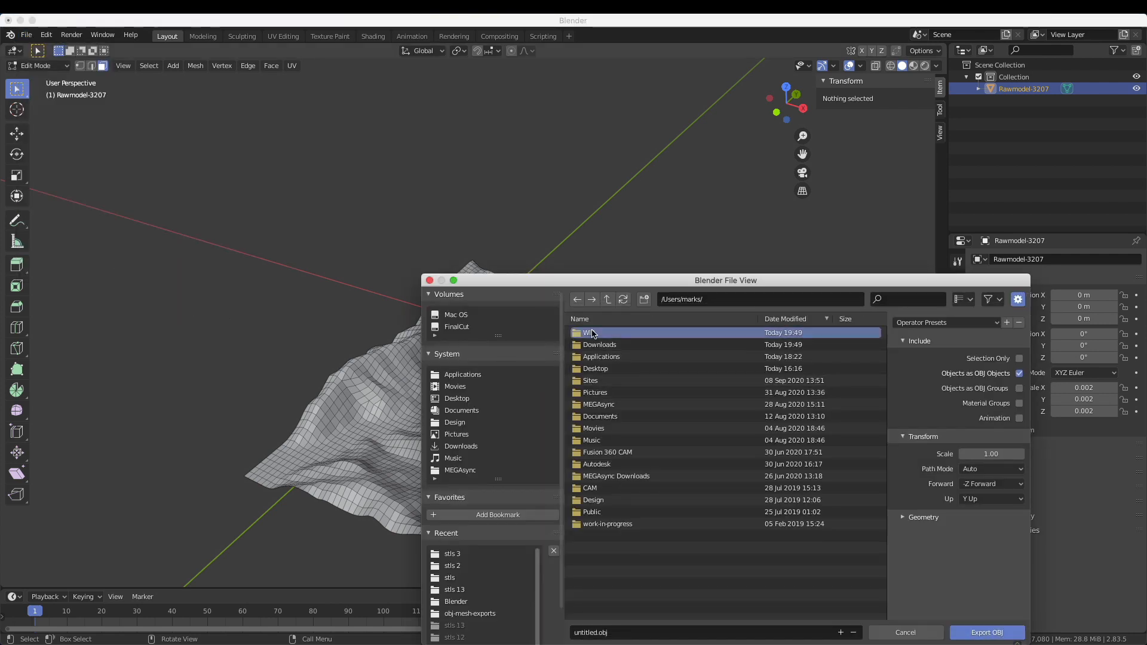
pyautogui.doubleClick(452, 553)
pyautogui.write('topo')
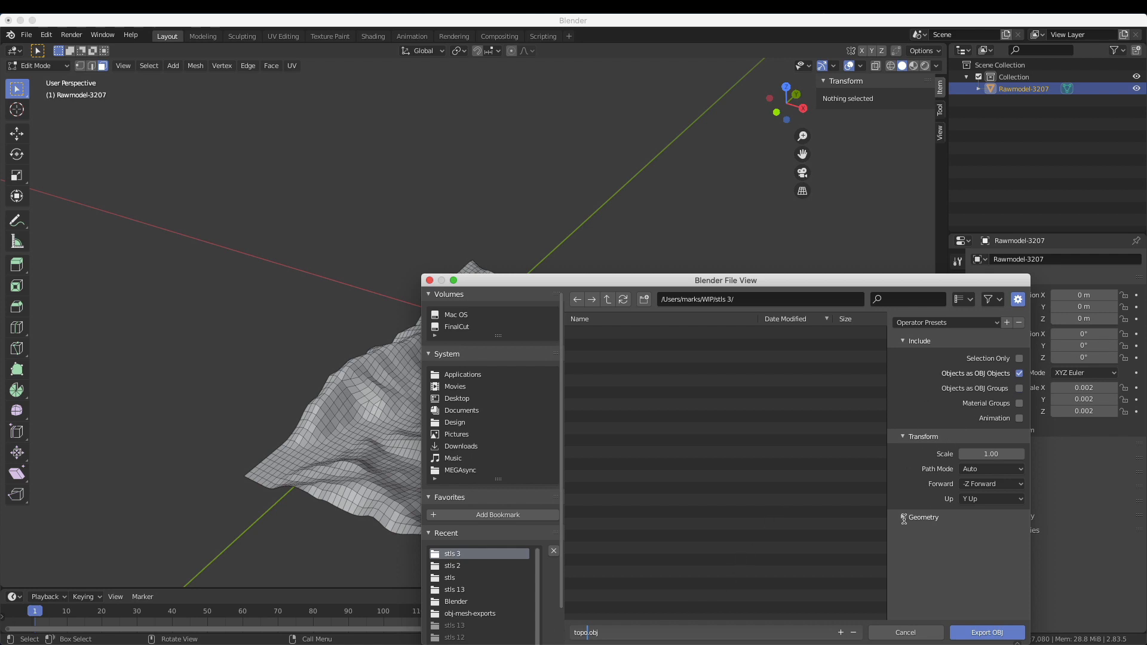
pyautogui.click(922, 517)
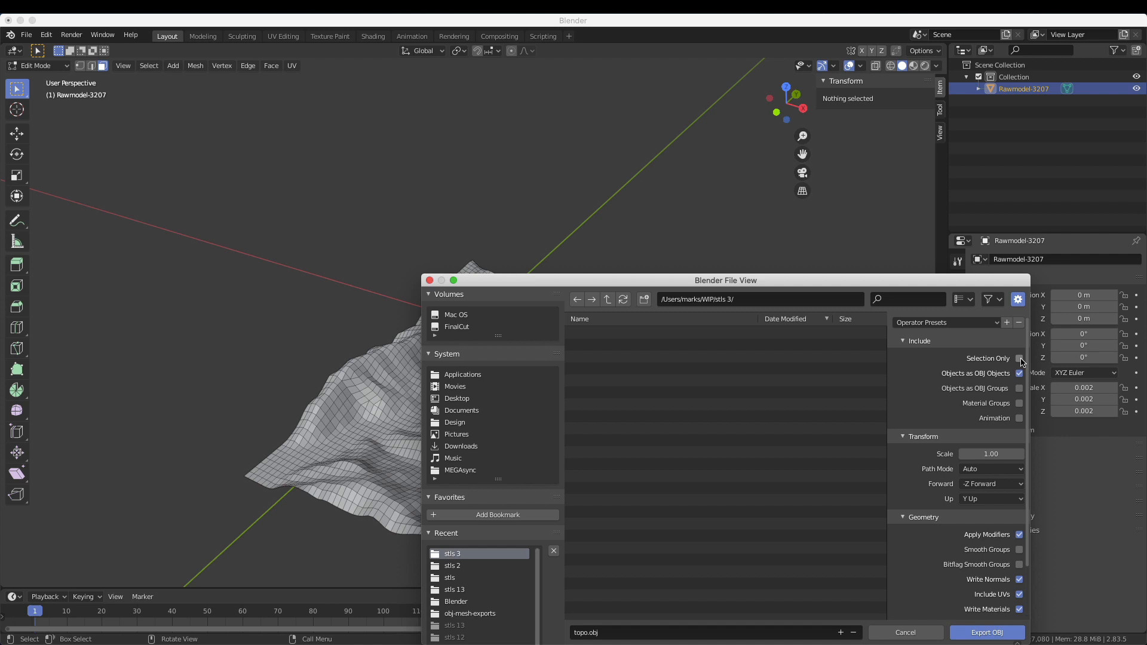
pyautogui.click(1018, 358)
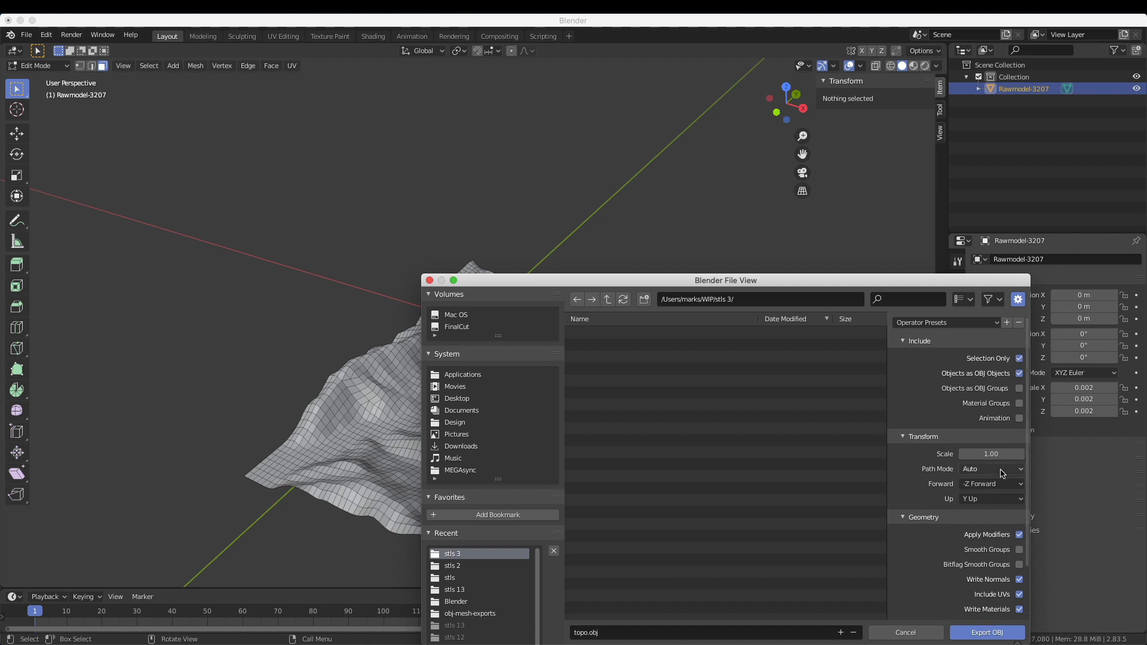
pyautogui.scroll(-3)
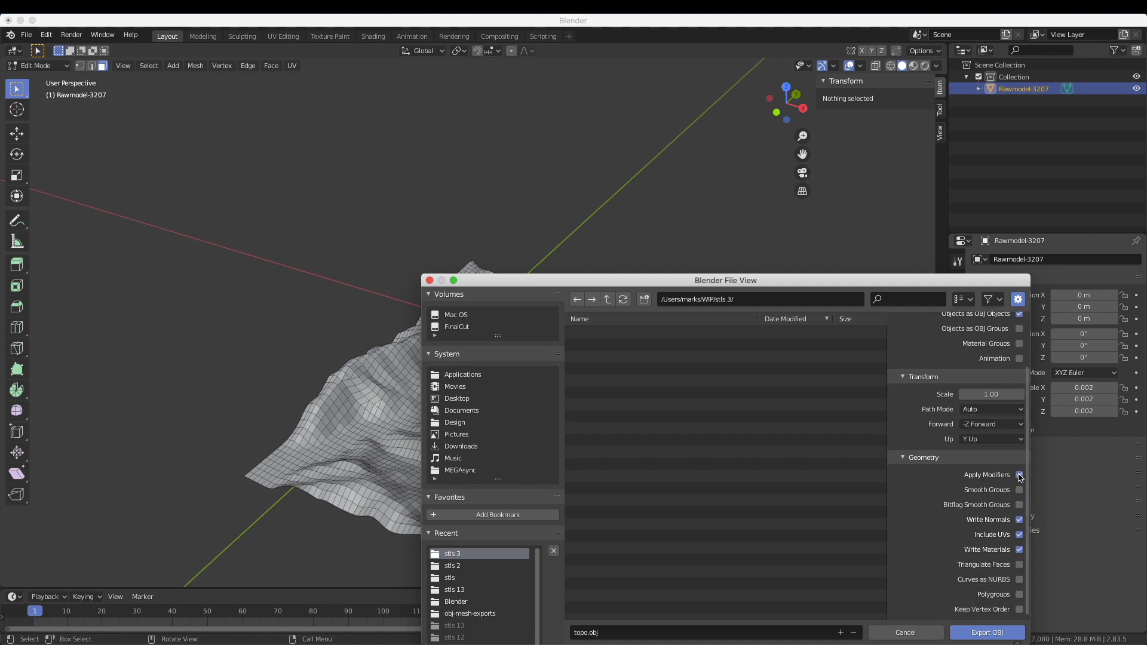
pyautogui.click(1018, 475)
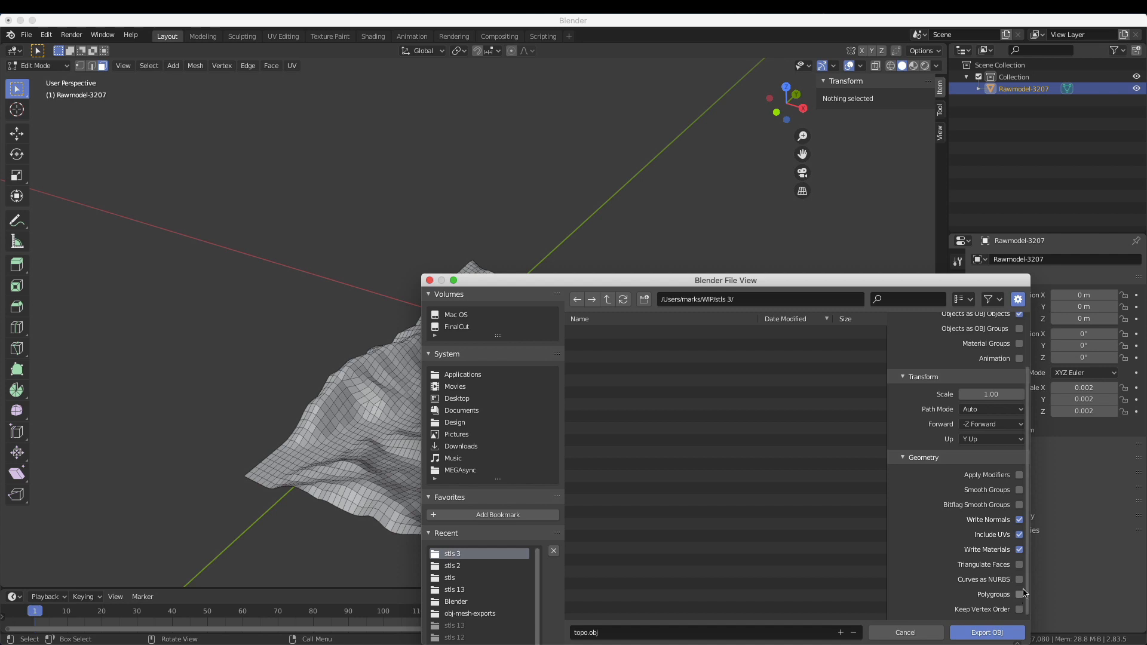
pyautogui.click(1018, 550)
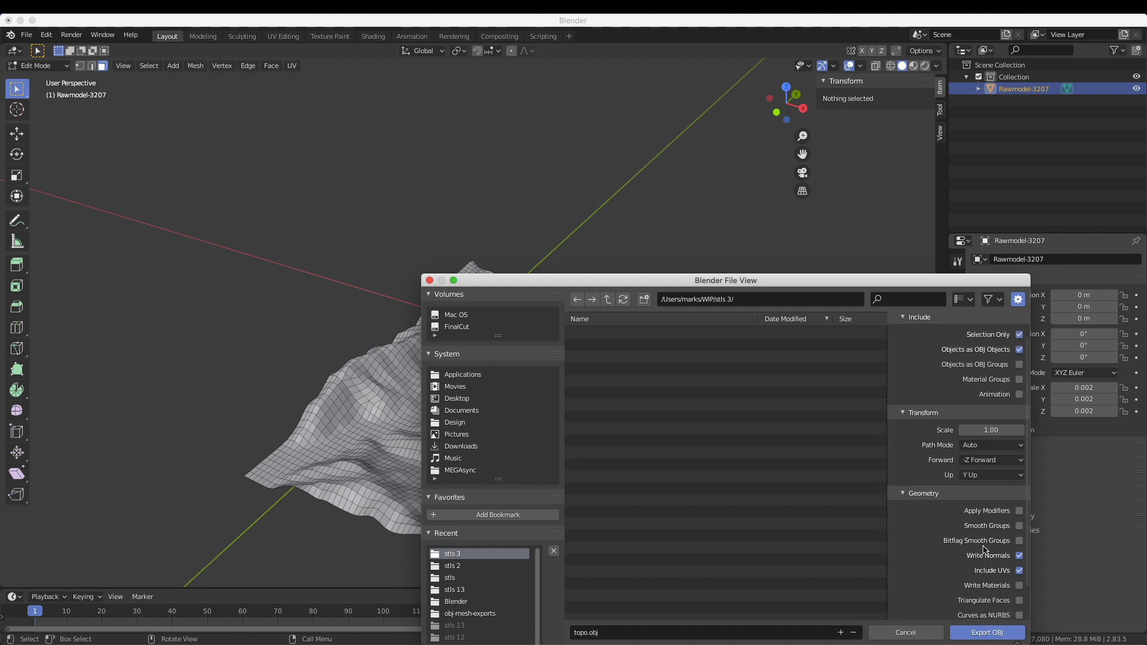
pyautogui.scroll(-3)
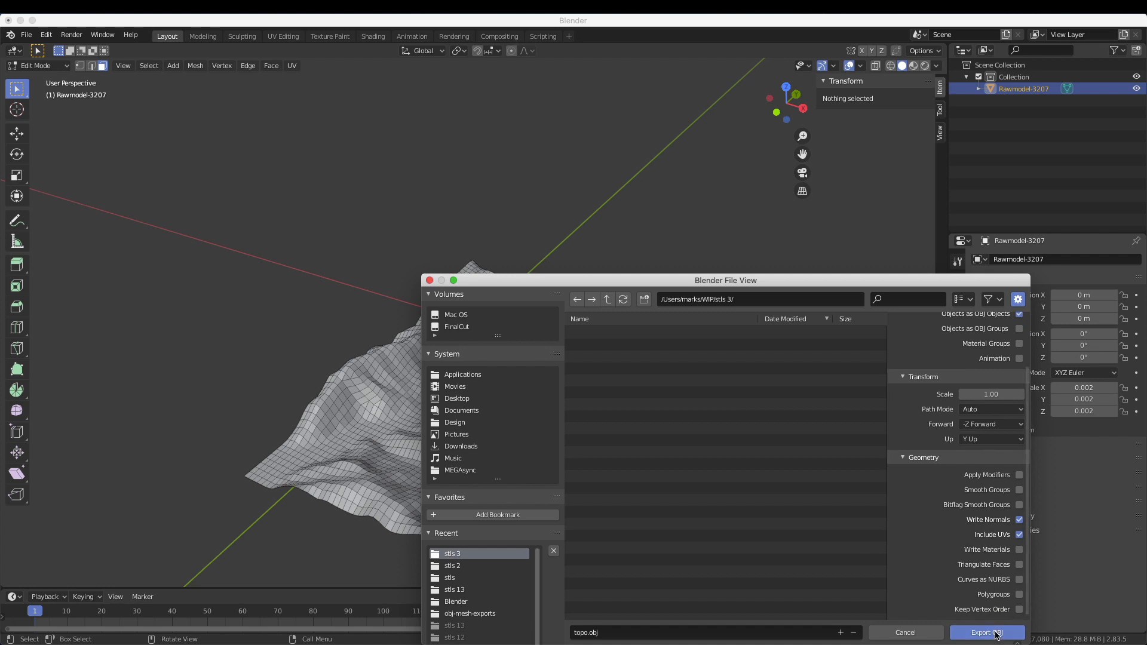
pyautogui.click(986, 632)
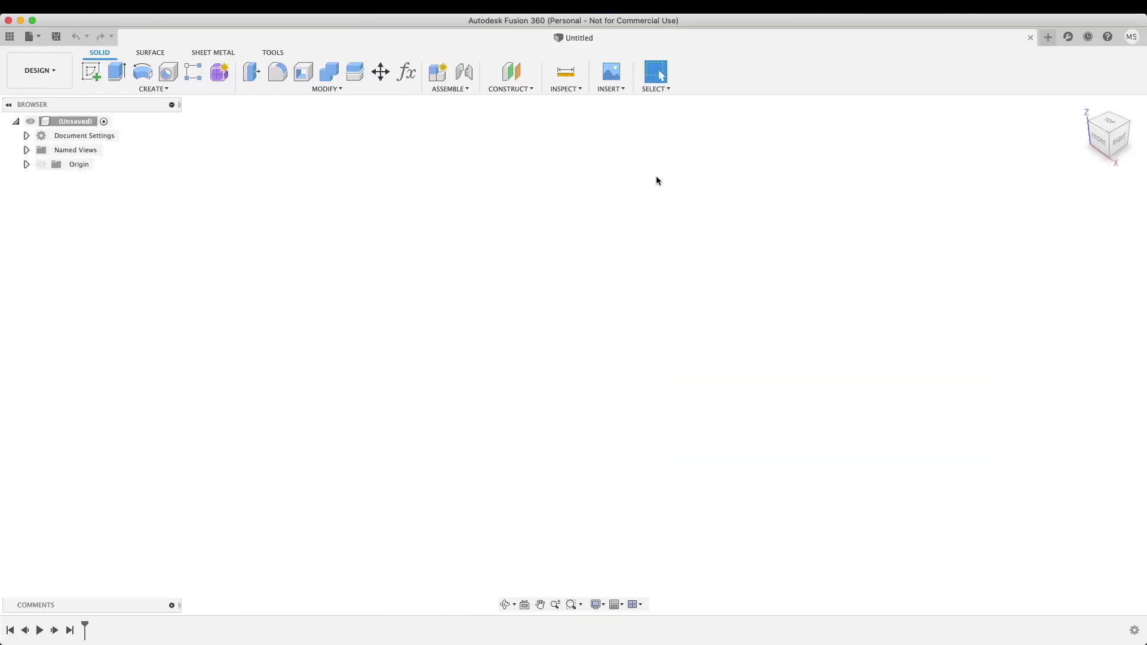
pyautogui.moveTo(516, 169)
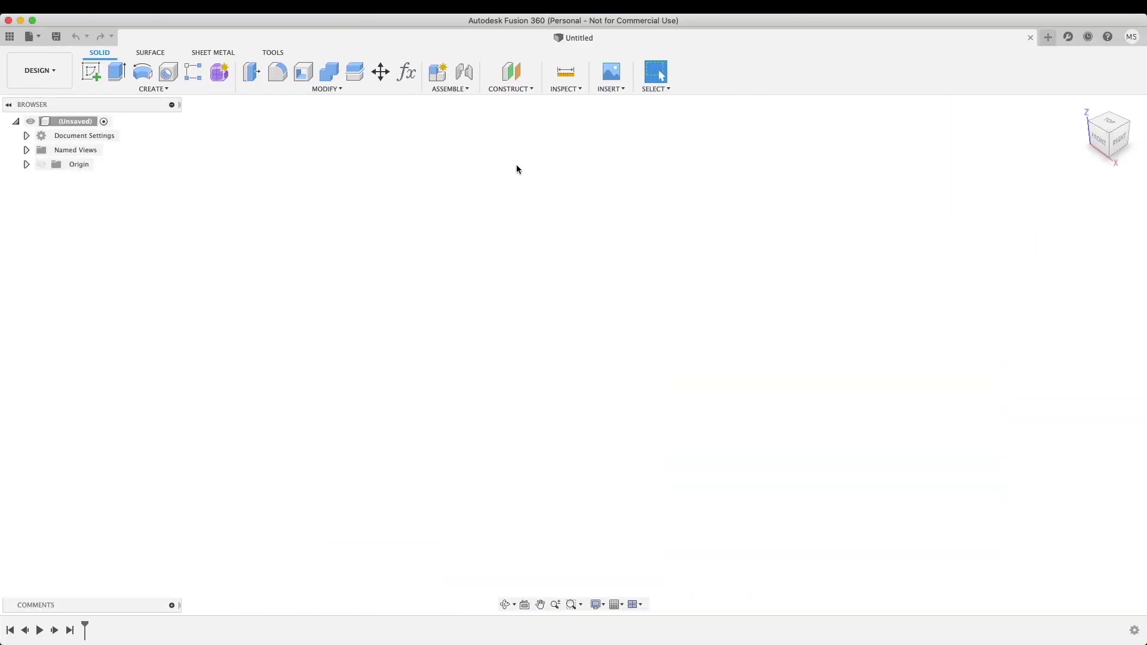
pyautogui.moveTo(610, 191)
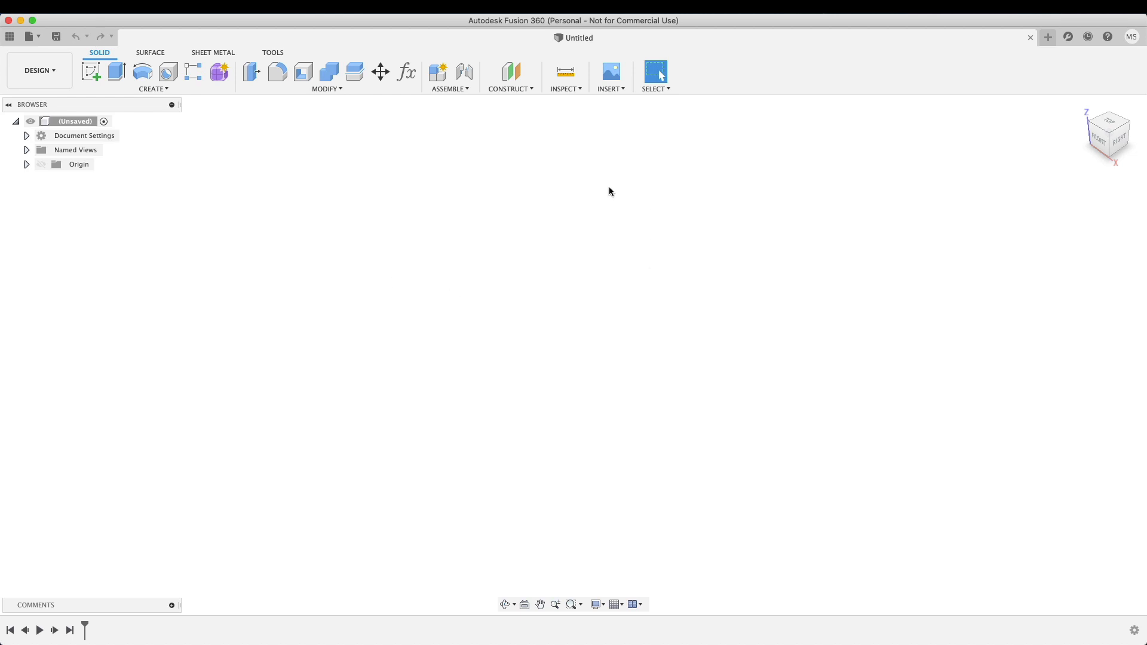
# Step: Insert topo.obj from WIP/stls 3 as a mesh into the Fusion design
pyautogui.click(610, 88)
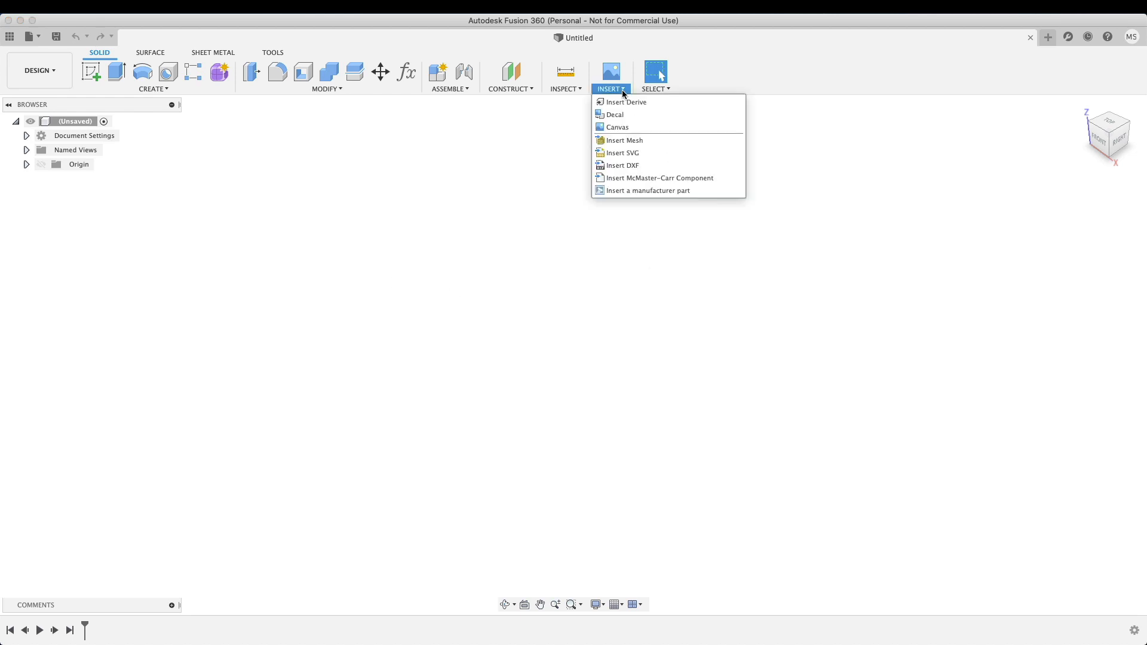
pyautogui.click(633, 144)
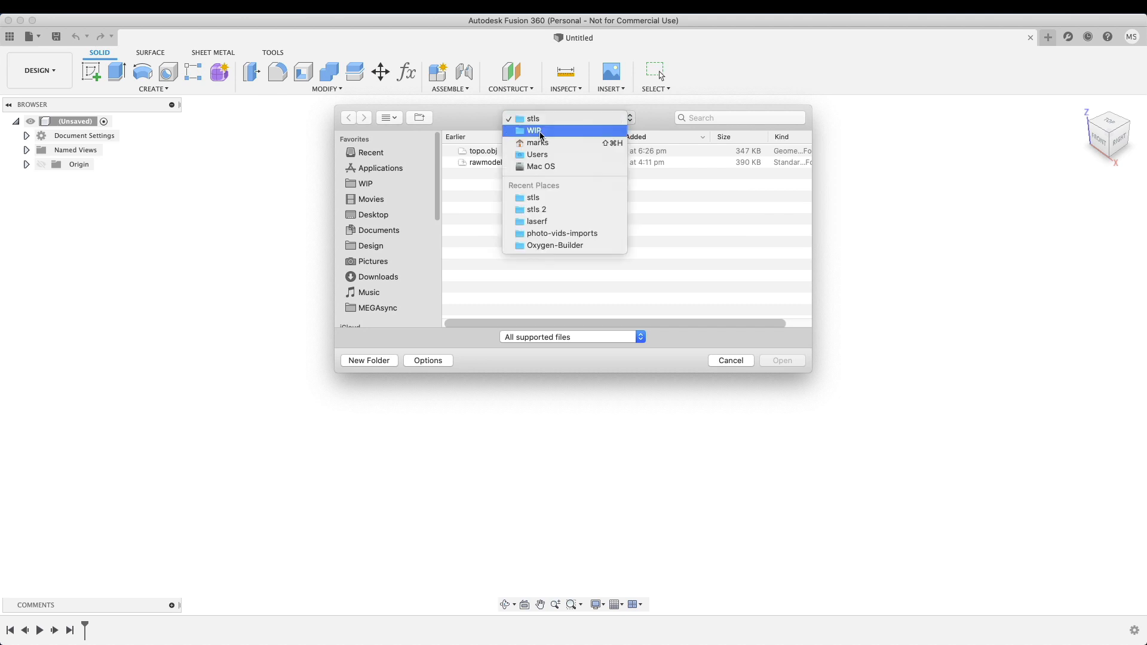
pyautogui.click(535, 130)
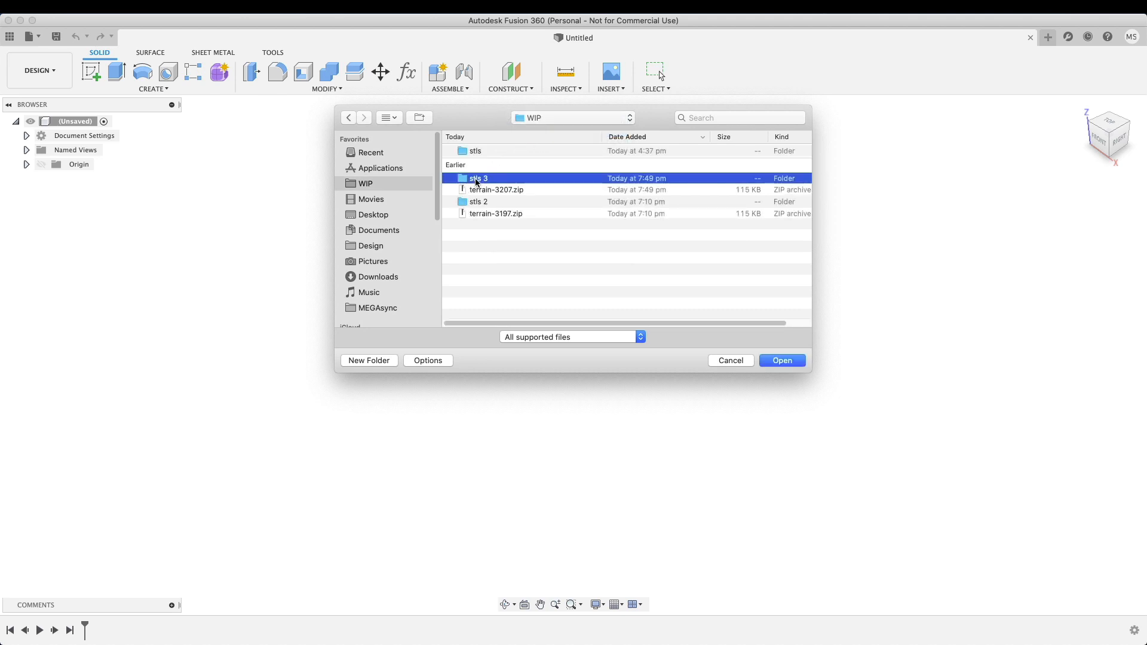
pyautogui.doubleClick(479, 178)
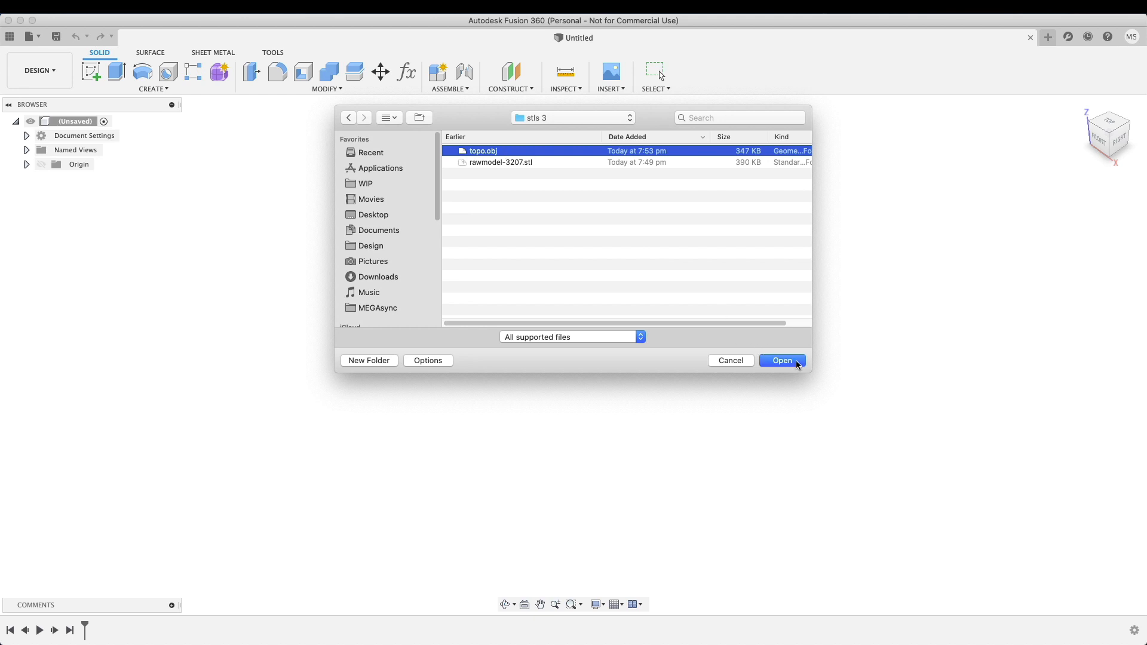
pyautogui.click(781, 360)
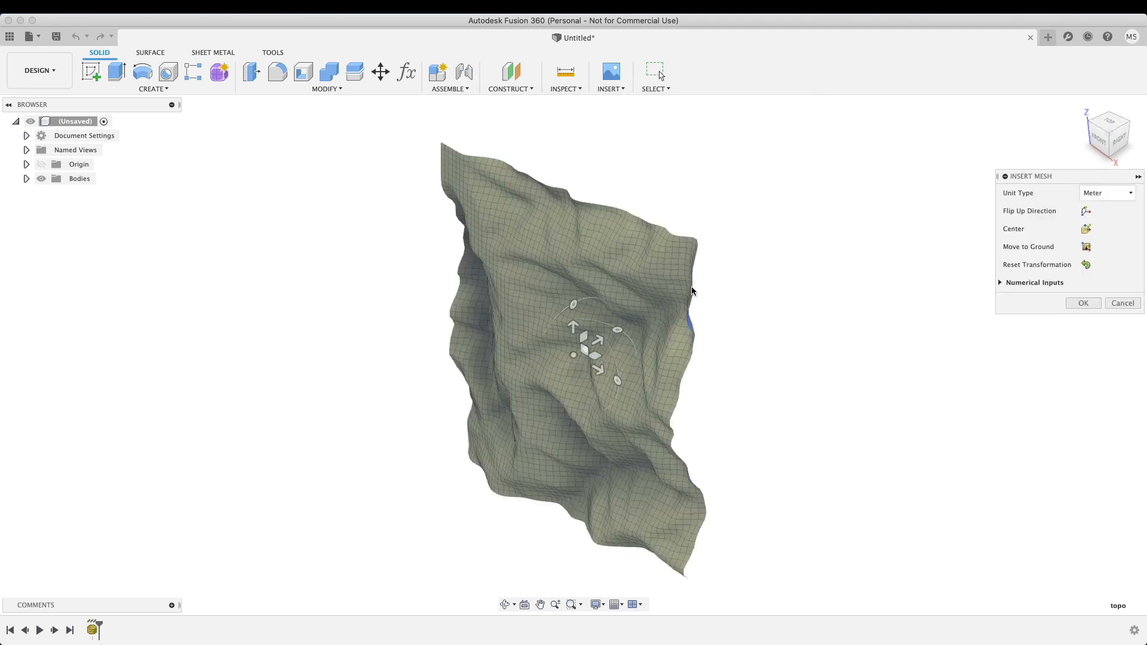
pyautogui.moveTo(580, 306)
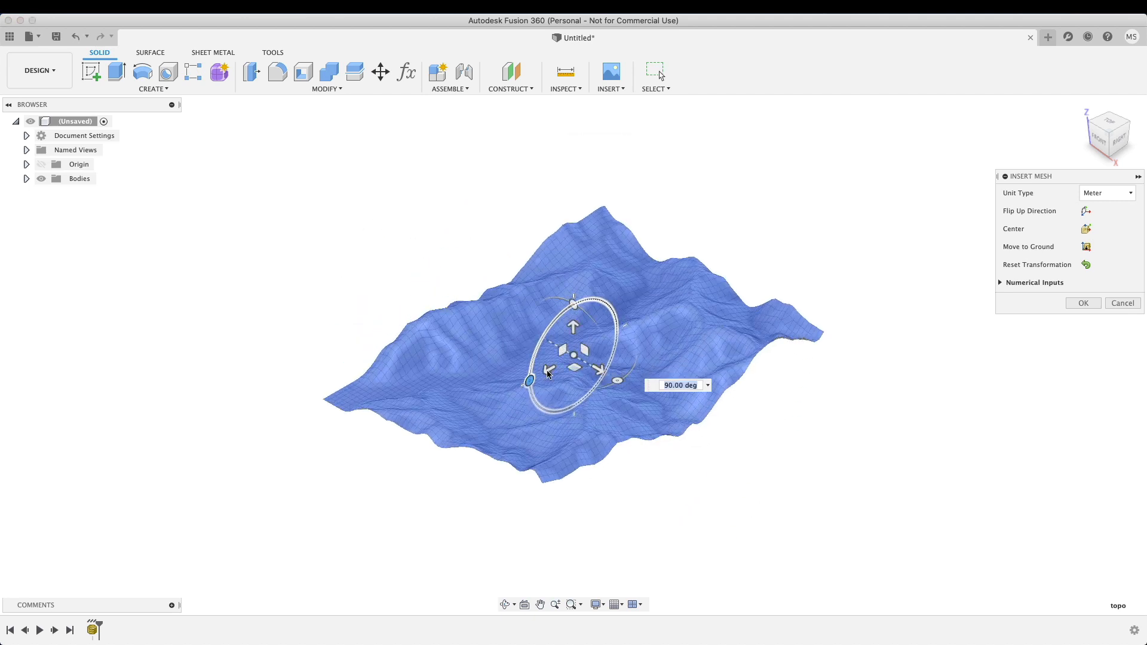
# Step: Rotate the inserted terrain mesh 90 degrees to lie flat and confirm
pyautogui.click(1086, 247)
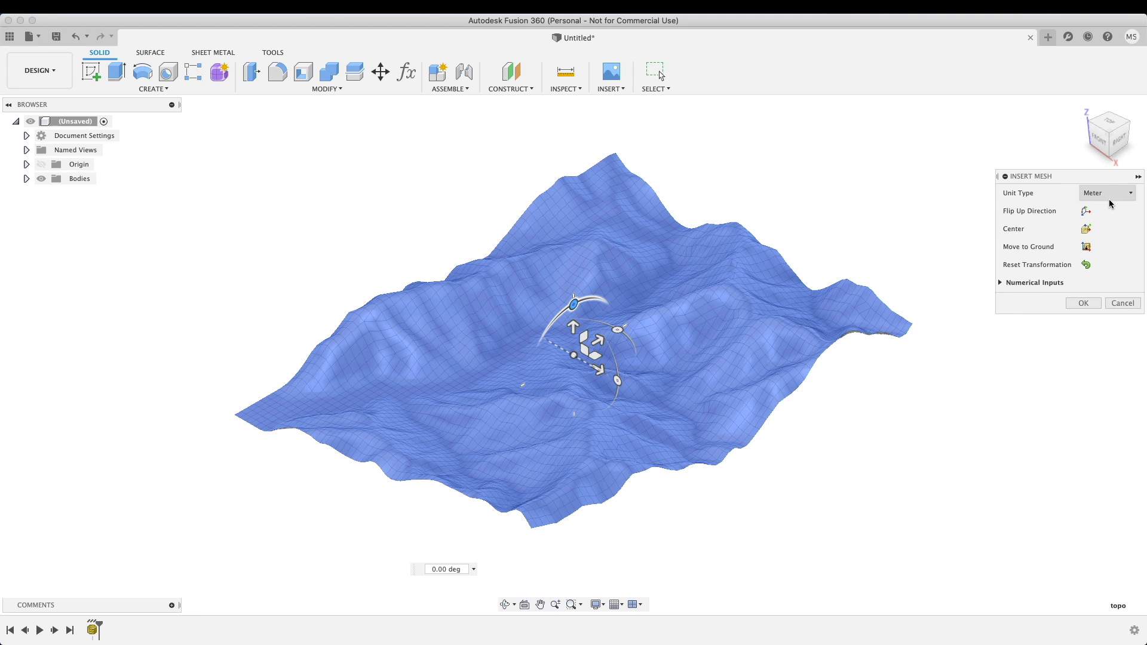
pyautogui.moveTo(1092, 201)
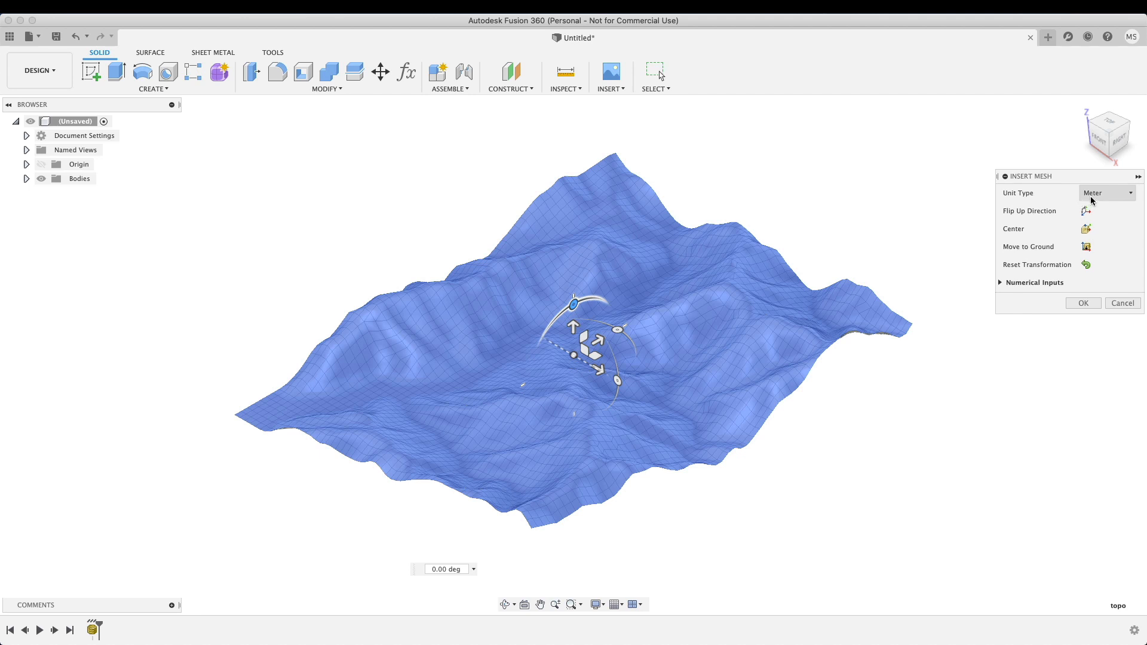
pyautogui.moveTo(1092, 205)
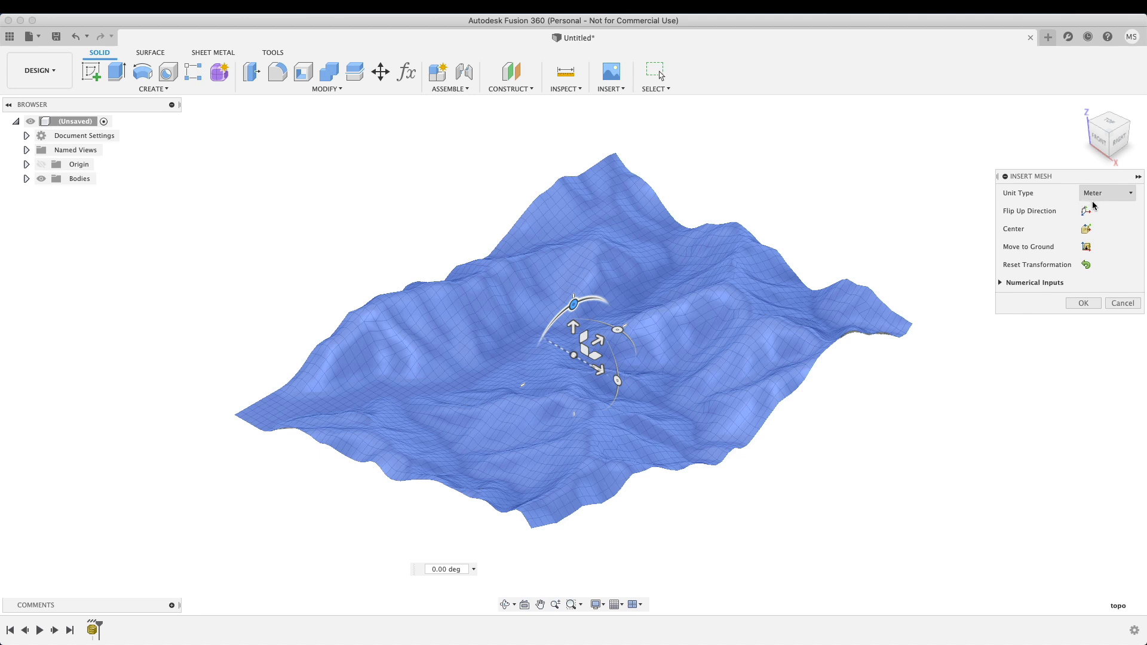
pyautogui.moveTo(1108, 200)
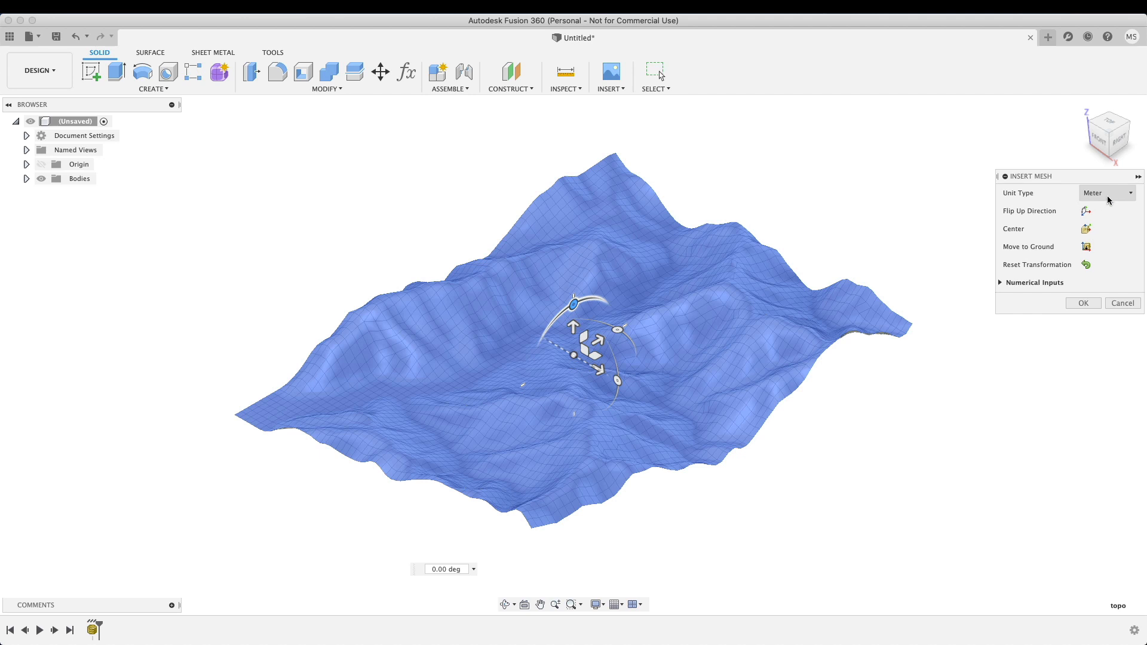
pyautogui.moveTo(1040, 196)
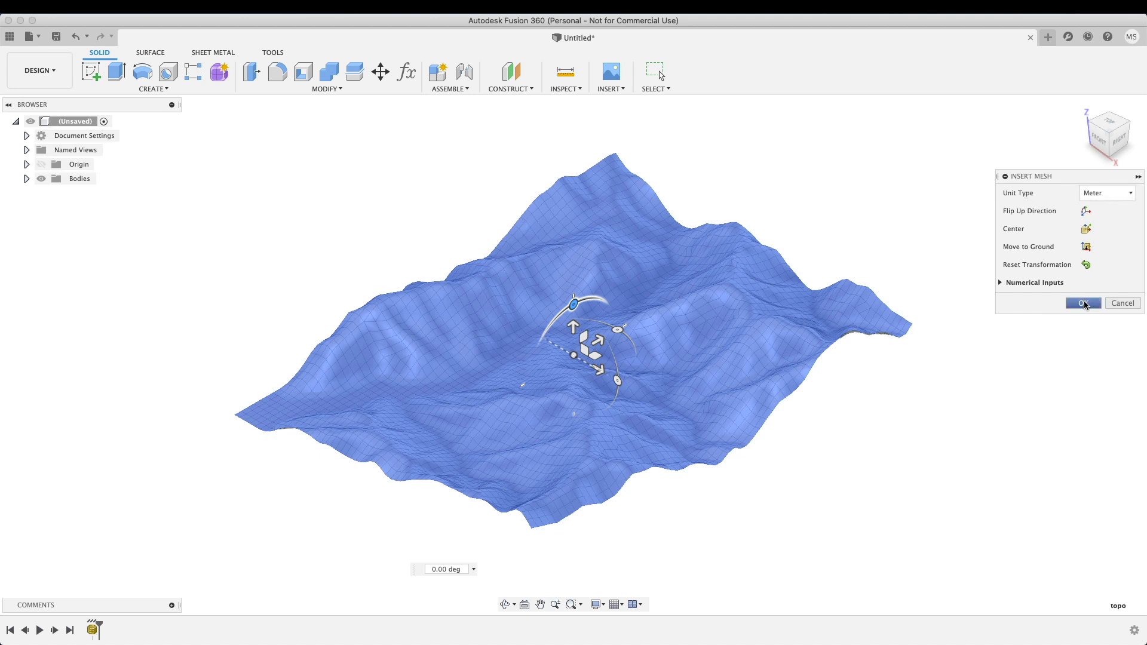
pyautogui.click(1082, 303)
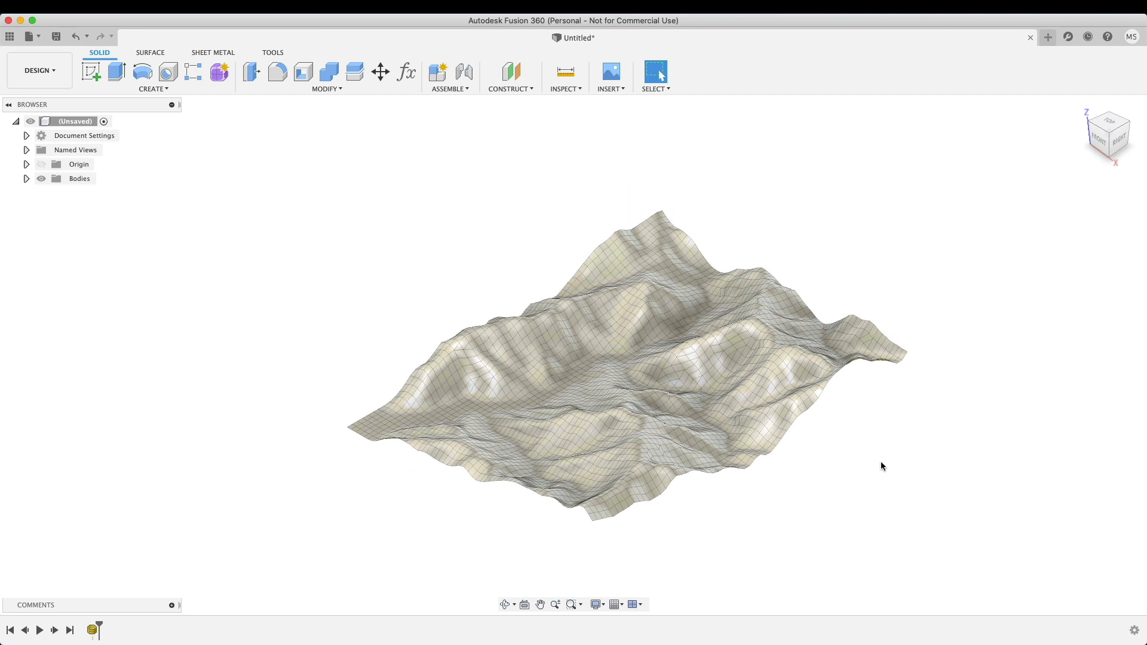
pyautogui.moveTo(687, 237)
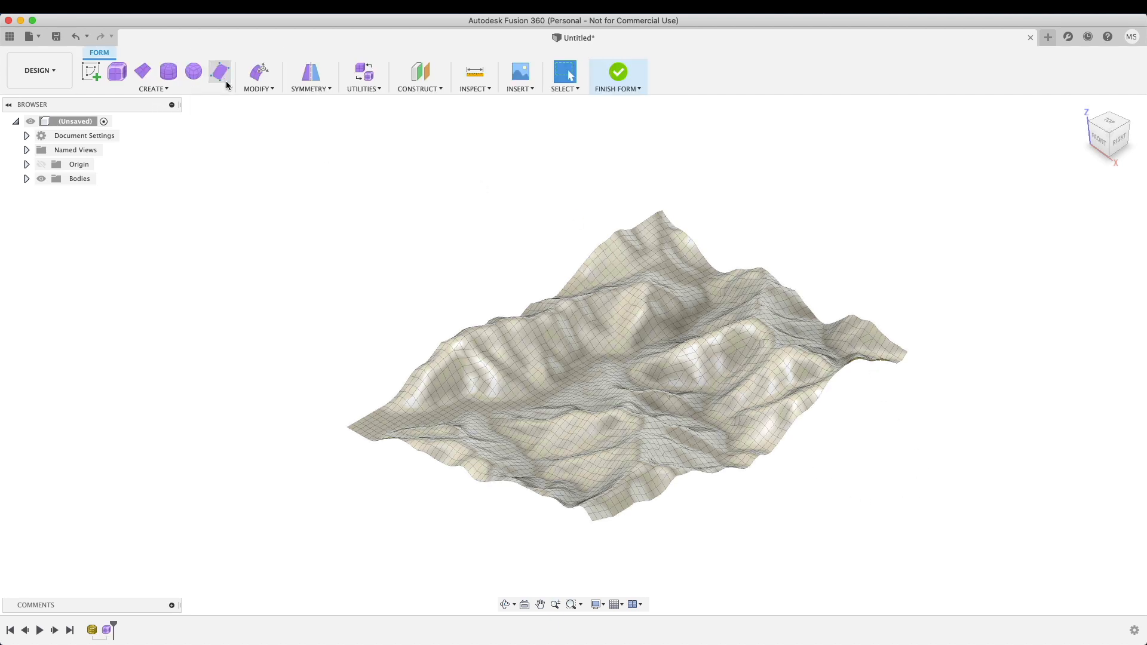
# Step: Convert the terrain mesh into a T-spline body using Quad Mesh to T-Splines
pyautogui.rightClick(632, 299)
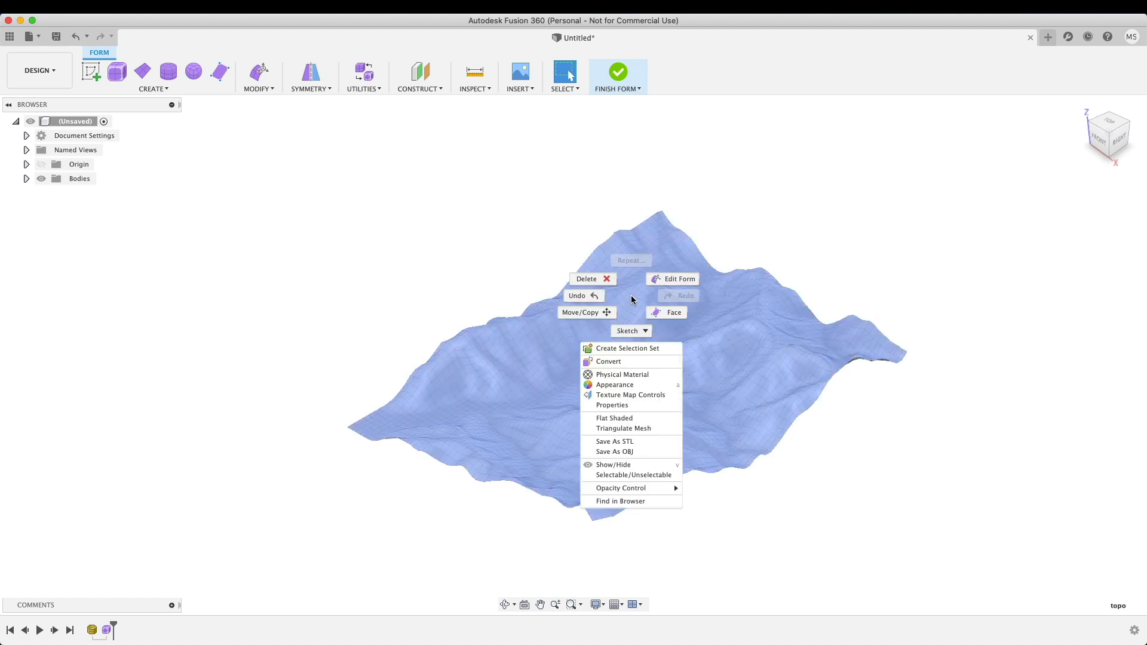
pyautogui.moveTo(608, 361)
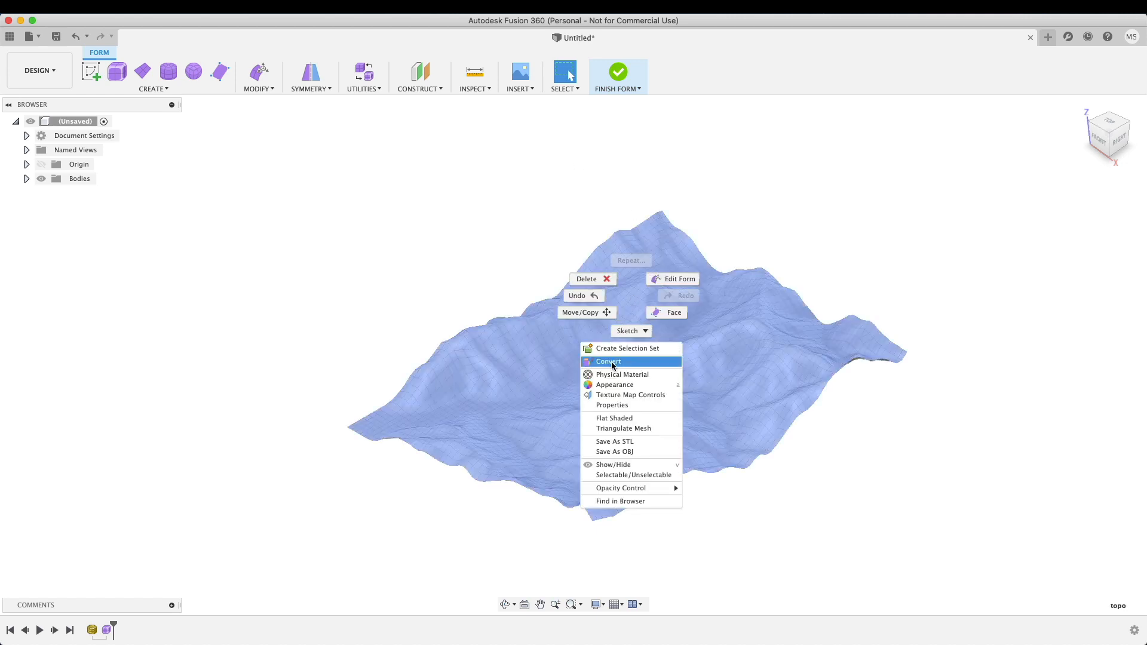
pyautogui.click(607, 361)
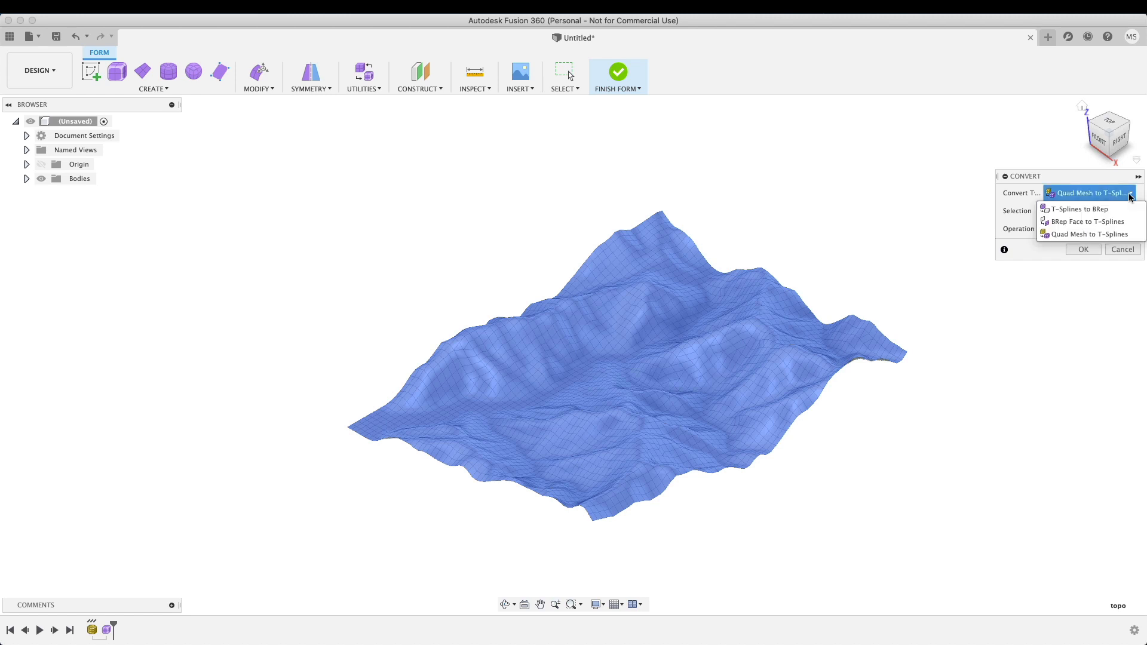
pyautogui.click(1091, 234)
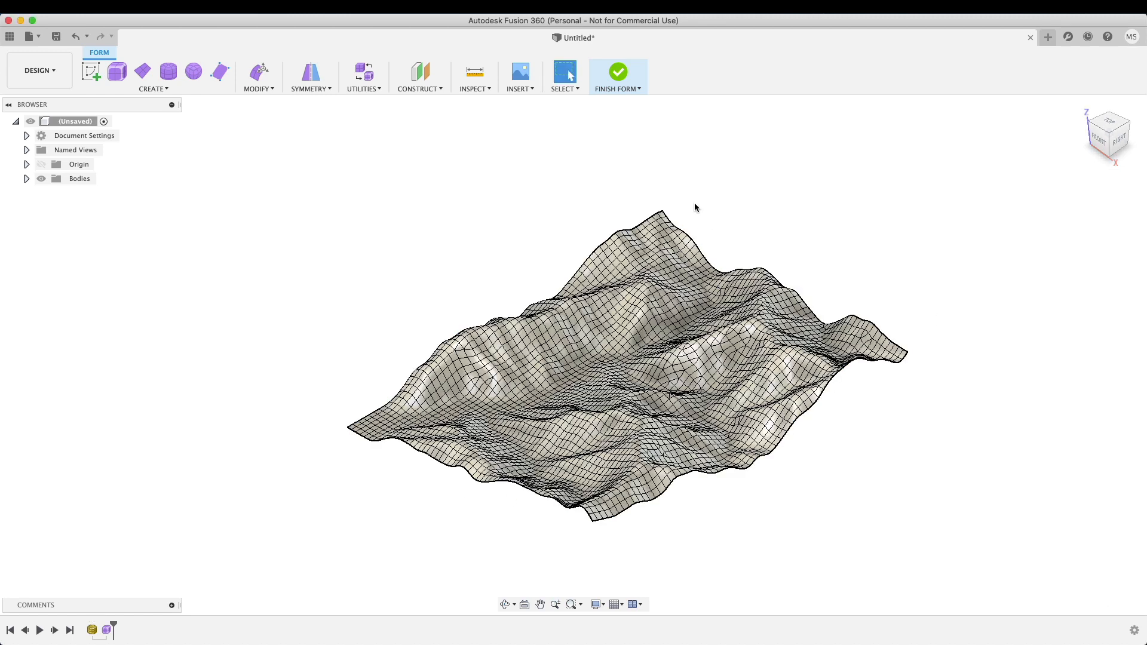
pyautogui.moveTo(617, 72)
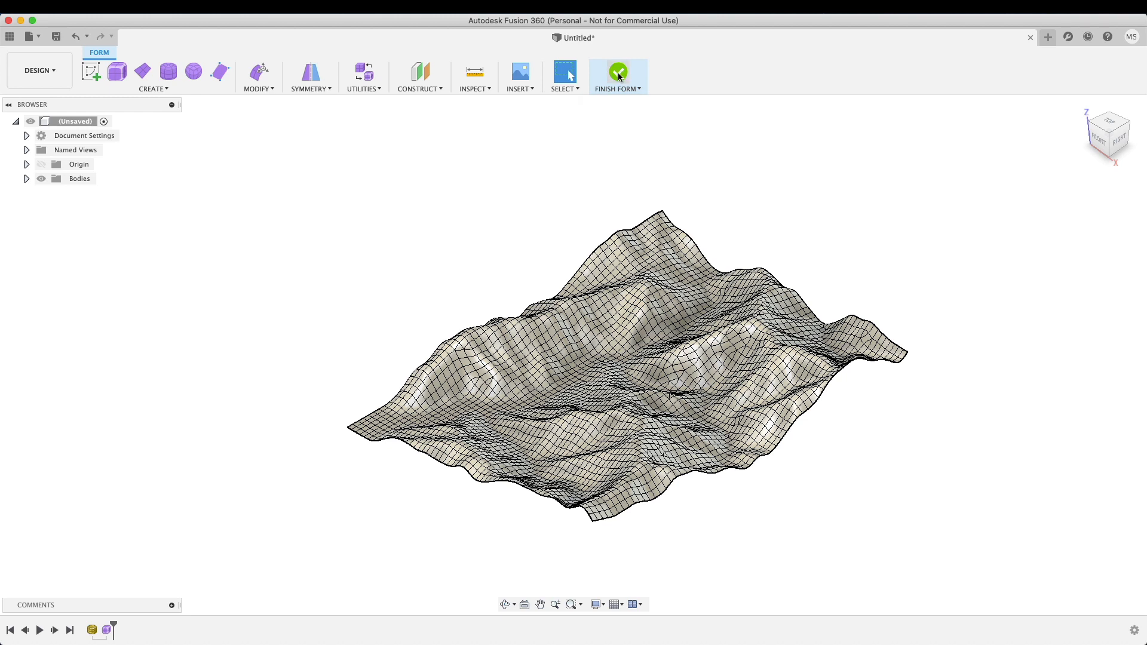
# Step: Finish the form, then sketch a rectangle over the terrain footprint from the top view
pyautogui.click(617, 76)
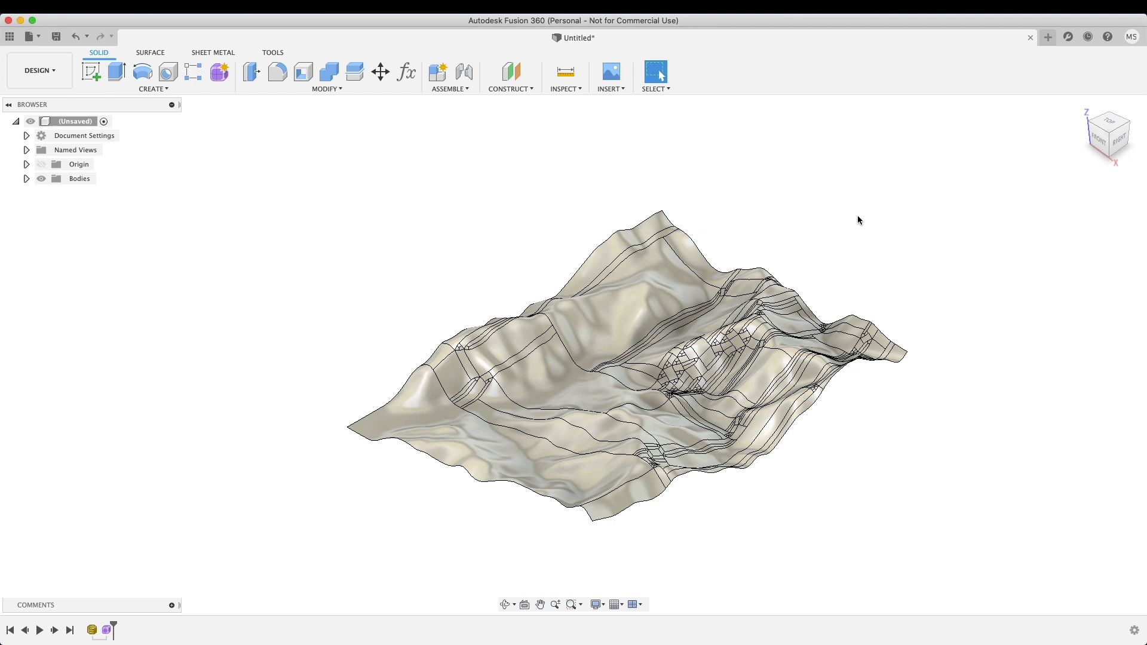
pyautogui.moveTo(864, 181)
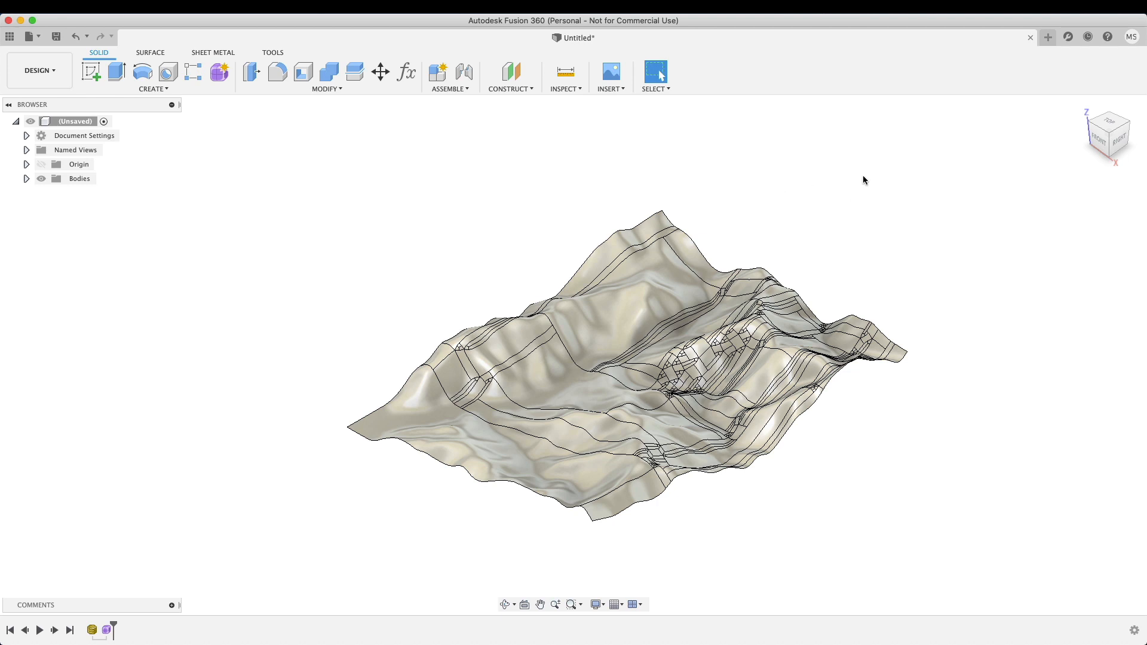
pyautogui.moveTo(309, 179)
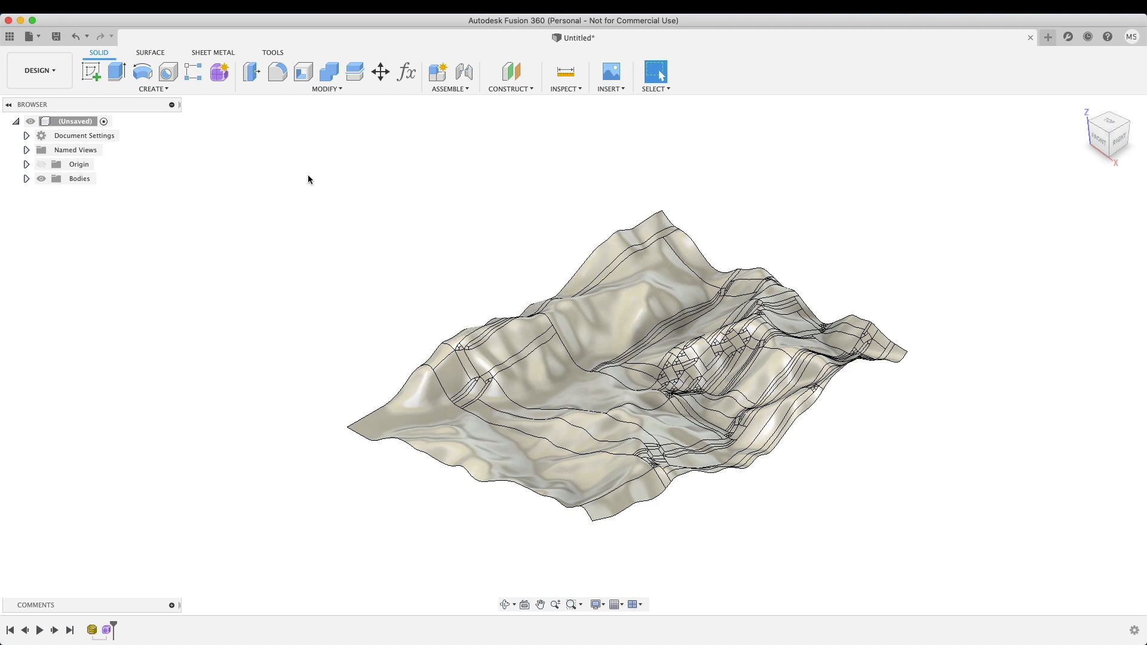
pyautogui.click(153, 79)
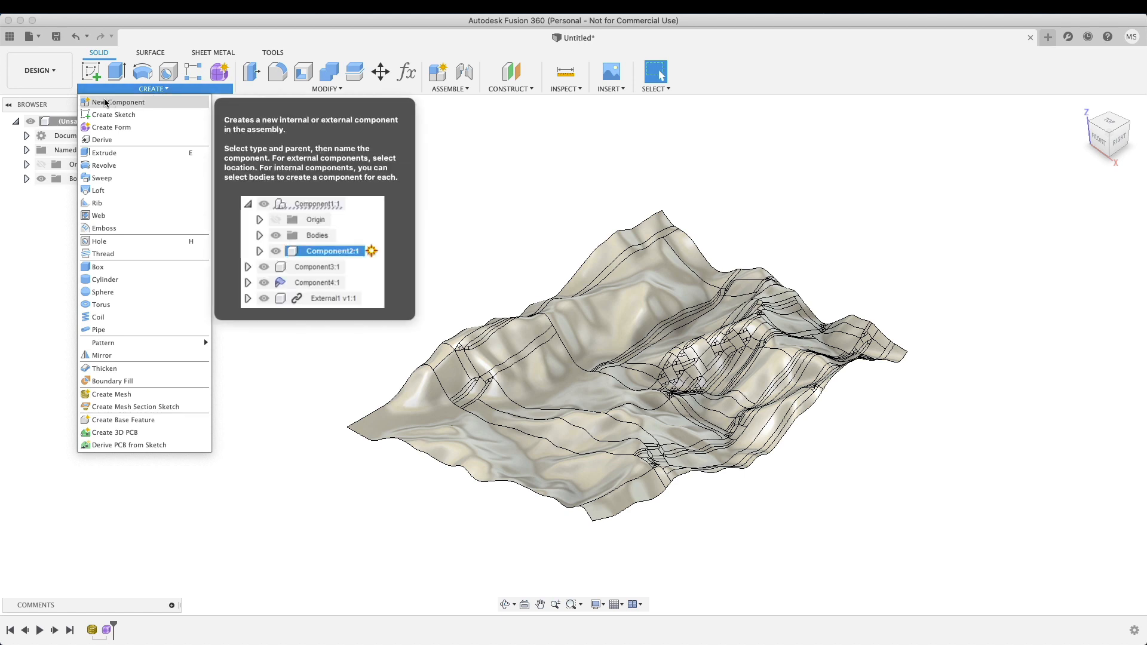
pyautogui.click(113, 114)
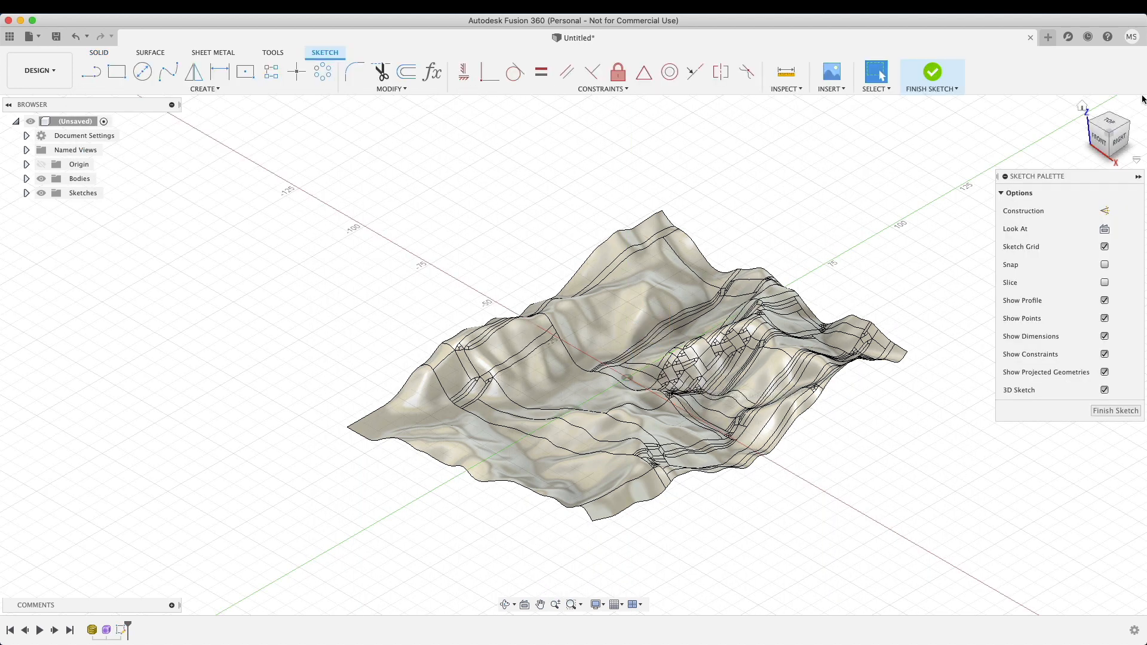
pyautogui.click(1109, 132)
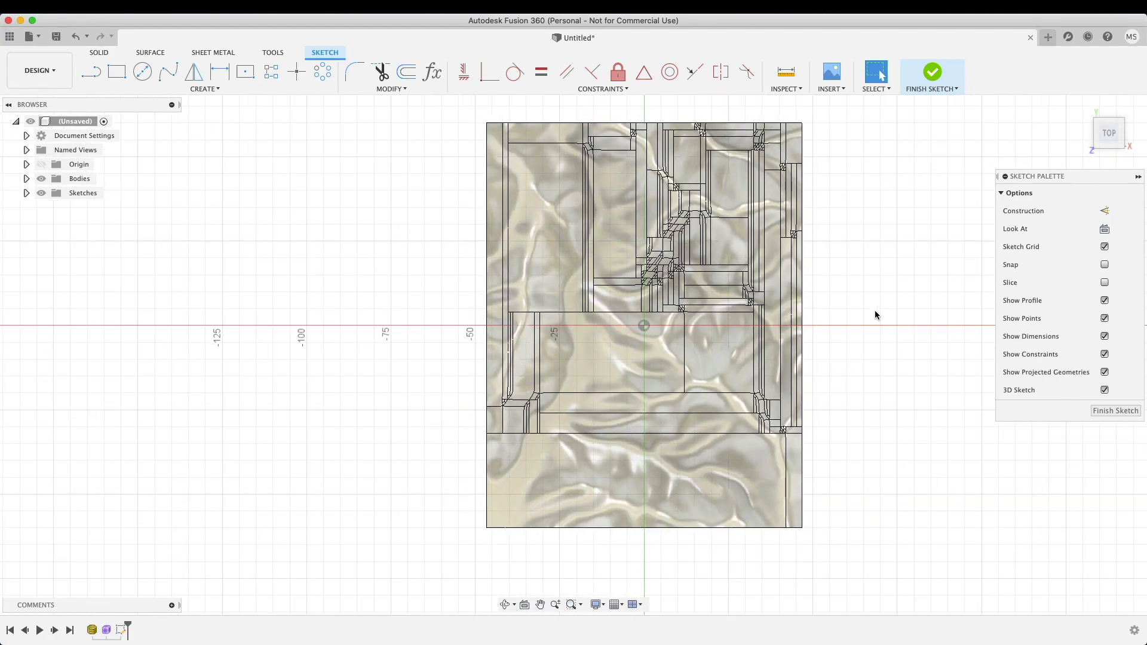
pyautogui.click(245, 71)
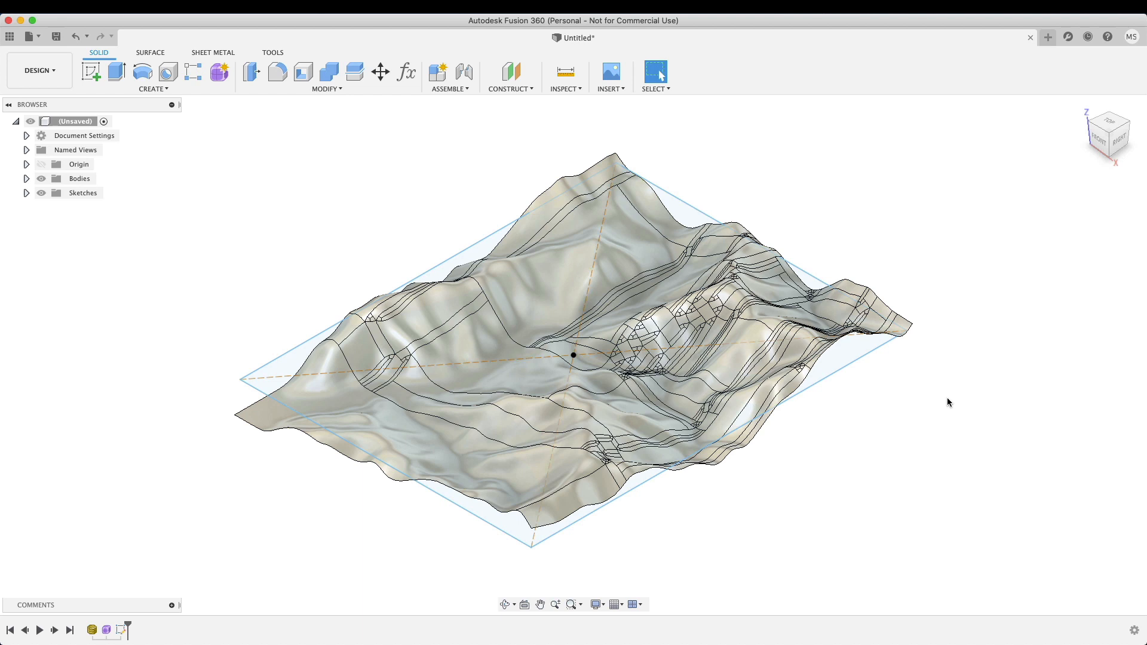
# Step: Extrude the rectangle symmetrically by 15 mm into a block through the terrain surface
pyautogui.click(115, 71)
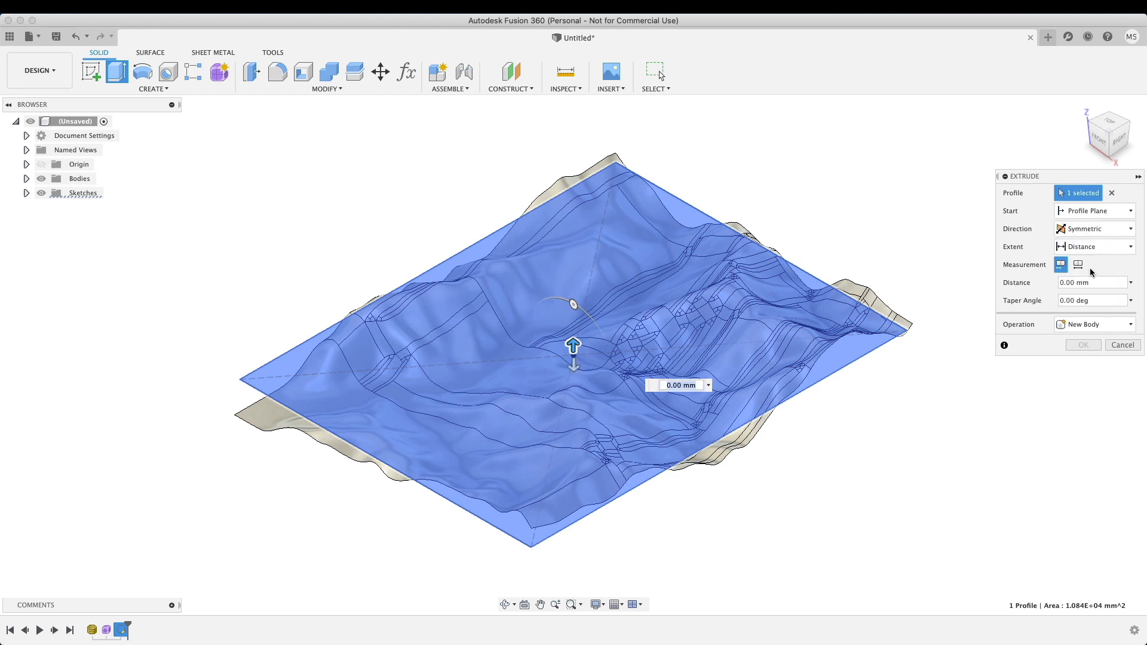
pyautogui.click(1109, 133)
pyautogui.write('15')
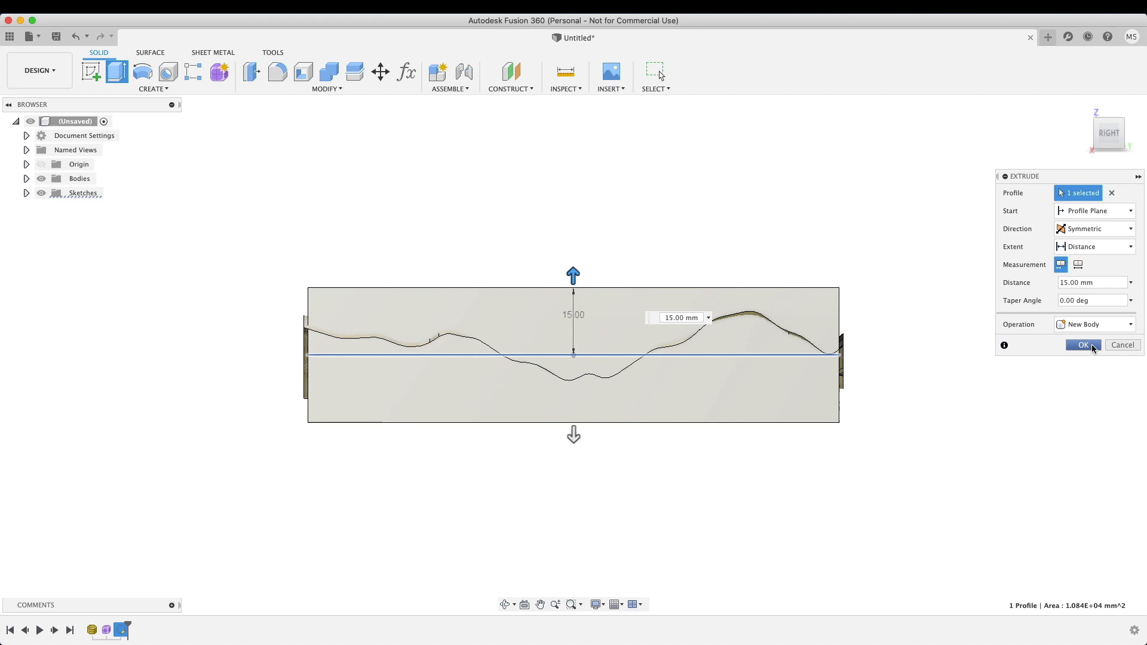
pyautogui.click(1083, 345)
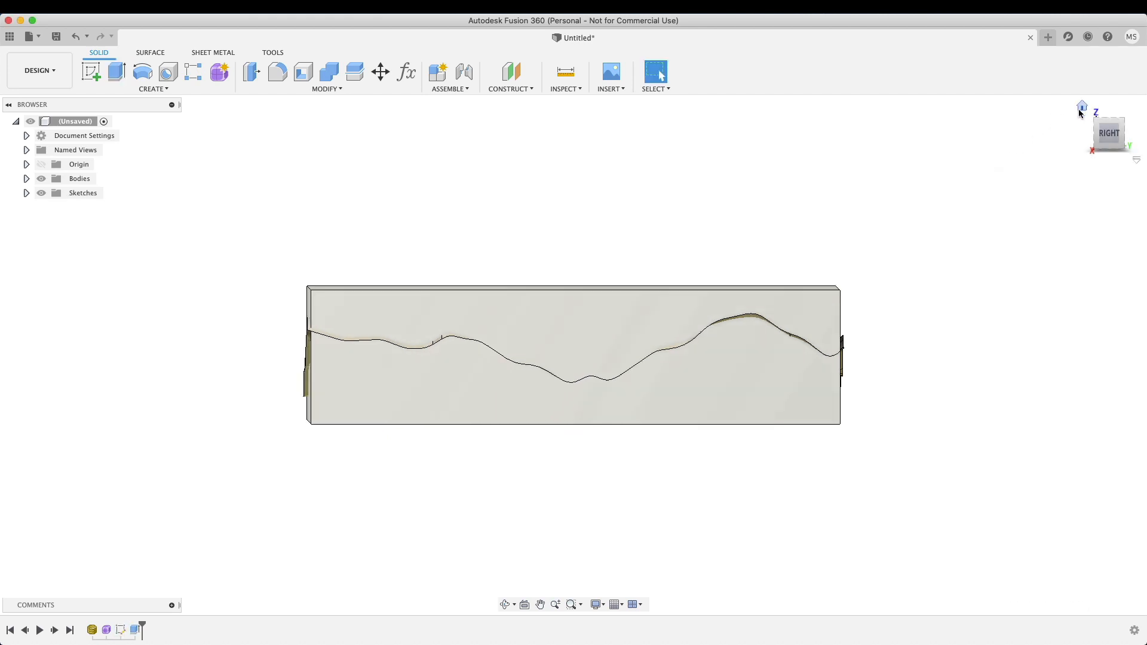
pyautogui.click(1107, 134)
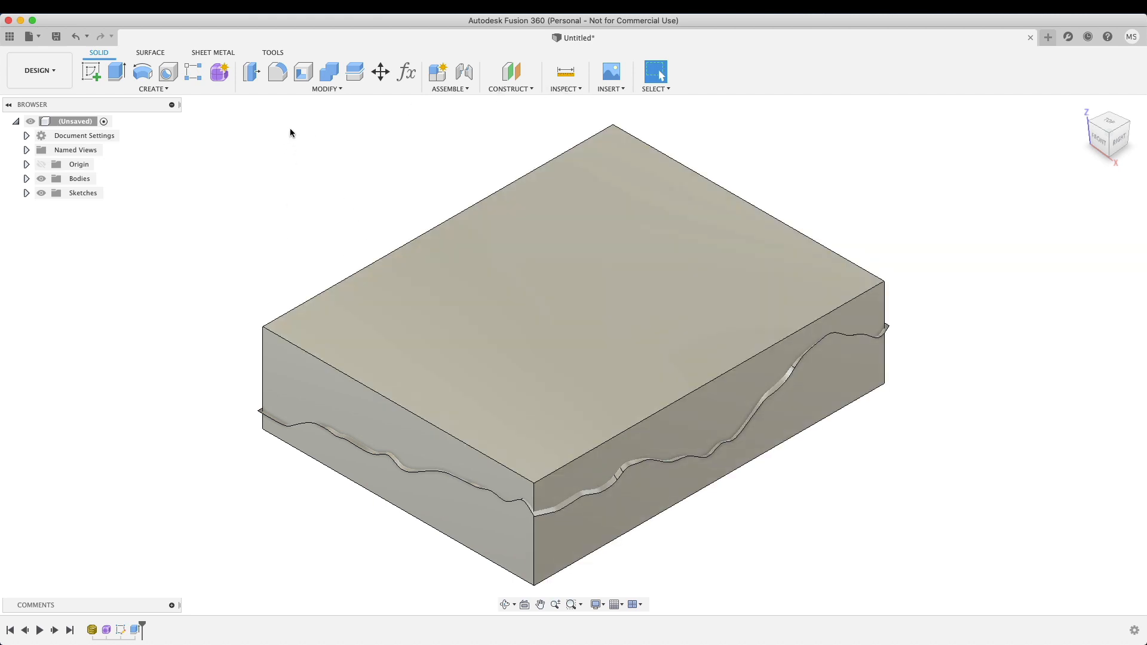
pyautogui.moveTo(354, 72)
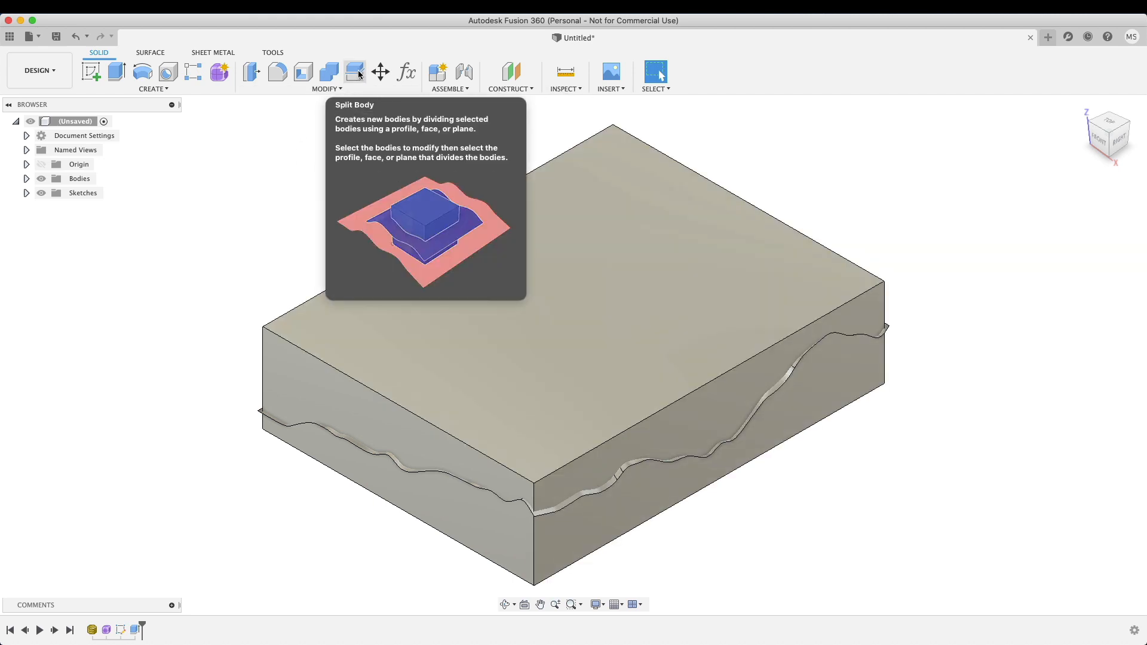
# Step: Split the block with the terrain surface, leaving the solid terrain piece with the landscape top
pyautogui.click(355, 72)
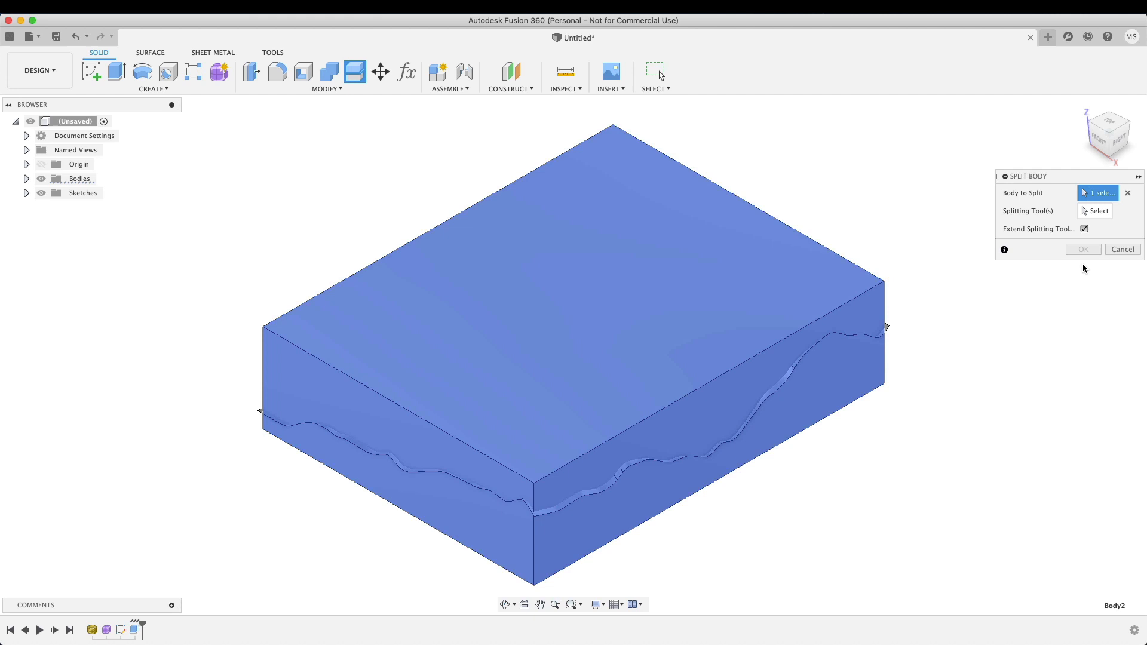
pyautogui.click(1097, 211)
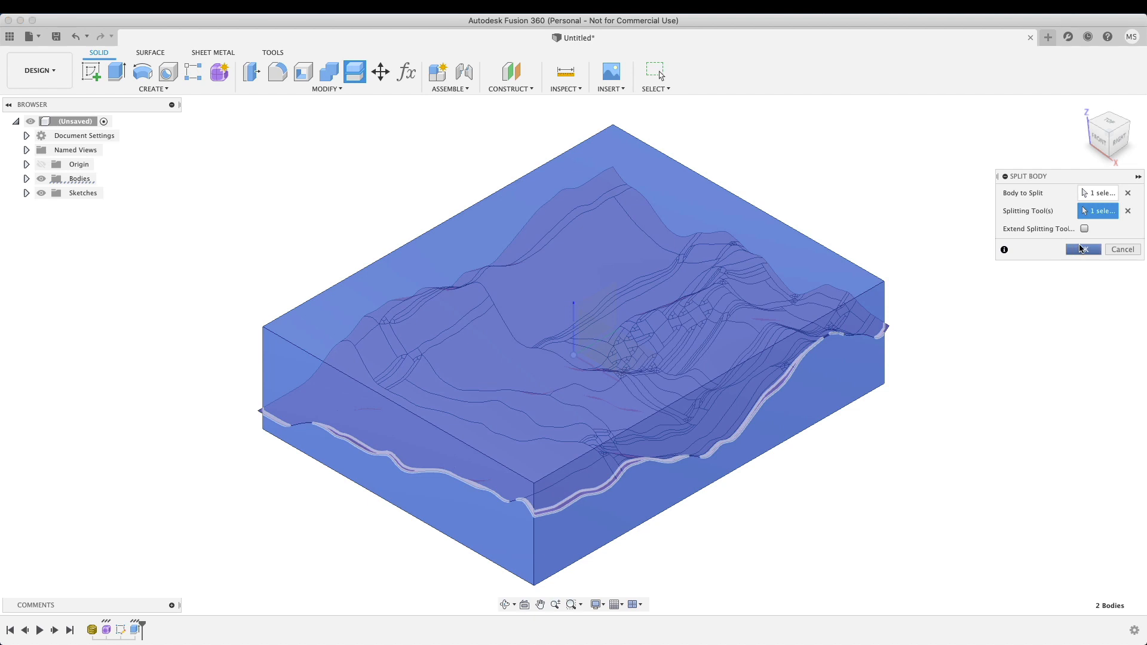
pyautogui.click(1082, 249)
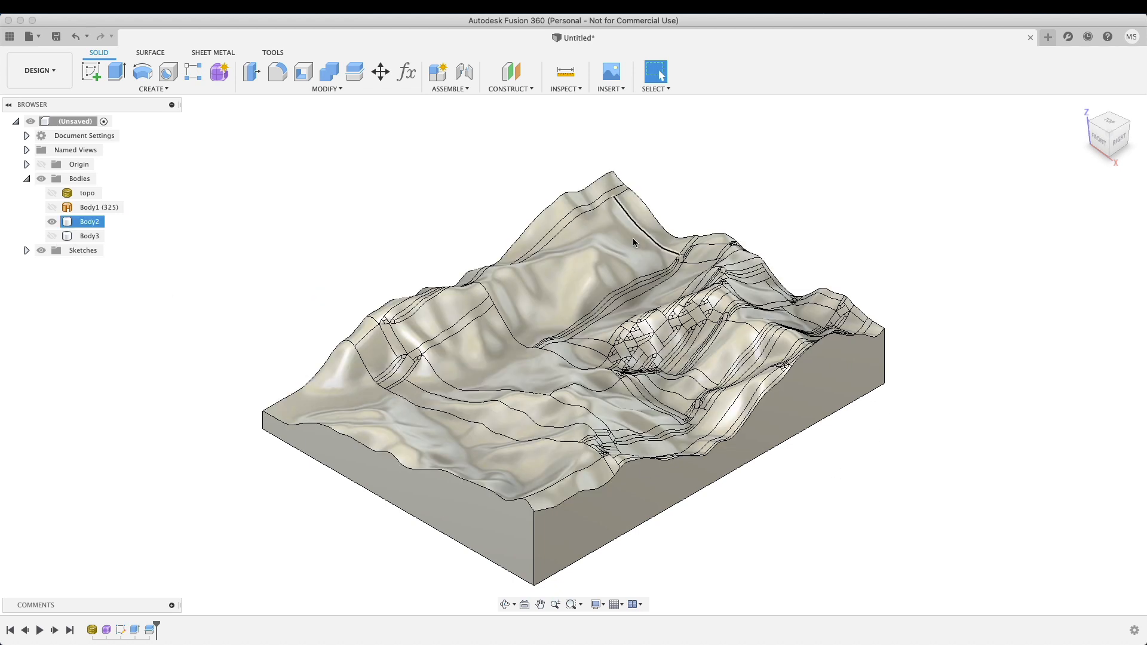
pyautogui.click(877, 476)
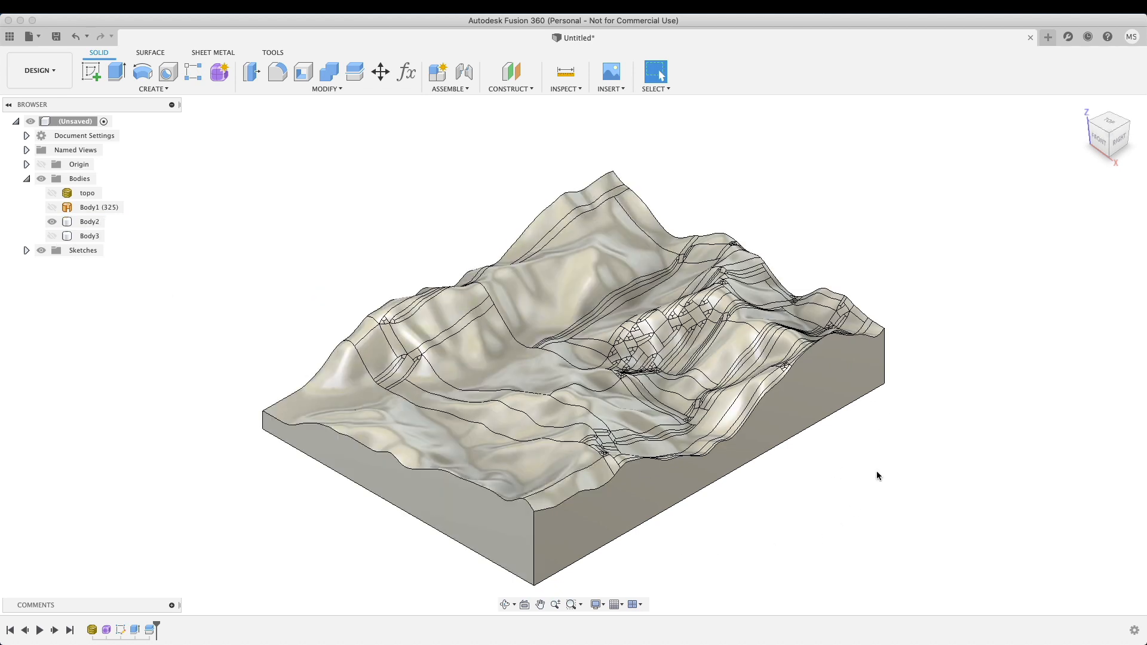
pyautogui.moveTo(38, 71)
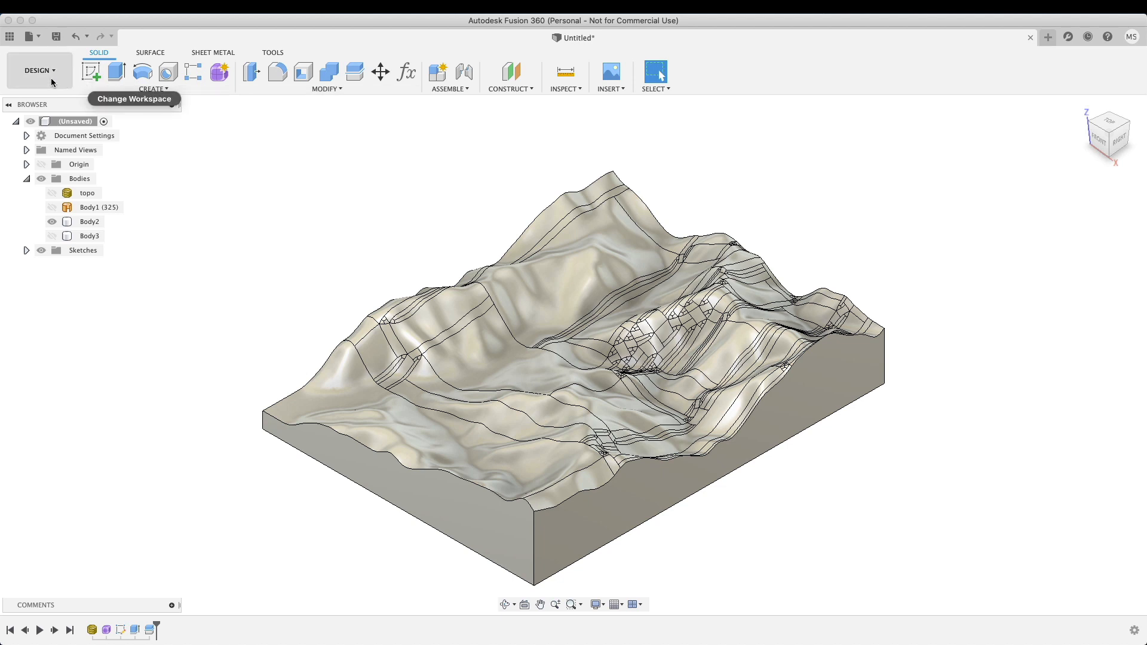
# Step: Switch to the Manufacture workspace to show the Yarra Ranges 01 v19 toolpath setup
pyautogui.click(39, 70)
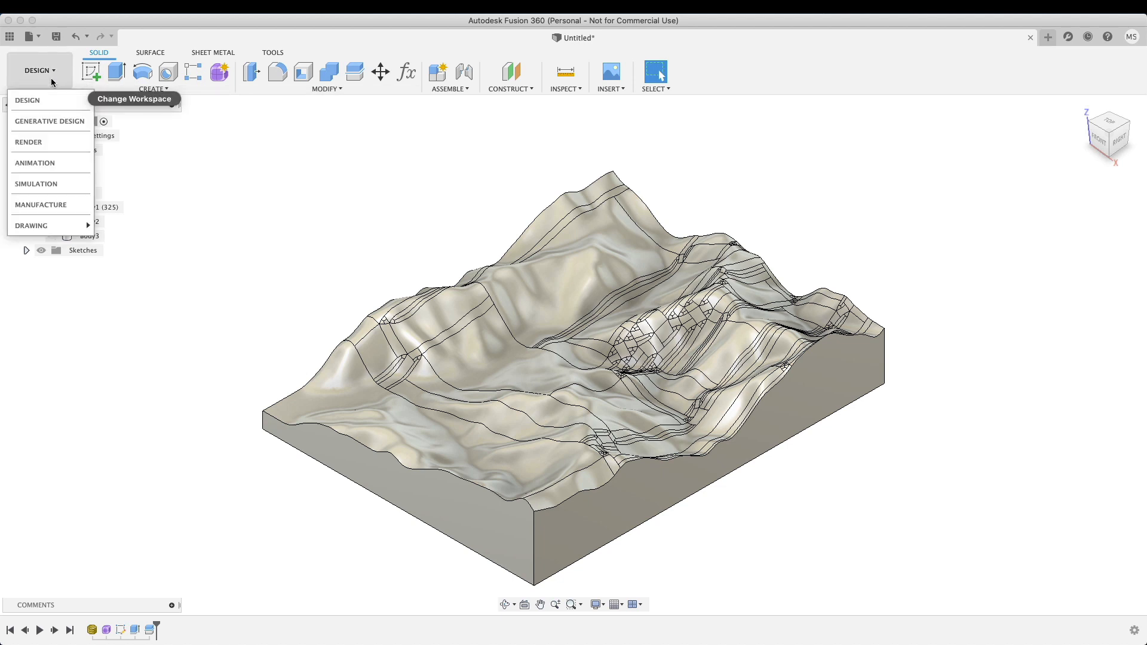
pyautogui.moveTo(49, 116)
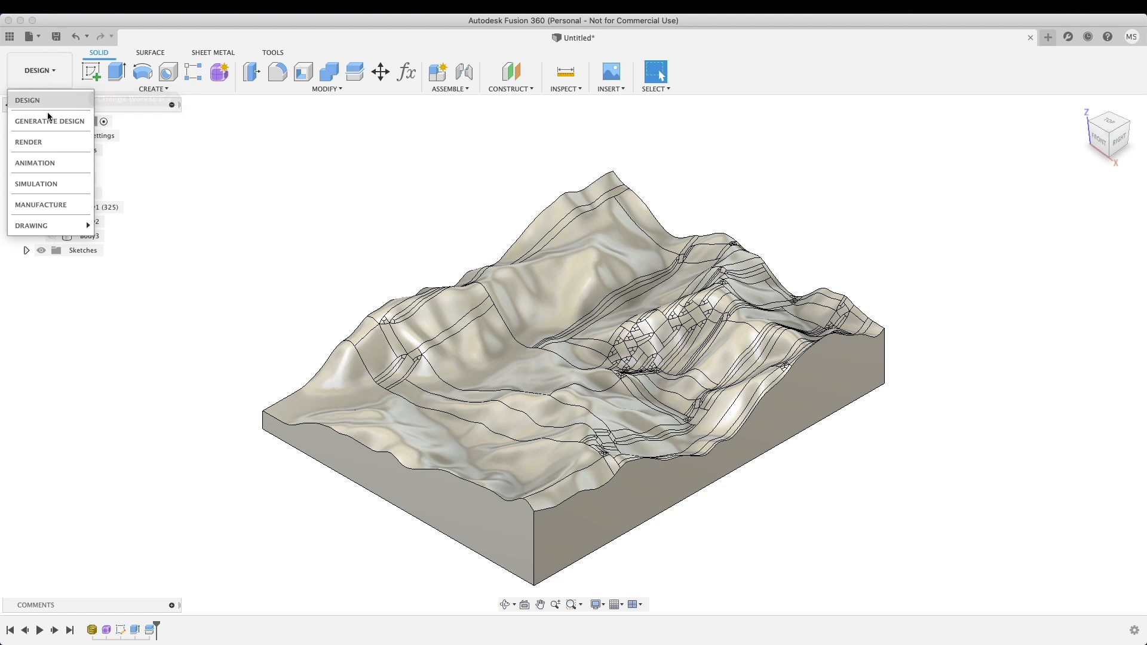
pyautogui.moveTo(30, 143)
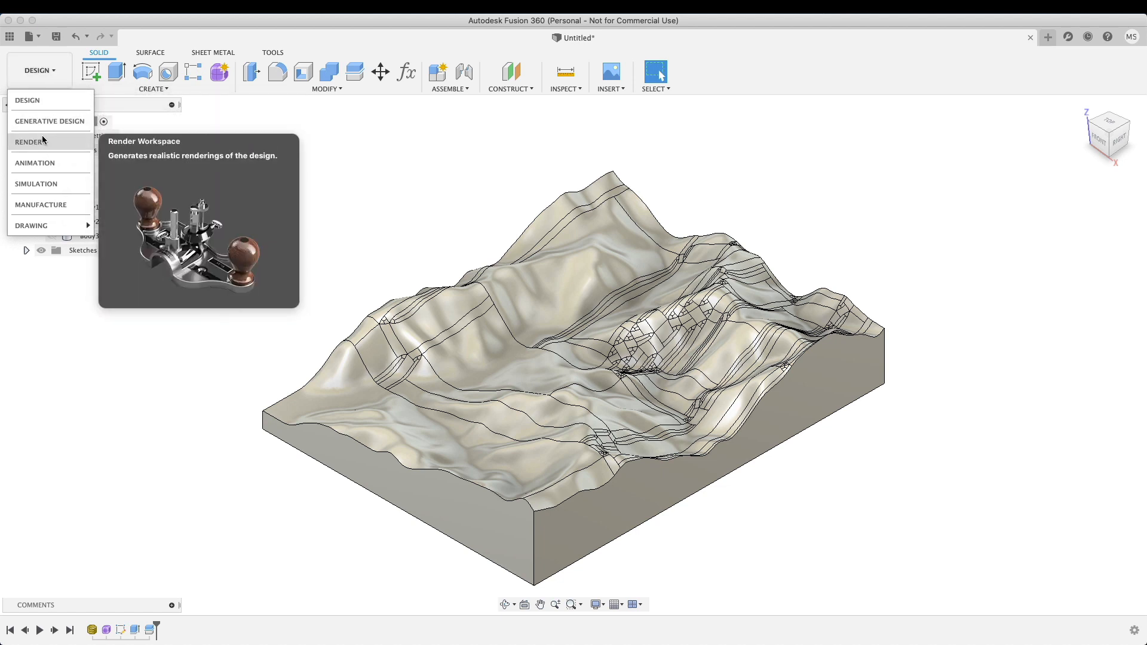
pyautogui.click(30, 142)
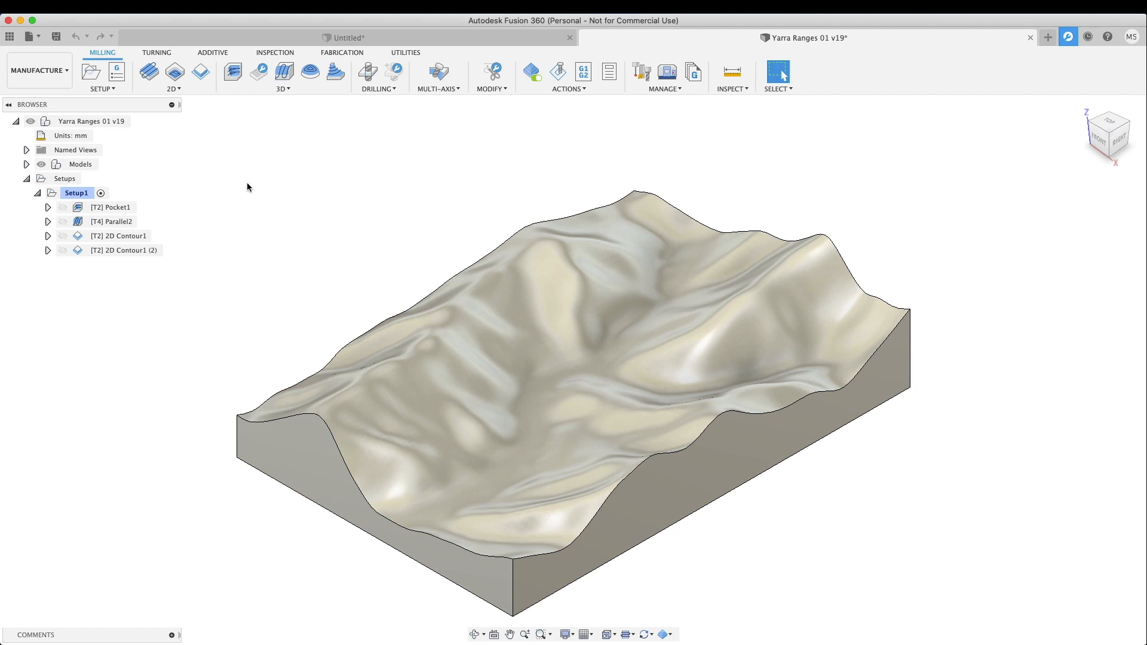
pyautogui.moveTo(258, 182)
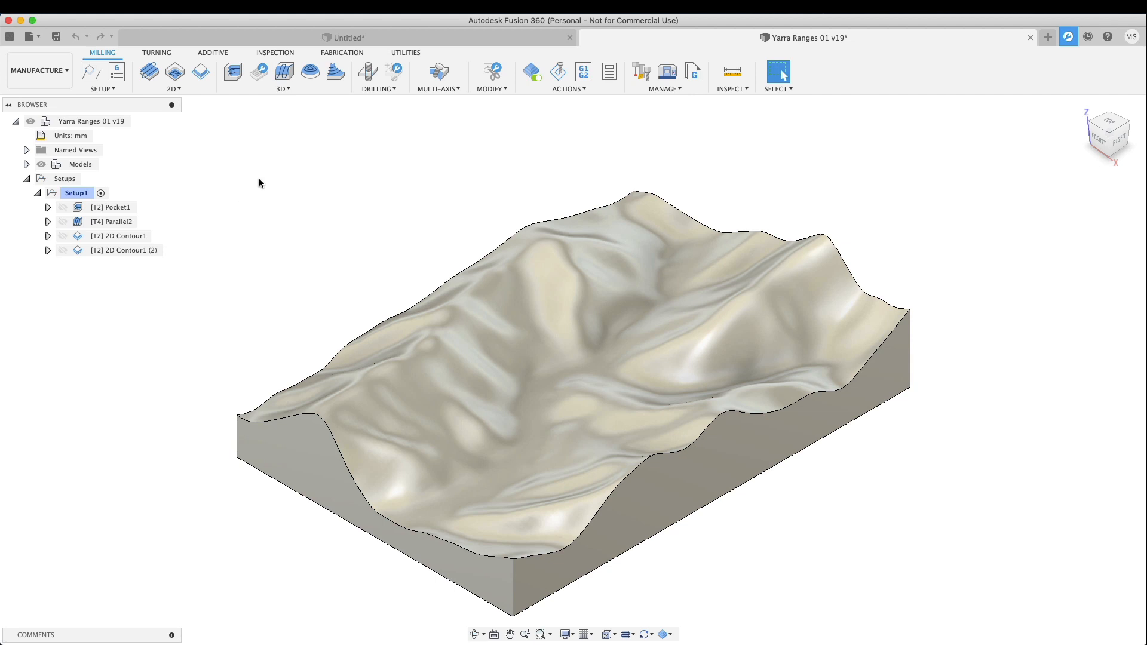
pyautogui.moveTo(286, 175)
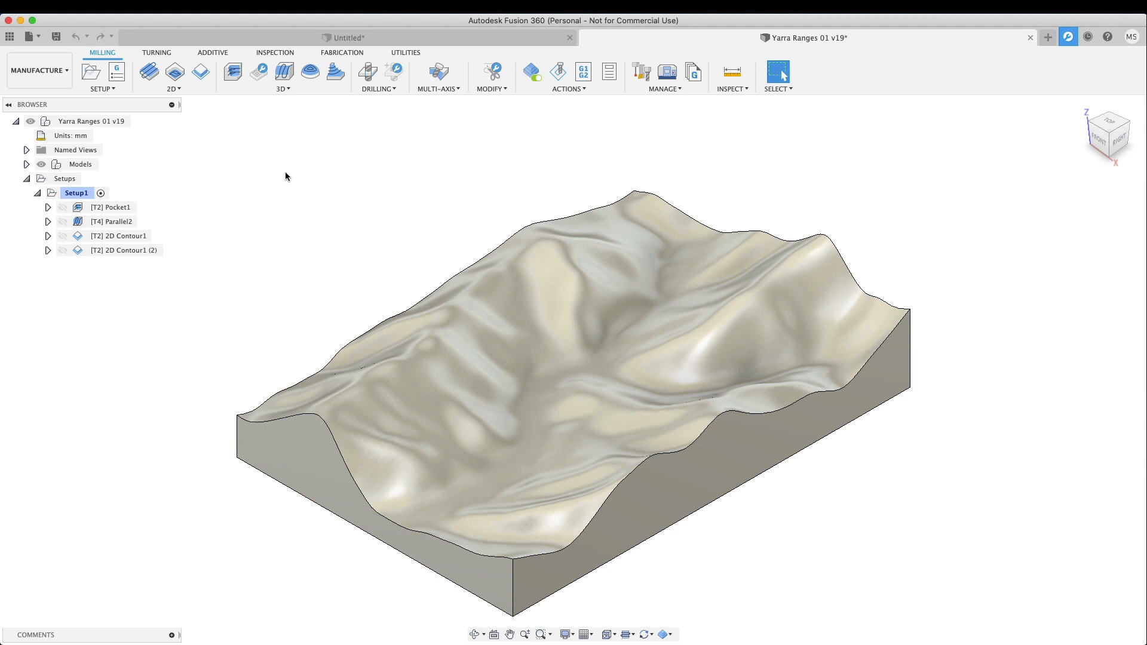
# Step: Preview the Pocket1 roughing and Parallel2 finishing toolpaths on the stock
pyautogui.click(116, 207)
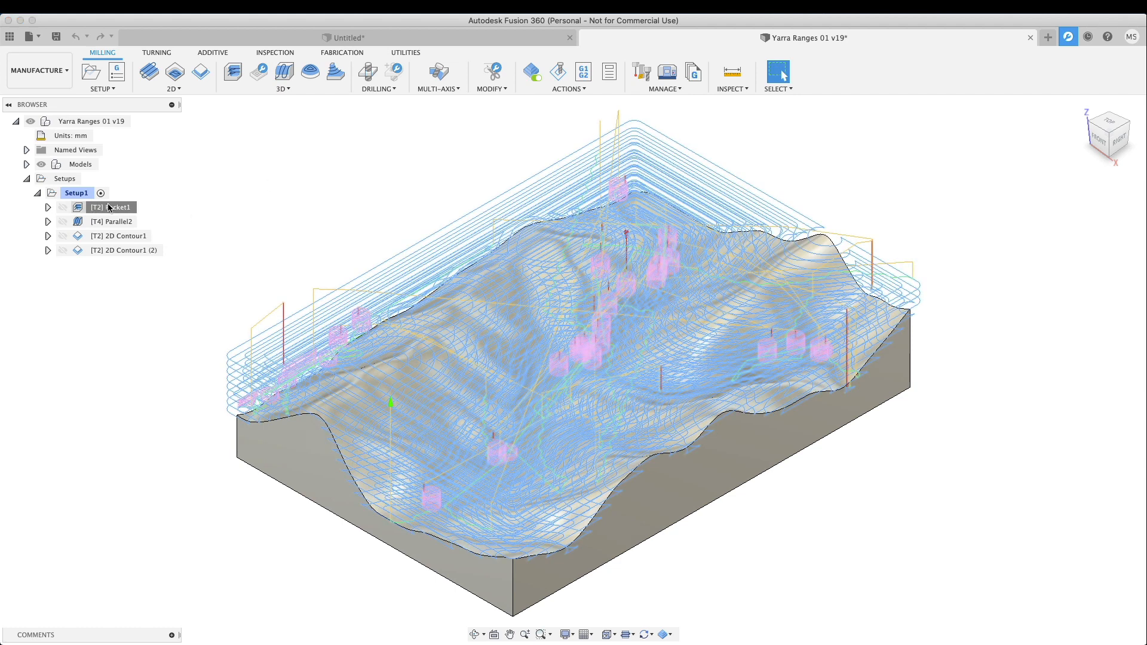
pyautogui.click(114, 208)
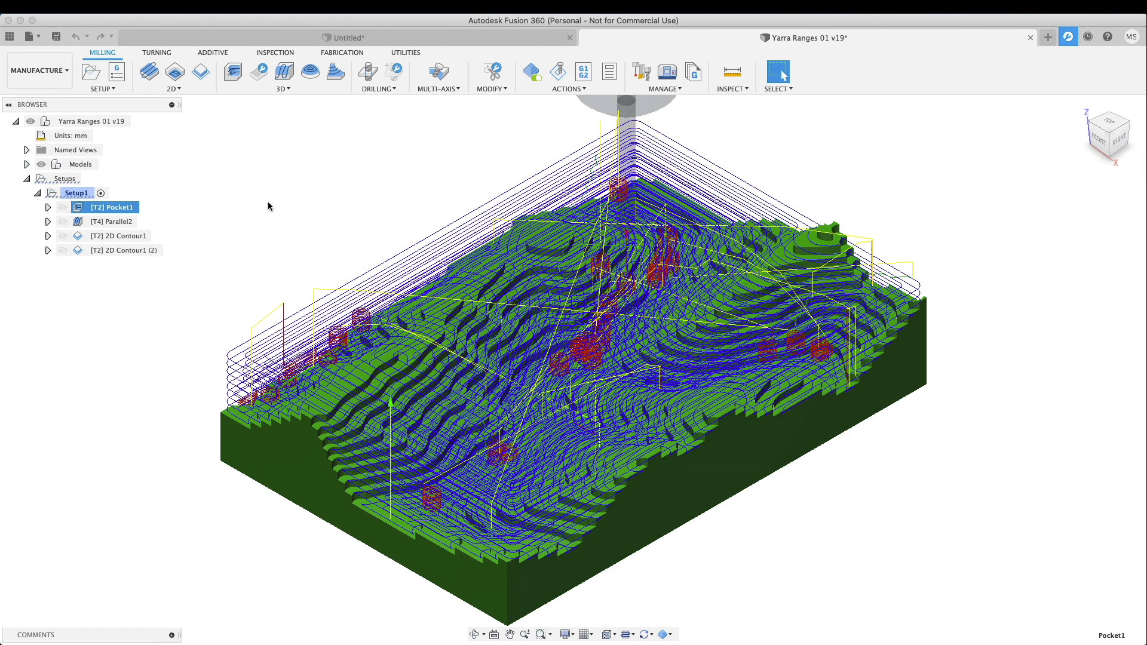
pyautogui.click(113, 221)
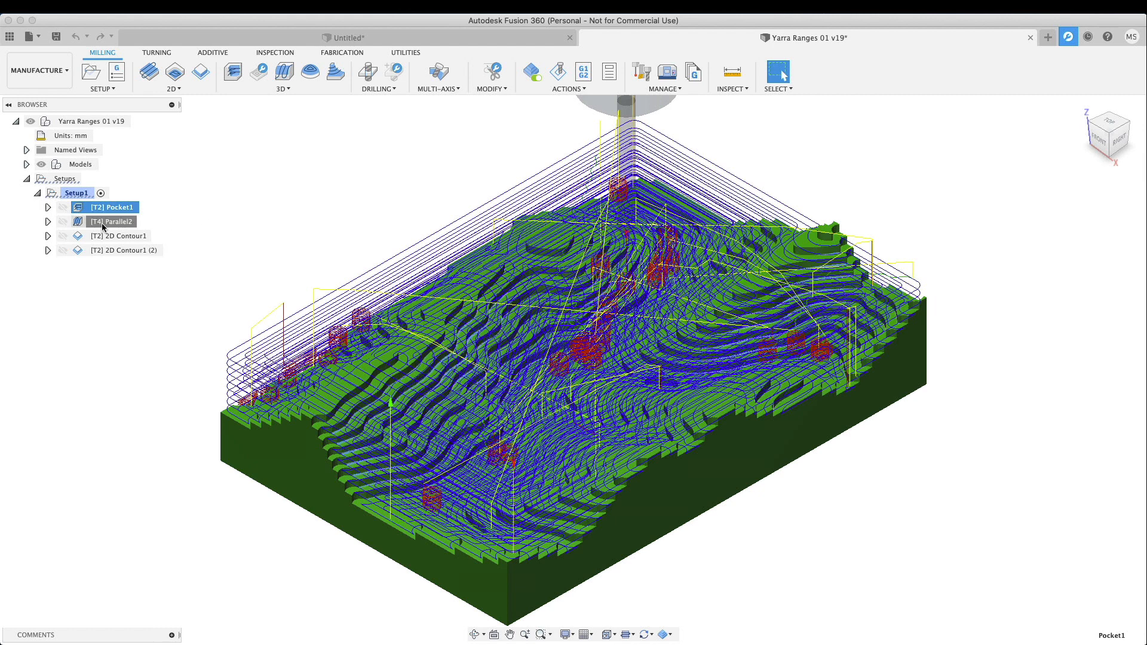
pyautogui.click(113, 221)
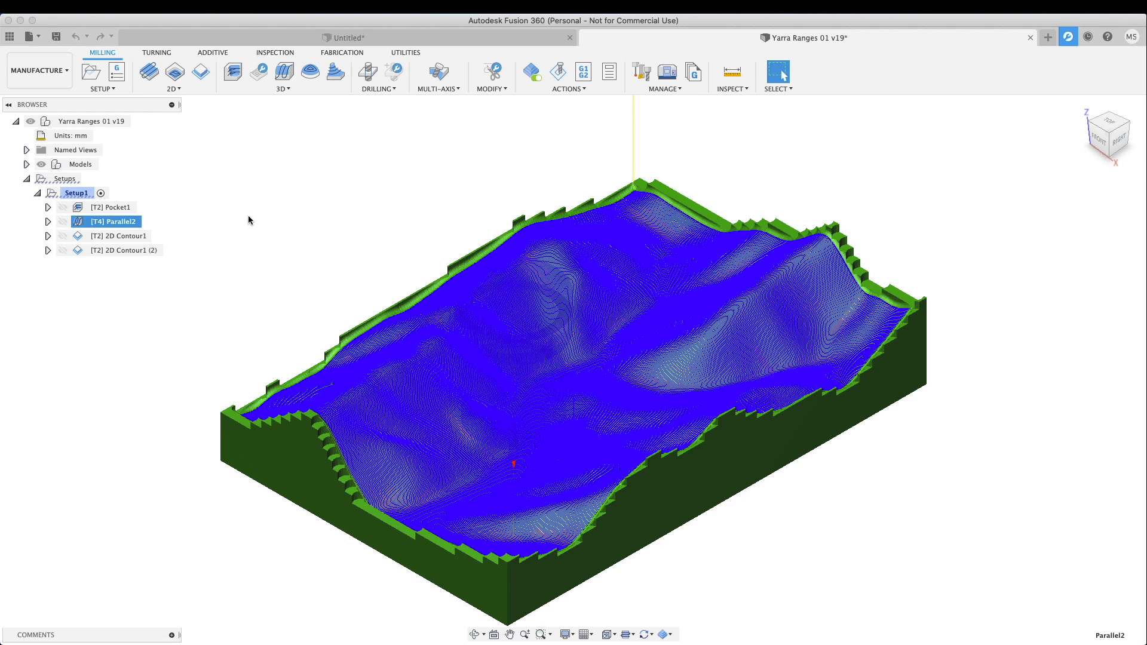
# Step: Preview 2D Contour1 and then the second 2D Contour1 pass with its cutter
pyautogui.click(120, 235)
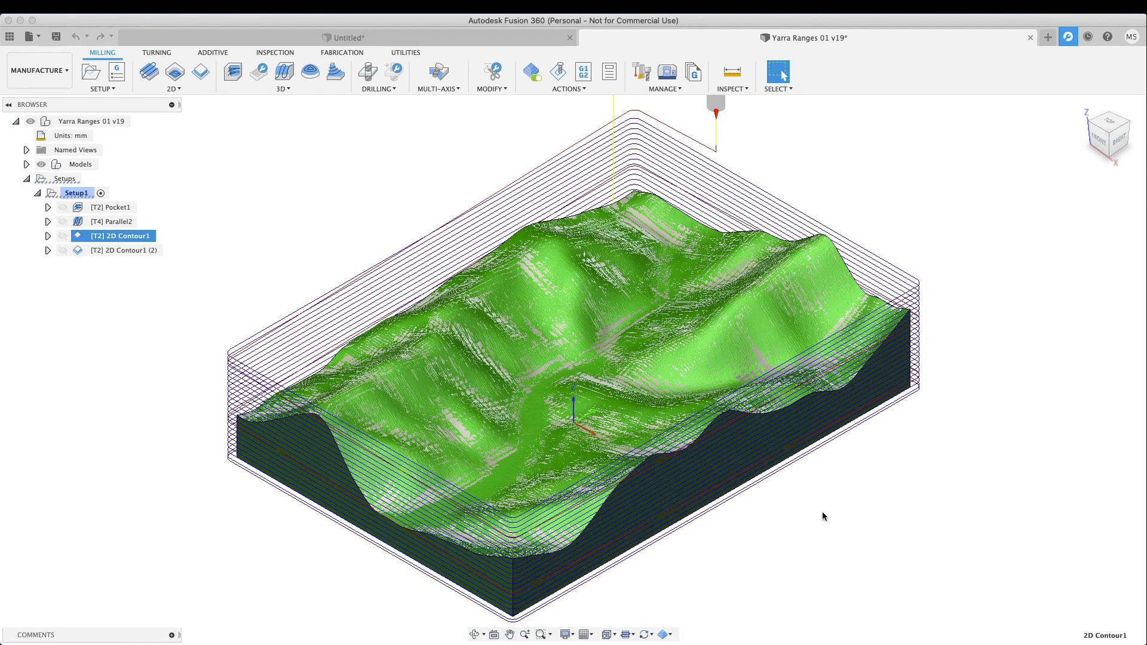
pyautogui.click(118, 235)
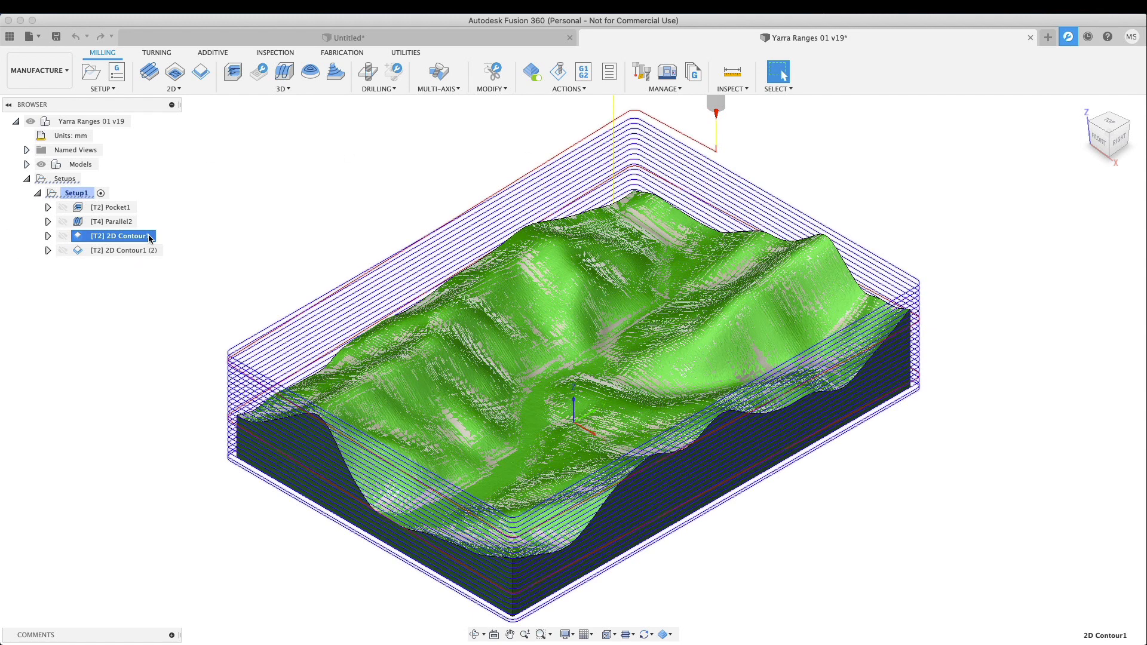
pyautogui.click(117, 236)
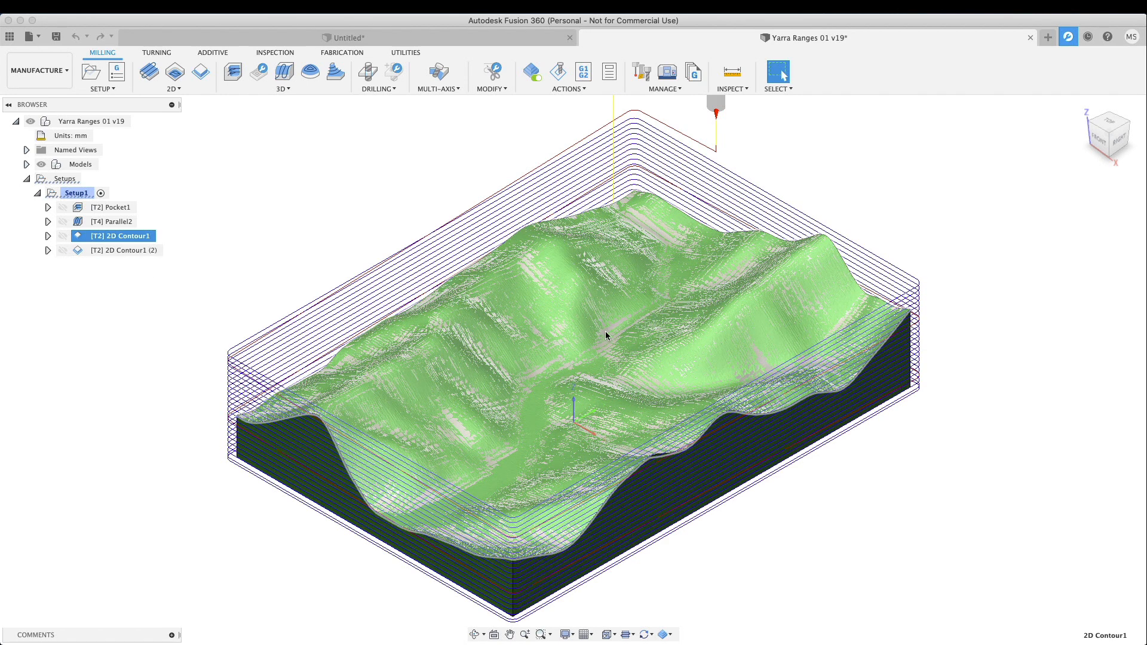
pyautogui.moveTo(512, 476)
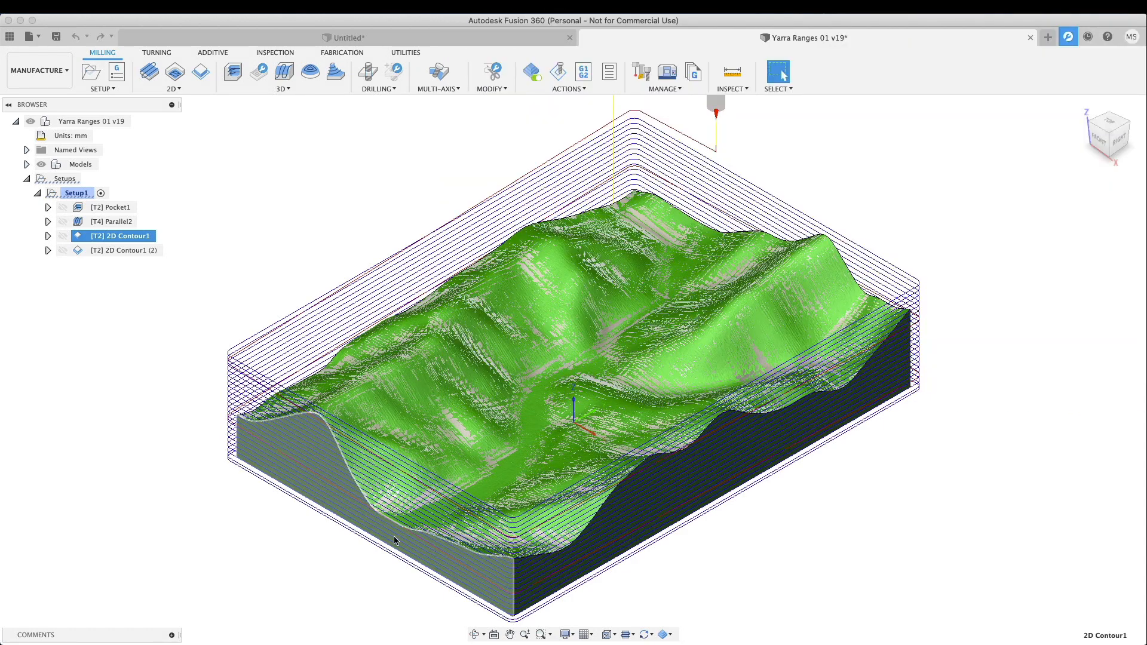
pyautogui.moveTo(302, 466)
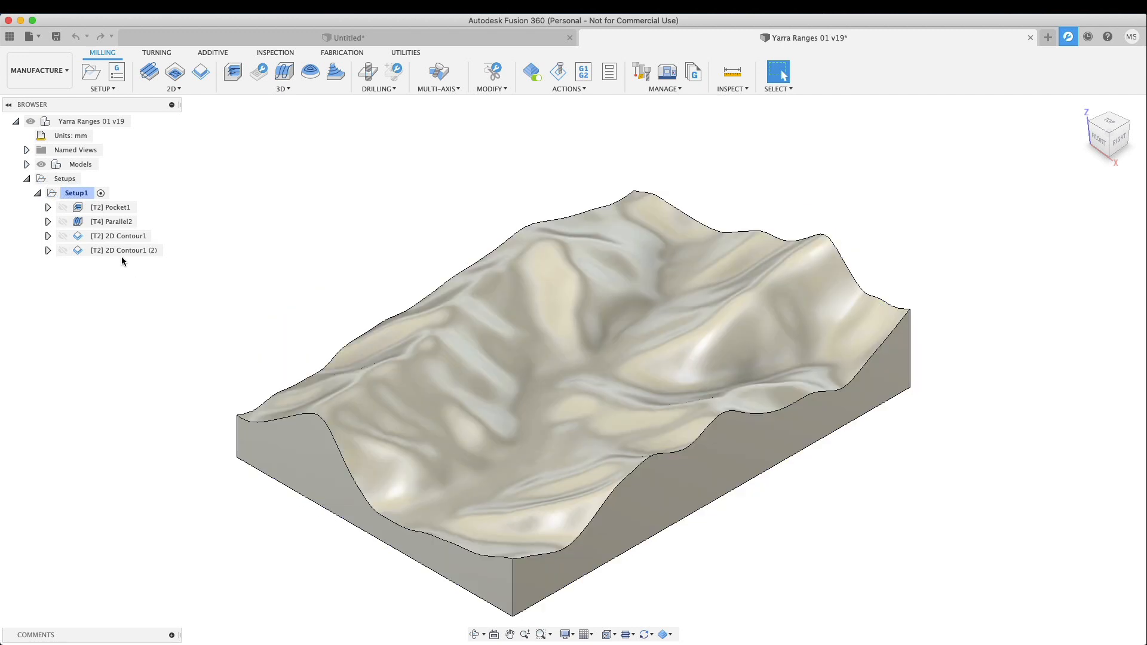
pyautogui.click(124, 249)
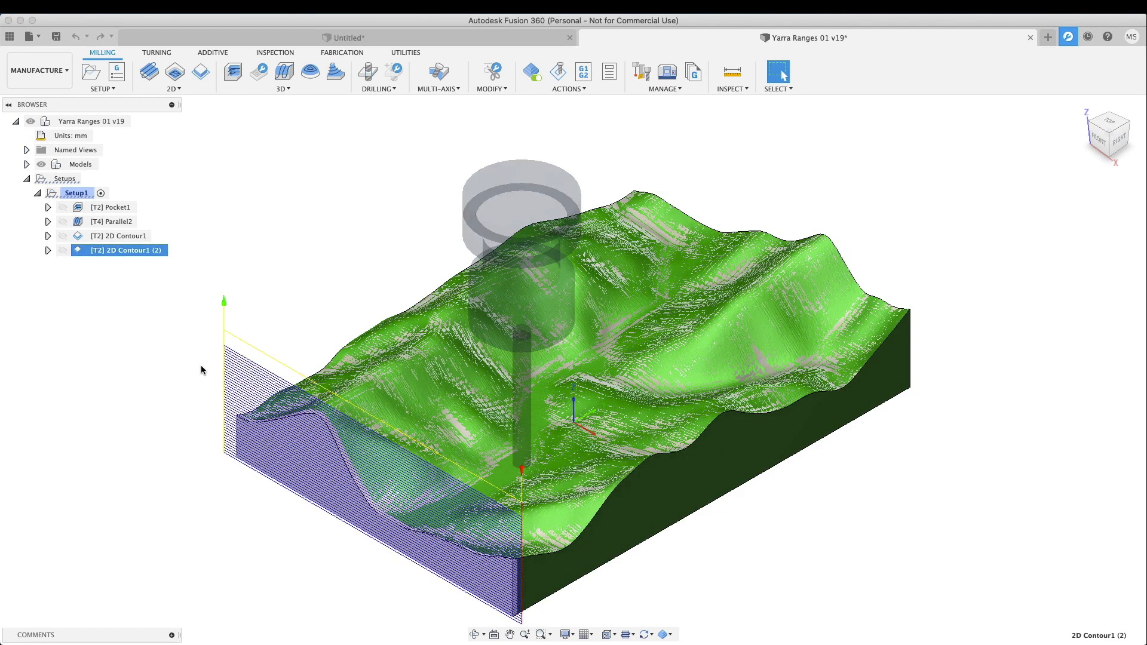